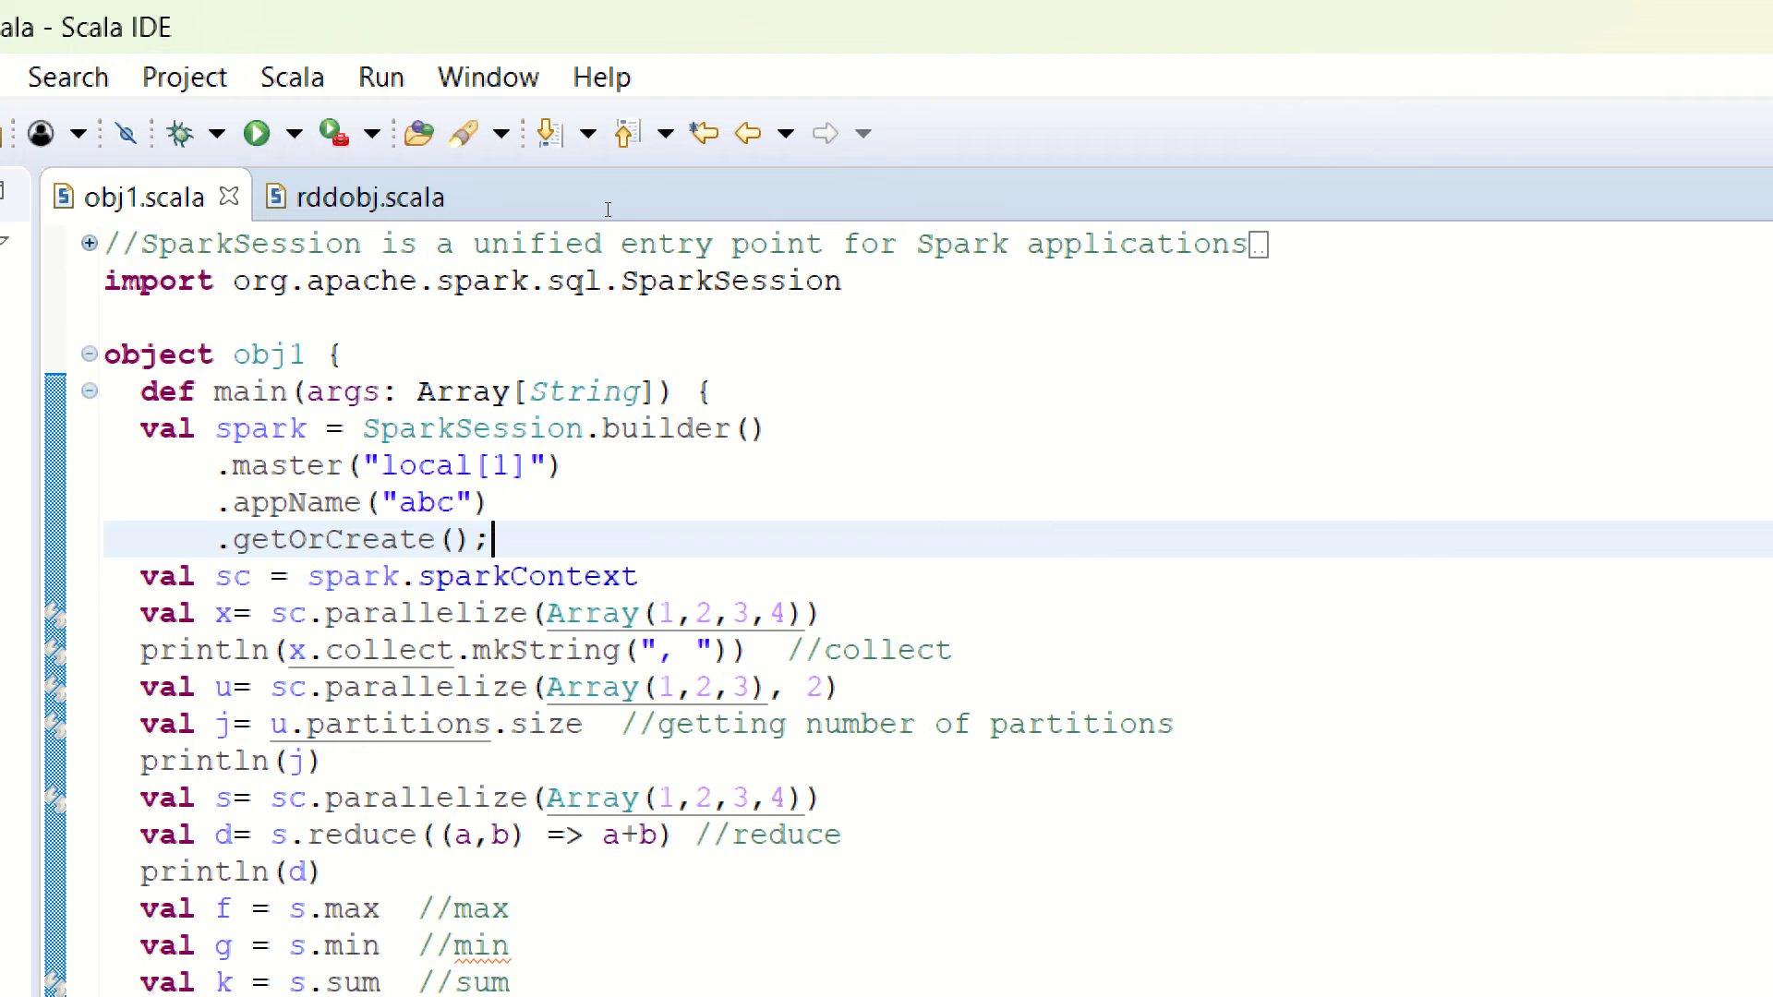
mouse_move(491, 273)
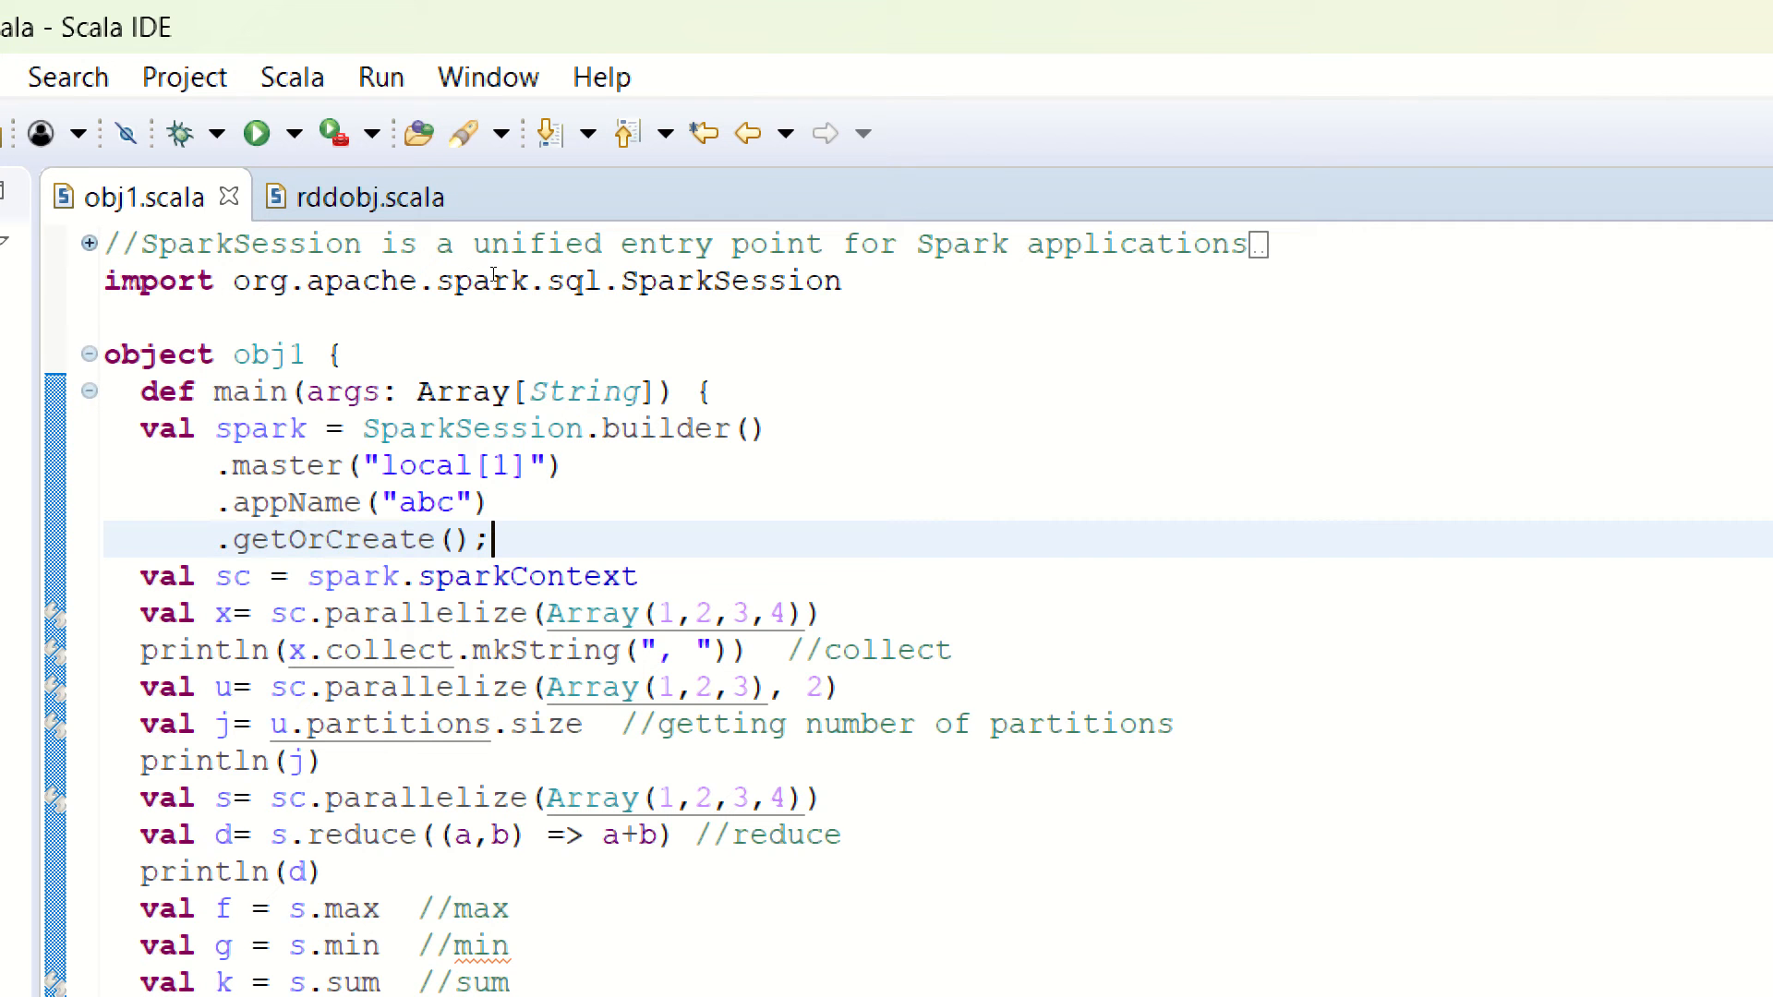
Review the obj1.scala RDD code, highlighting the transformation blocks while scrolling through the file.
drag(141, 392, 638, 576)
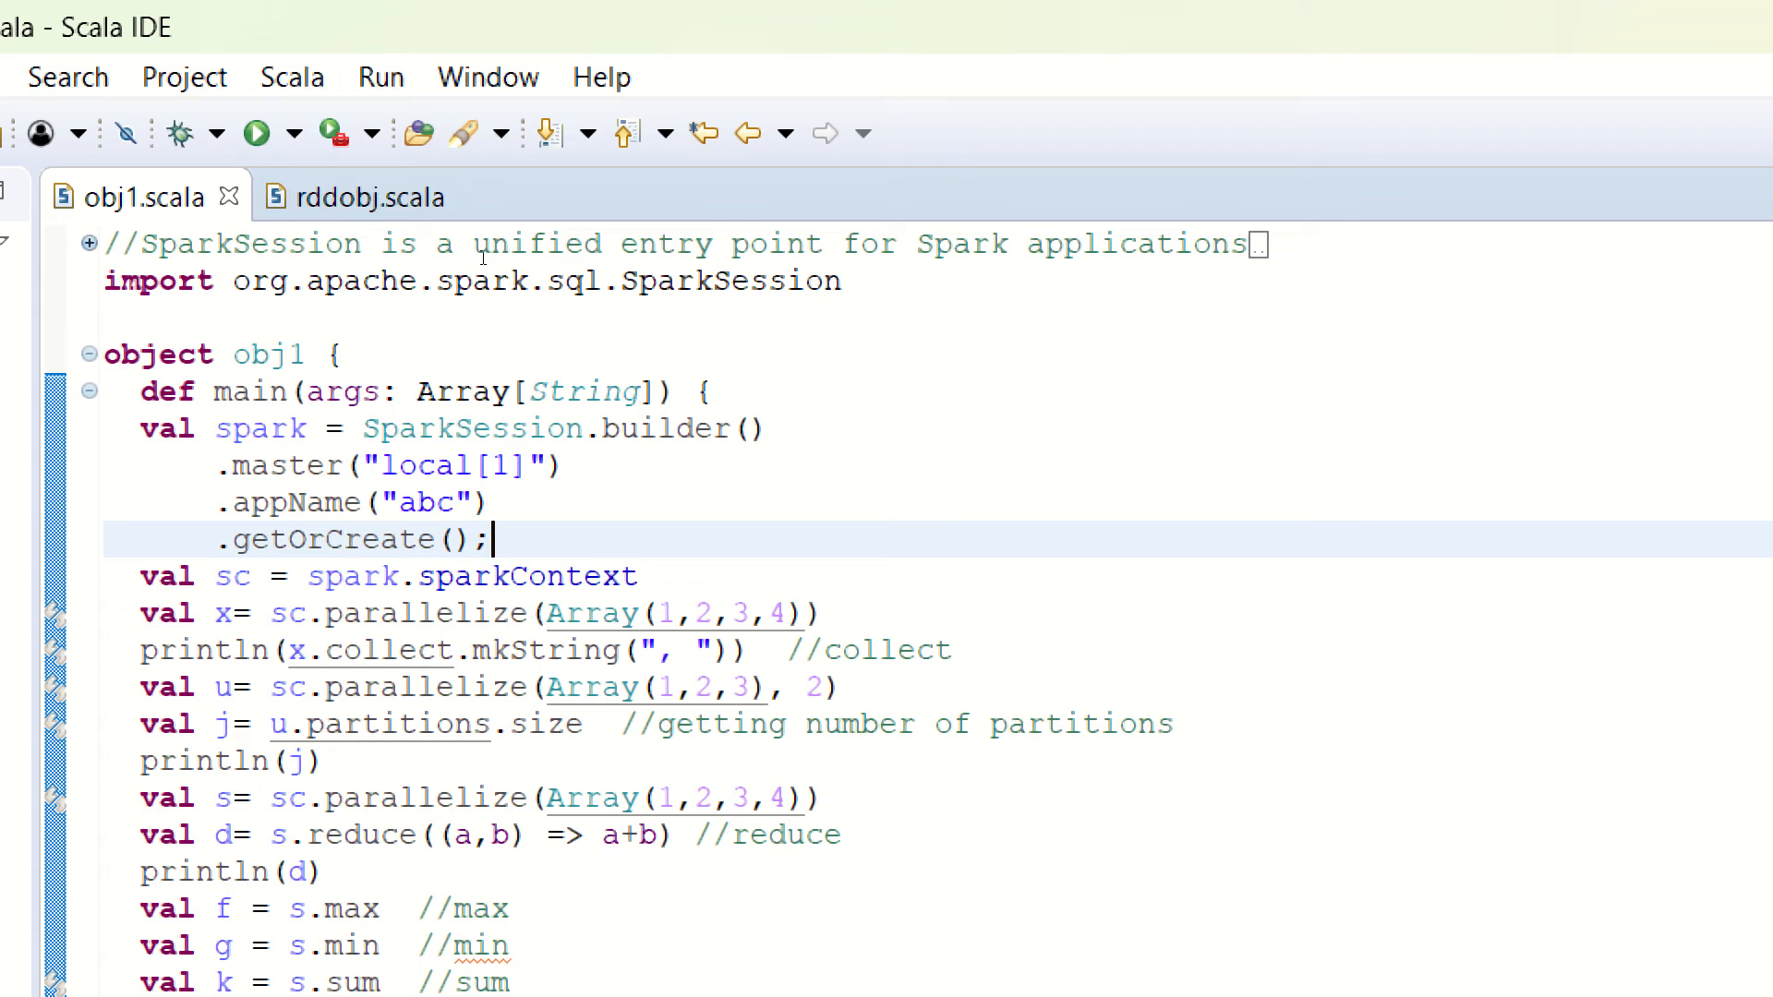
mouse_move(646, 235)
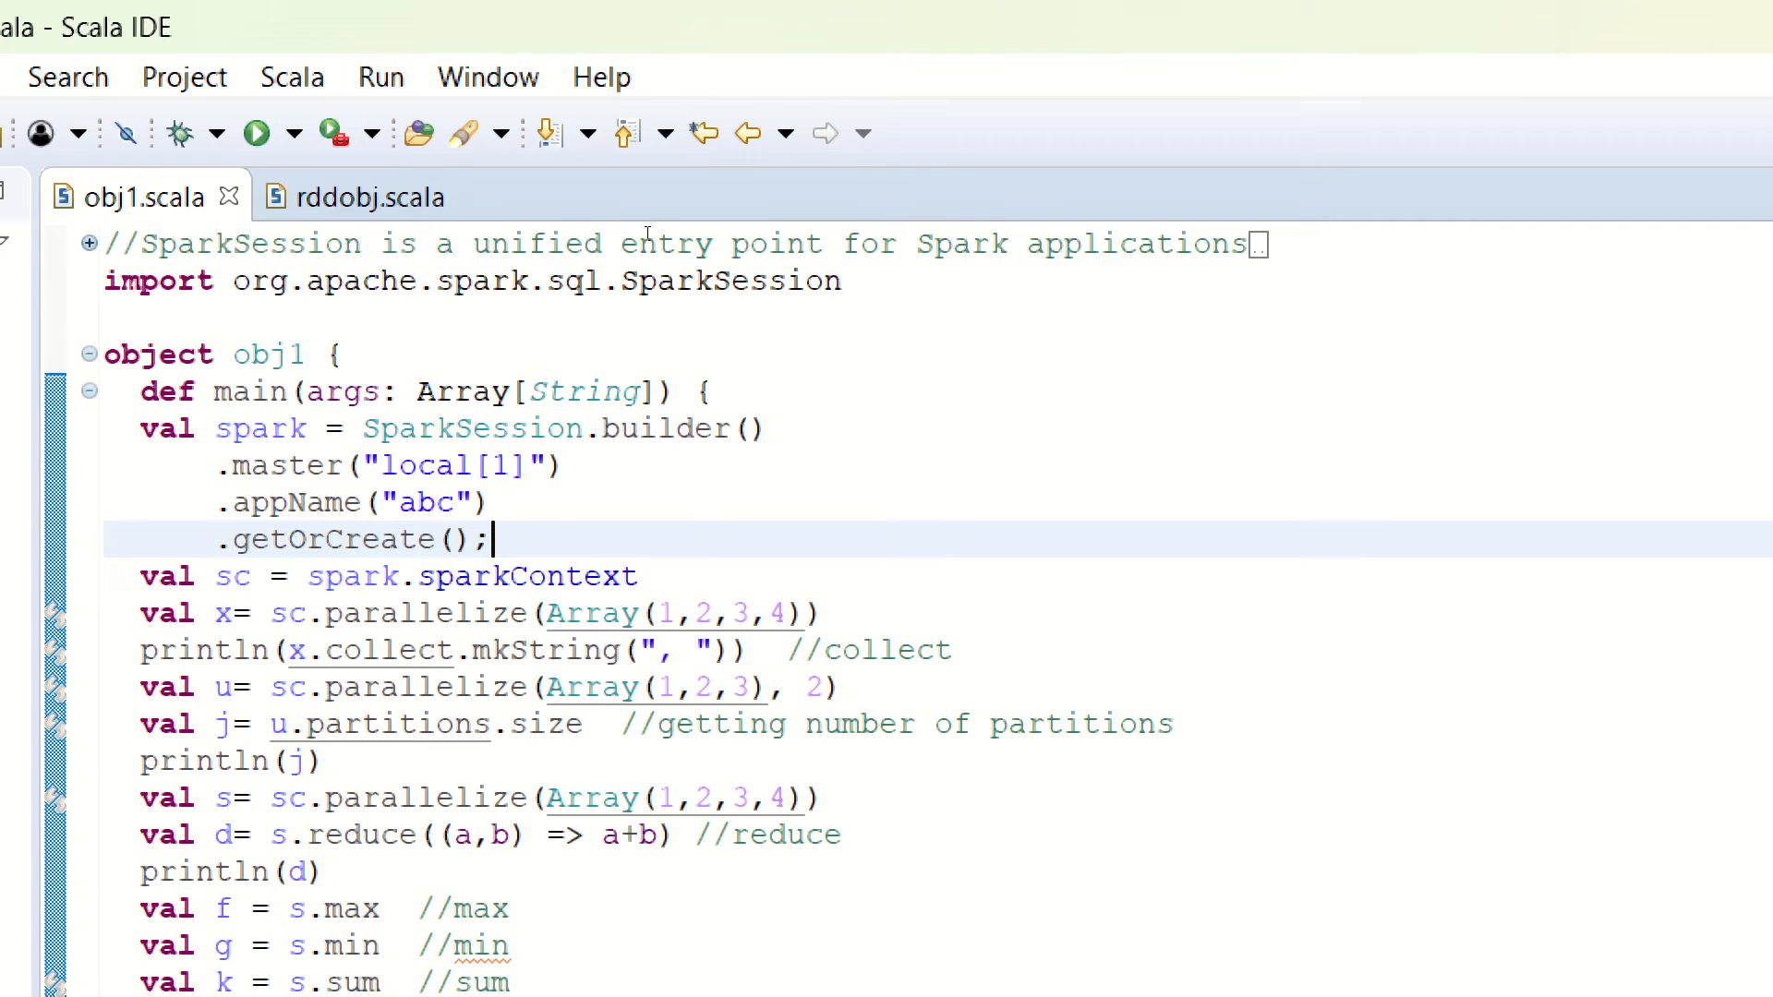
scroll(down, 3)
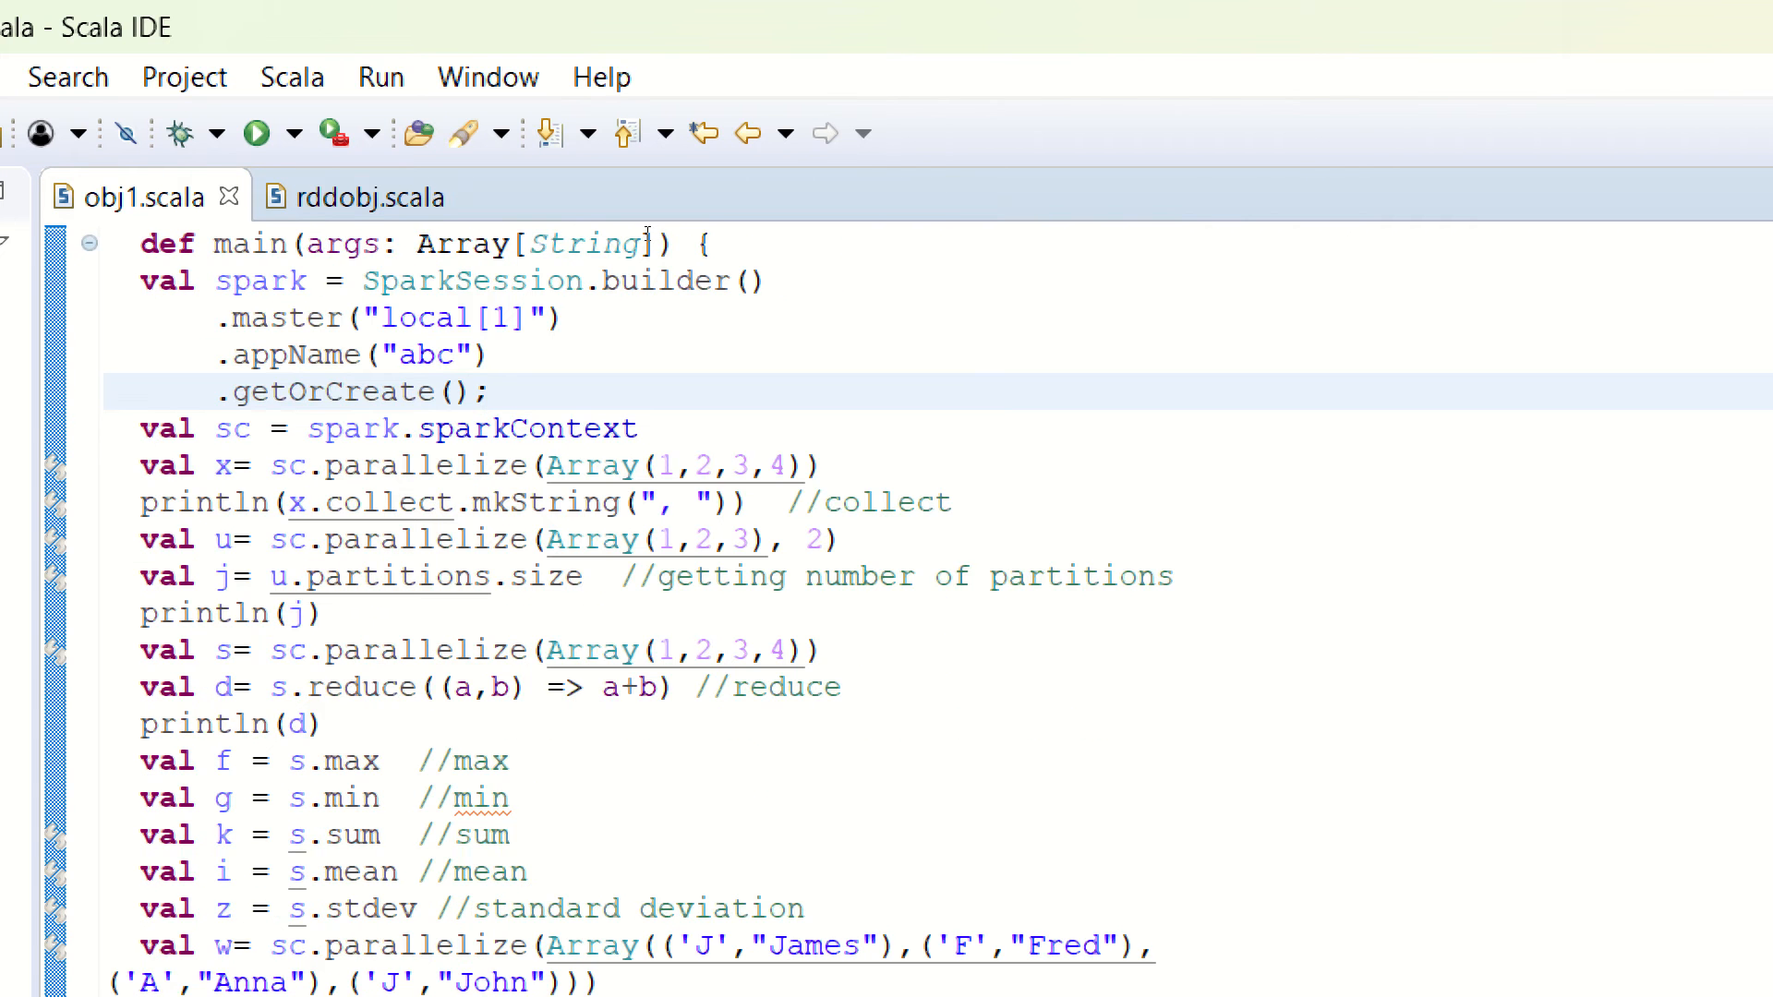
click(491, 392)
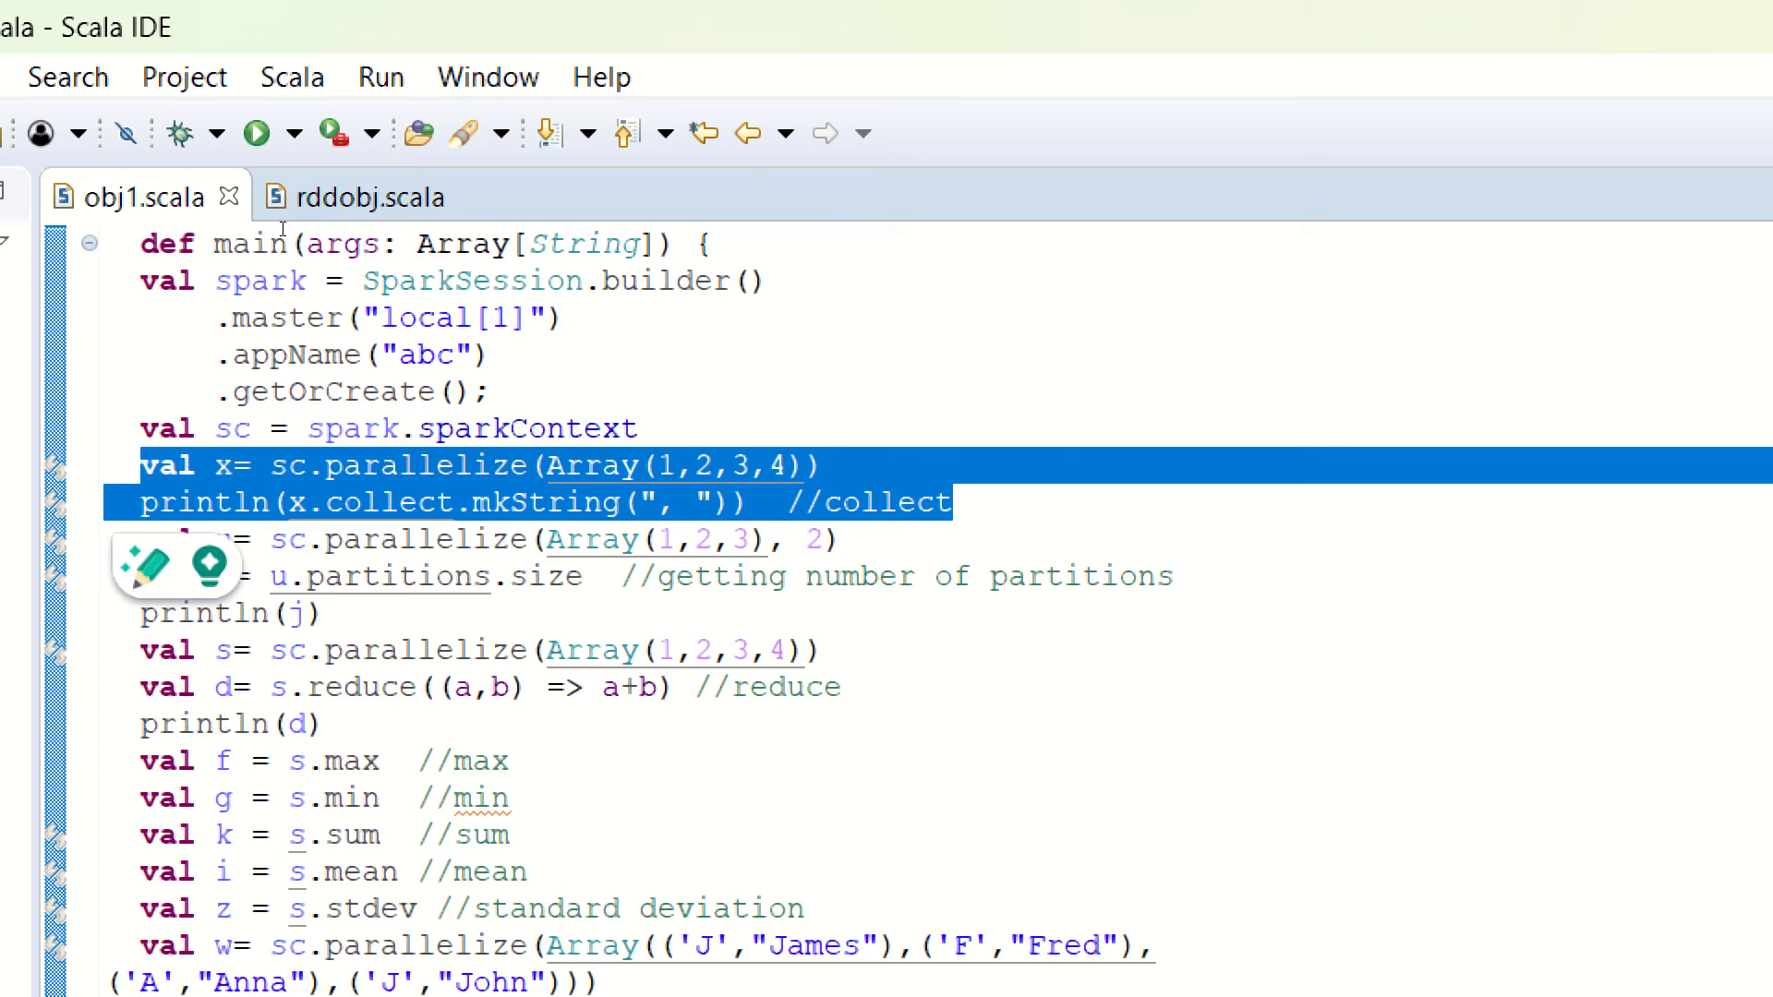
mouse_move(824, 362)
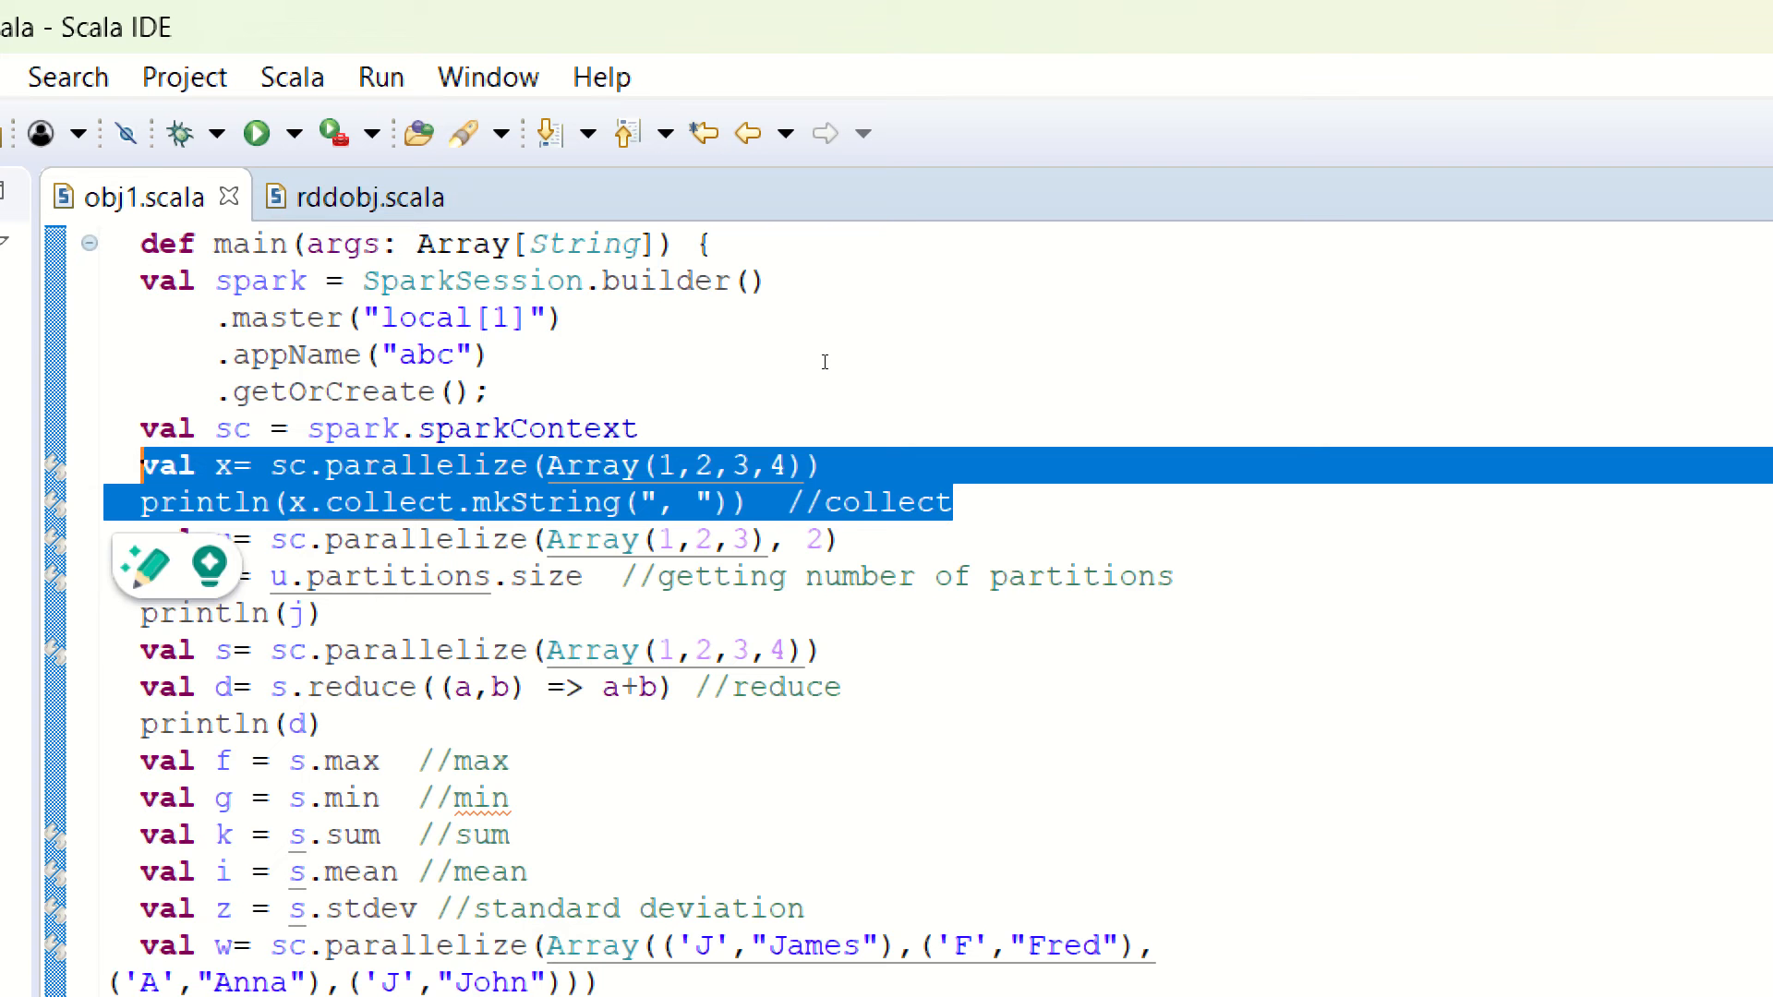
click(955, 502)
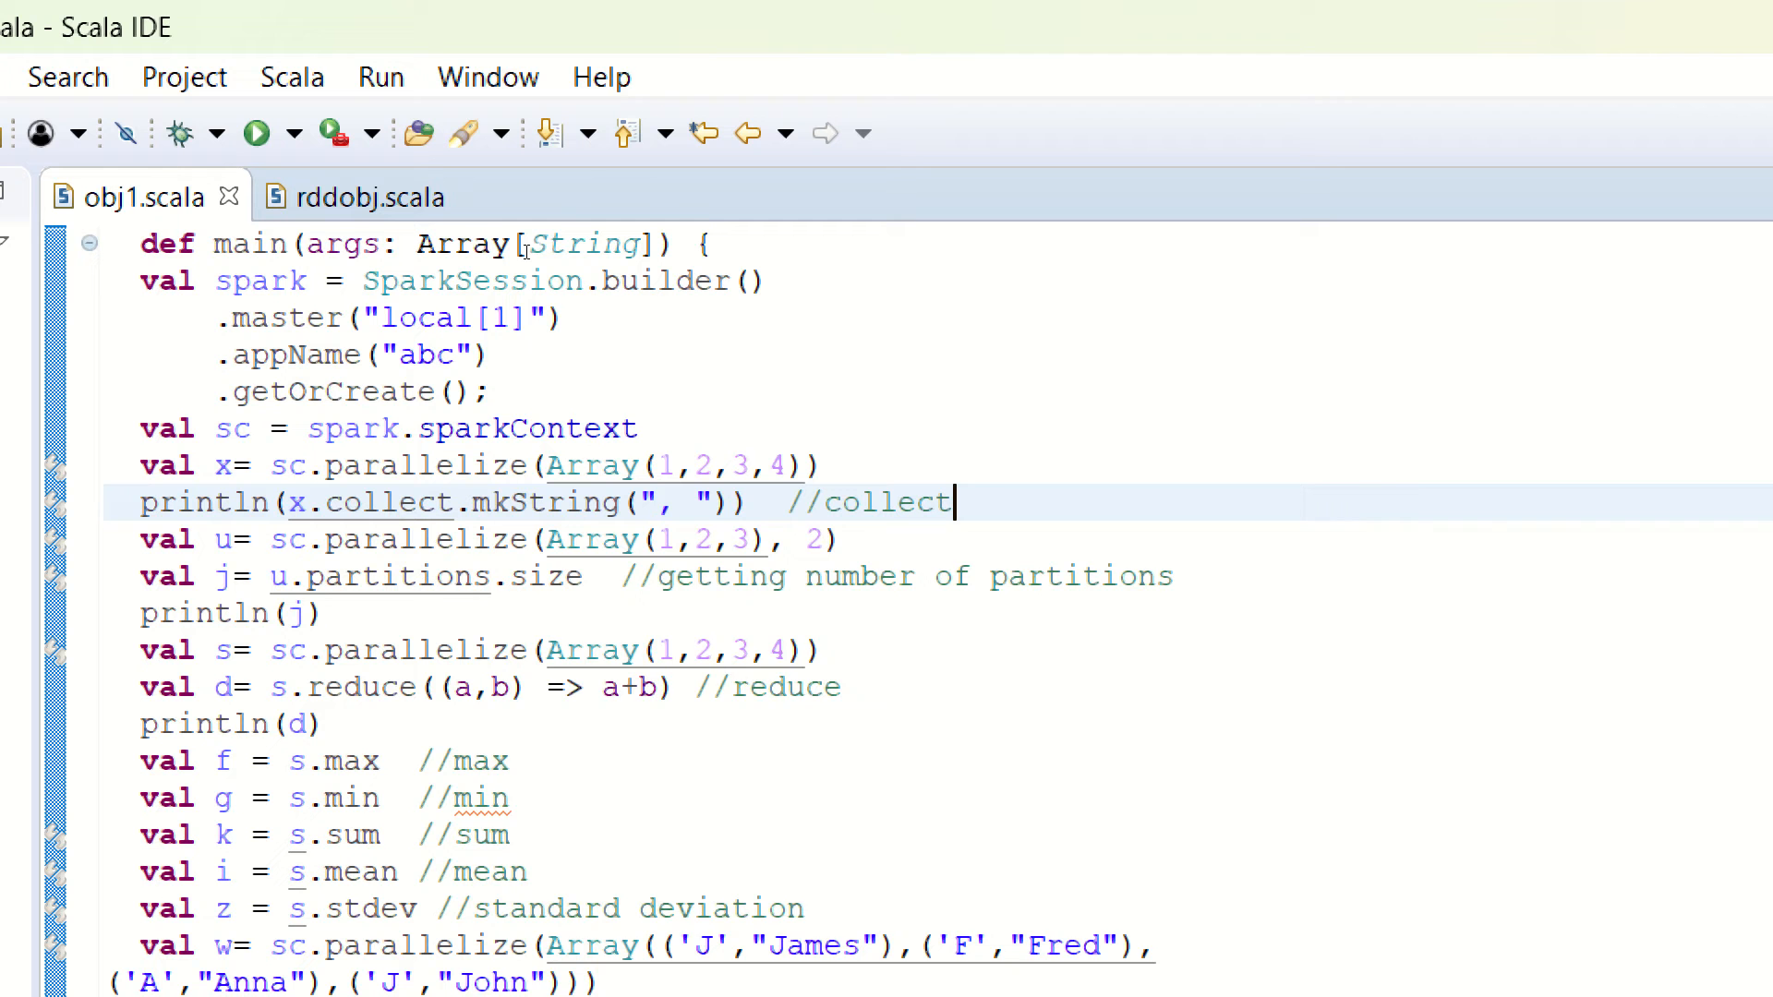
mouse_move(637, 198)
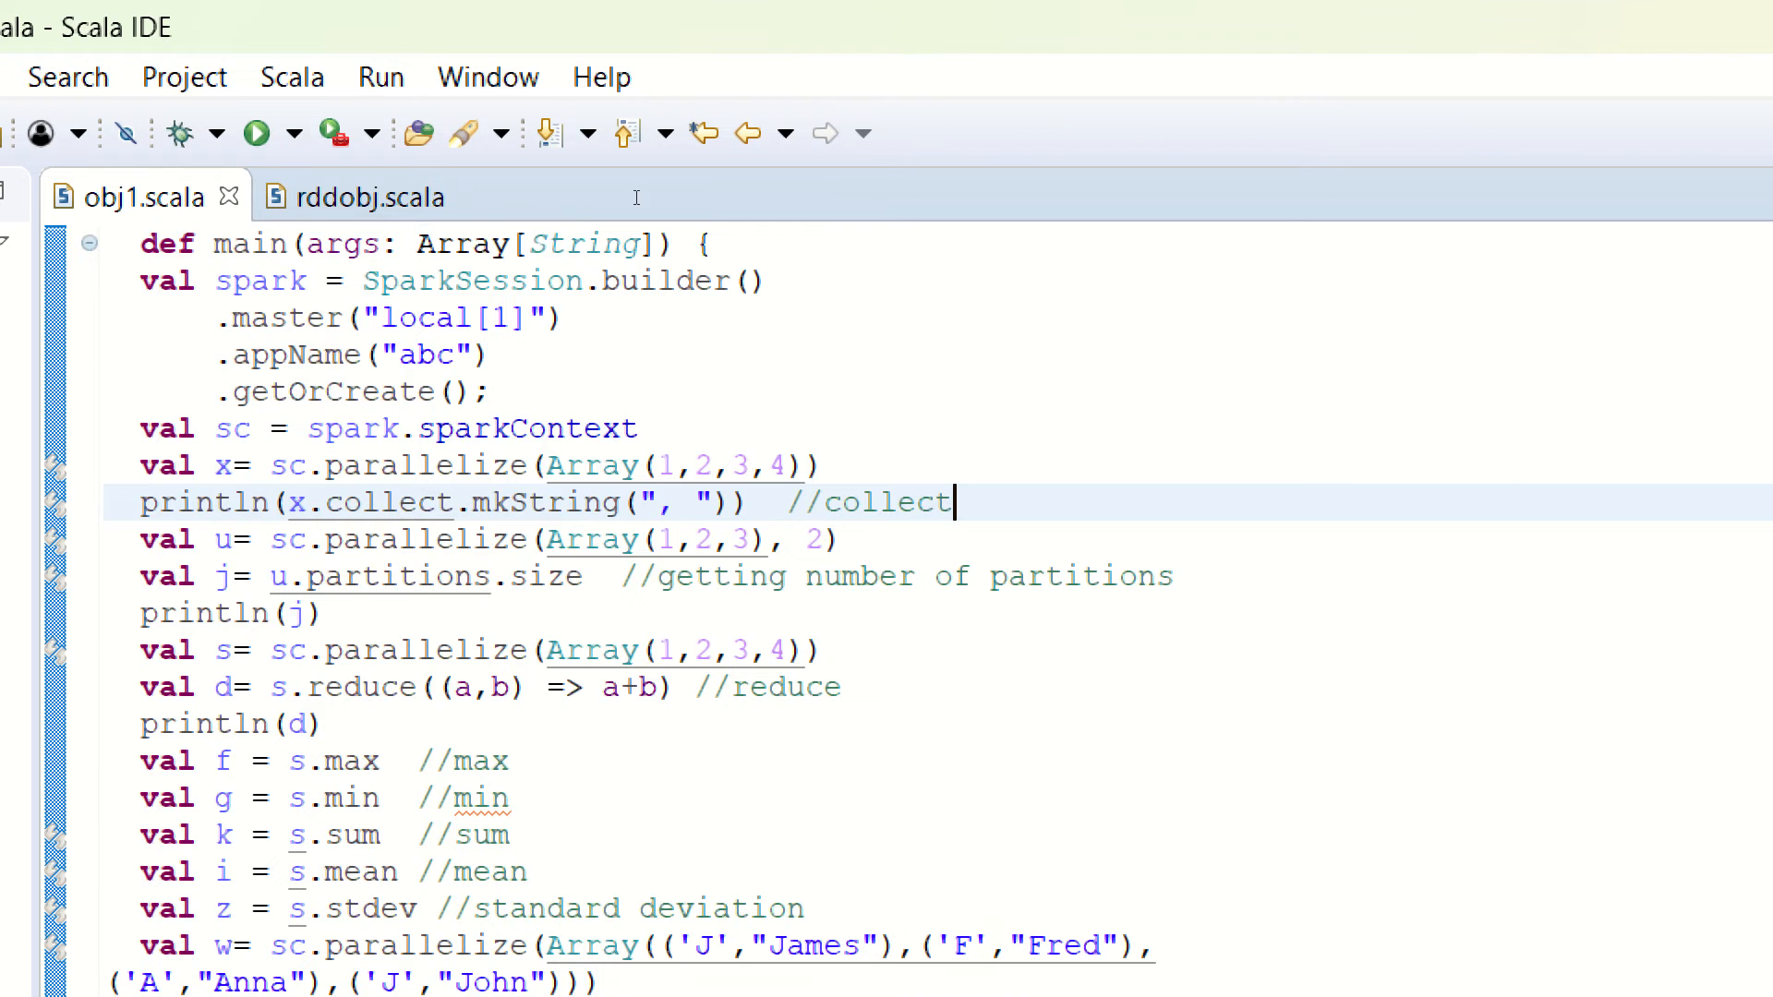
mouse_move(719, 261)
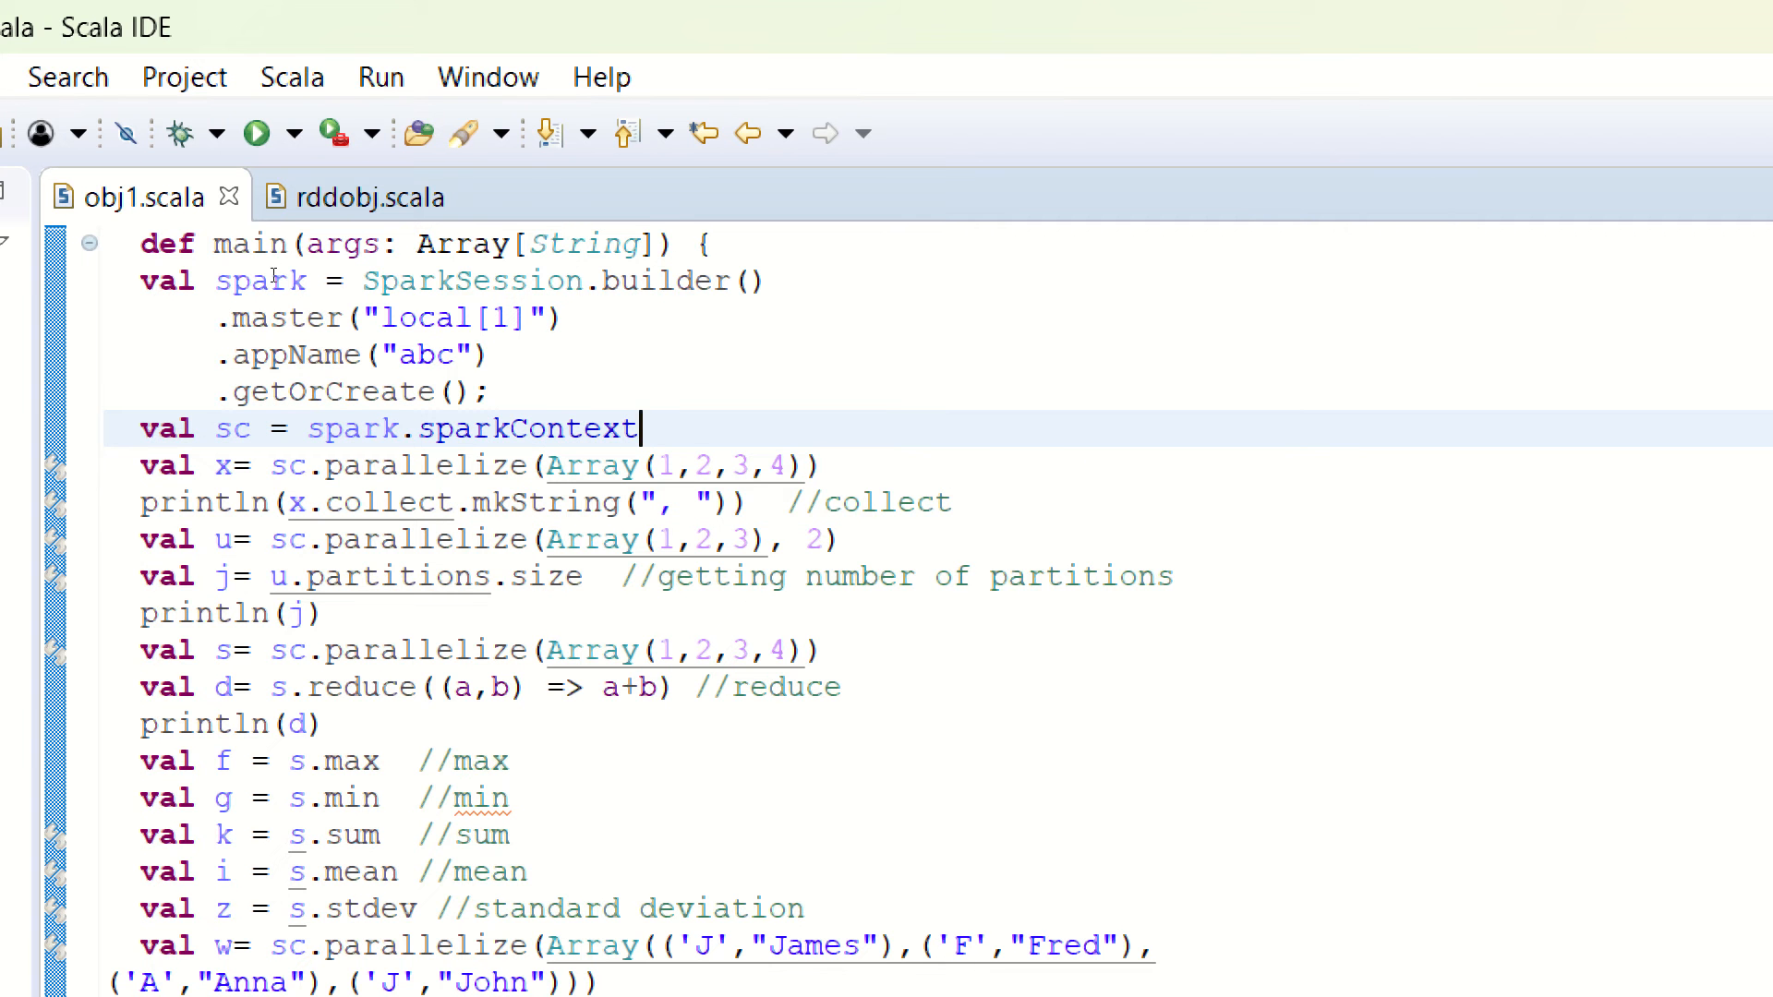
drag(139, 540, 322, 613)
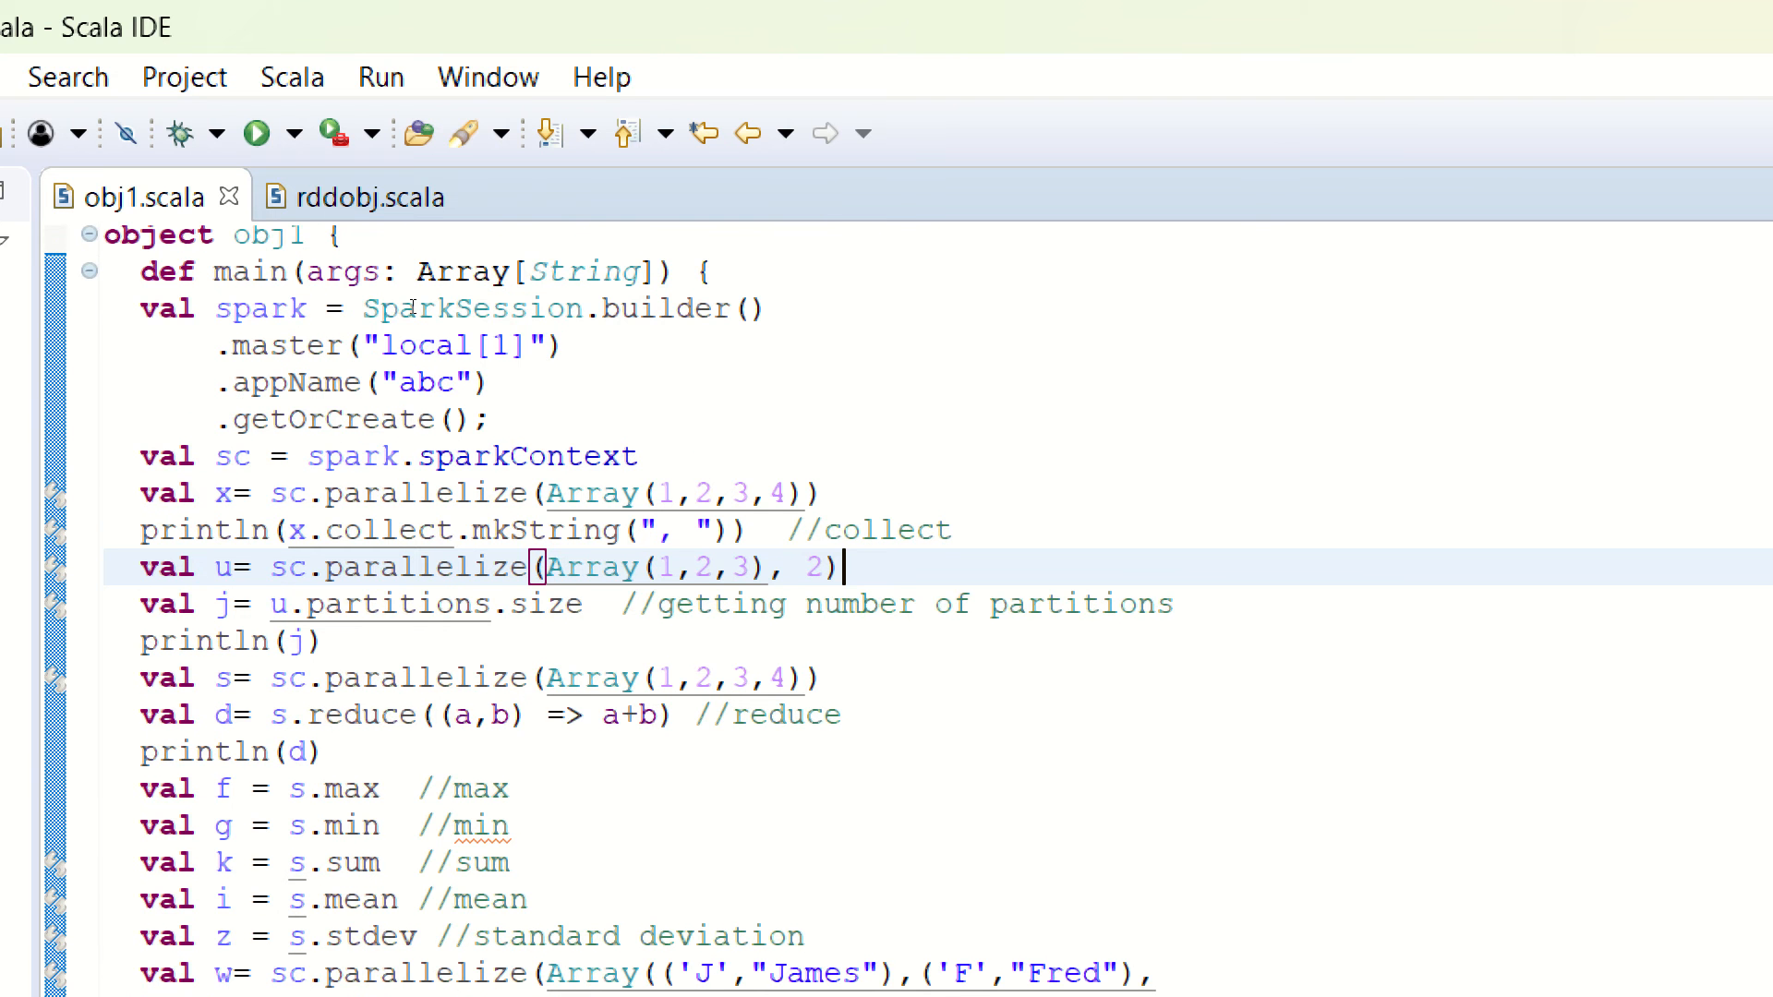
mouse_move(654, 360)
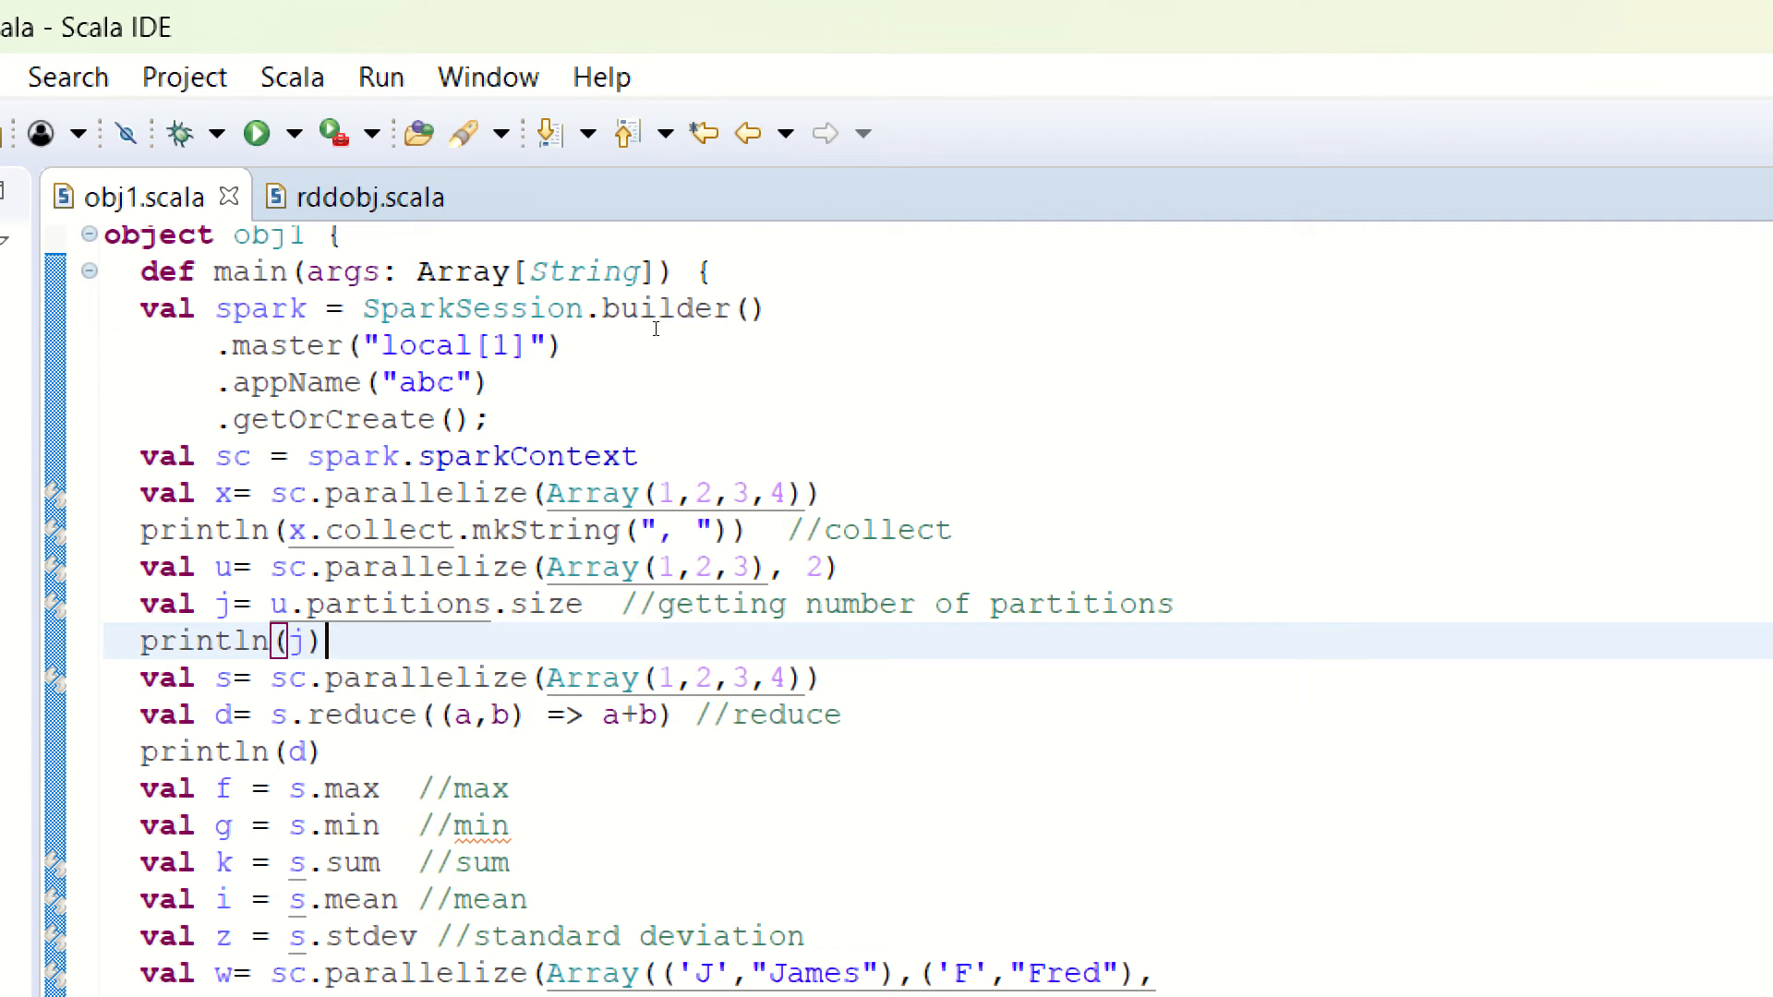
scroll(down, 3)
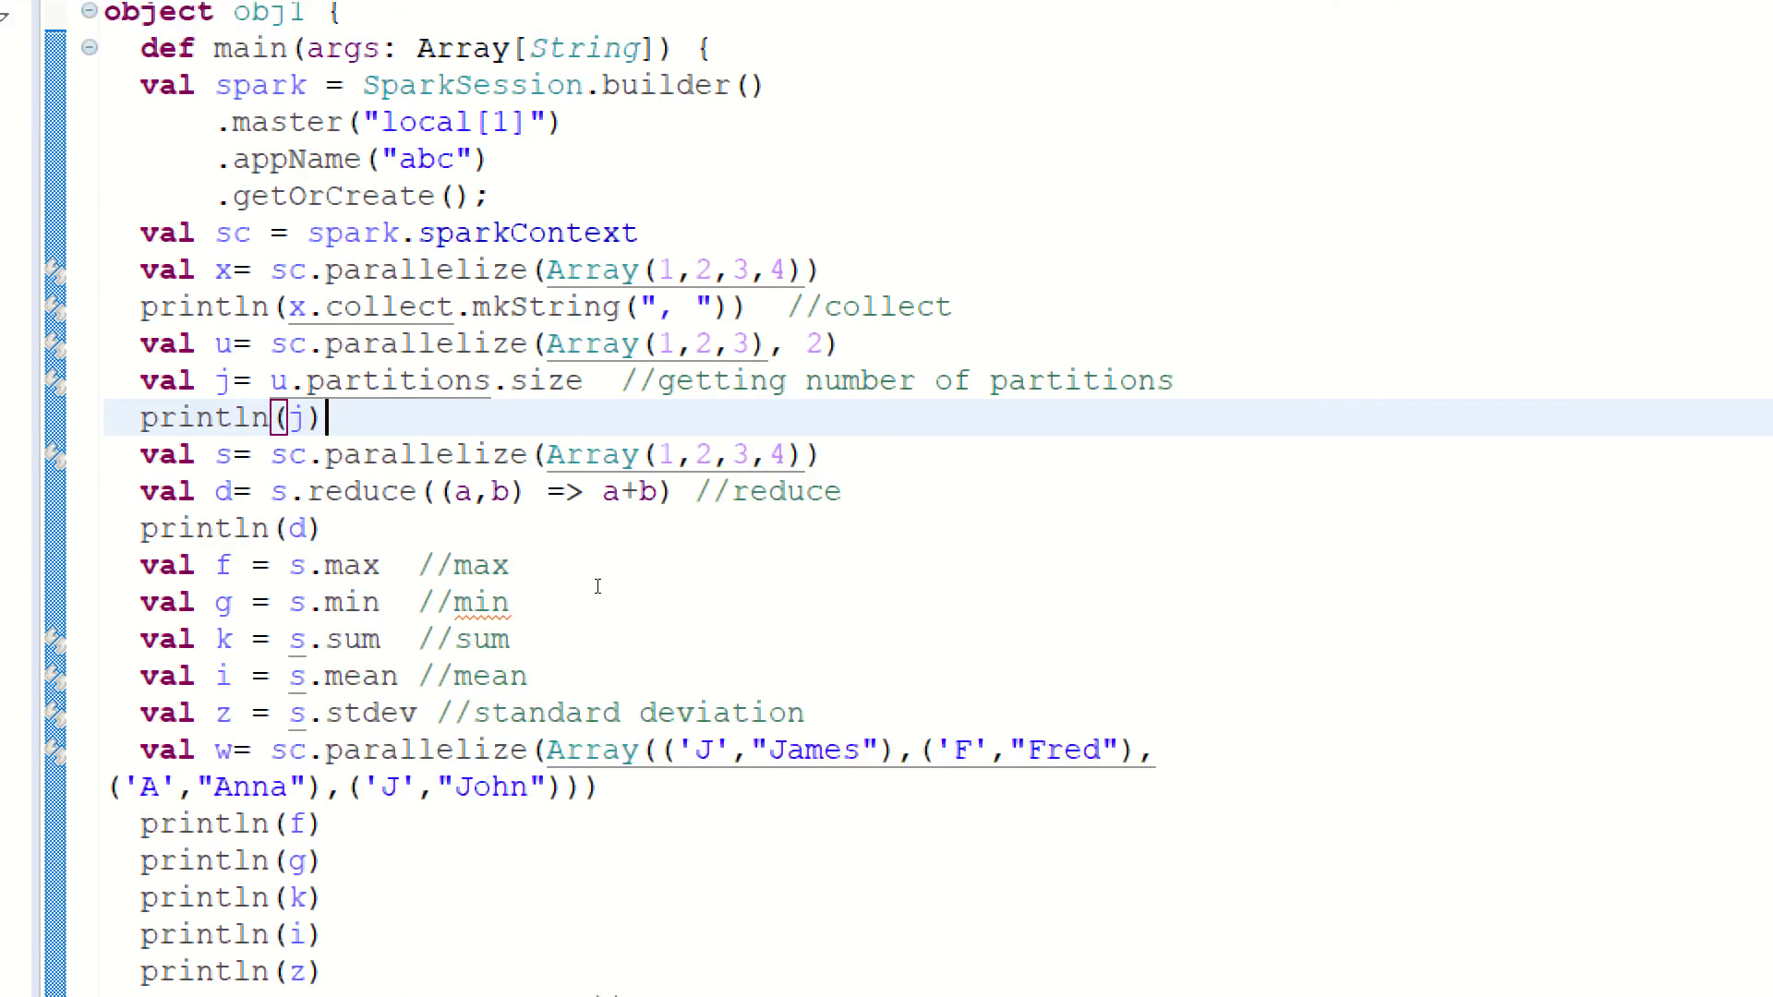
scroll(down, 3)
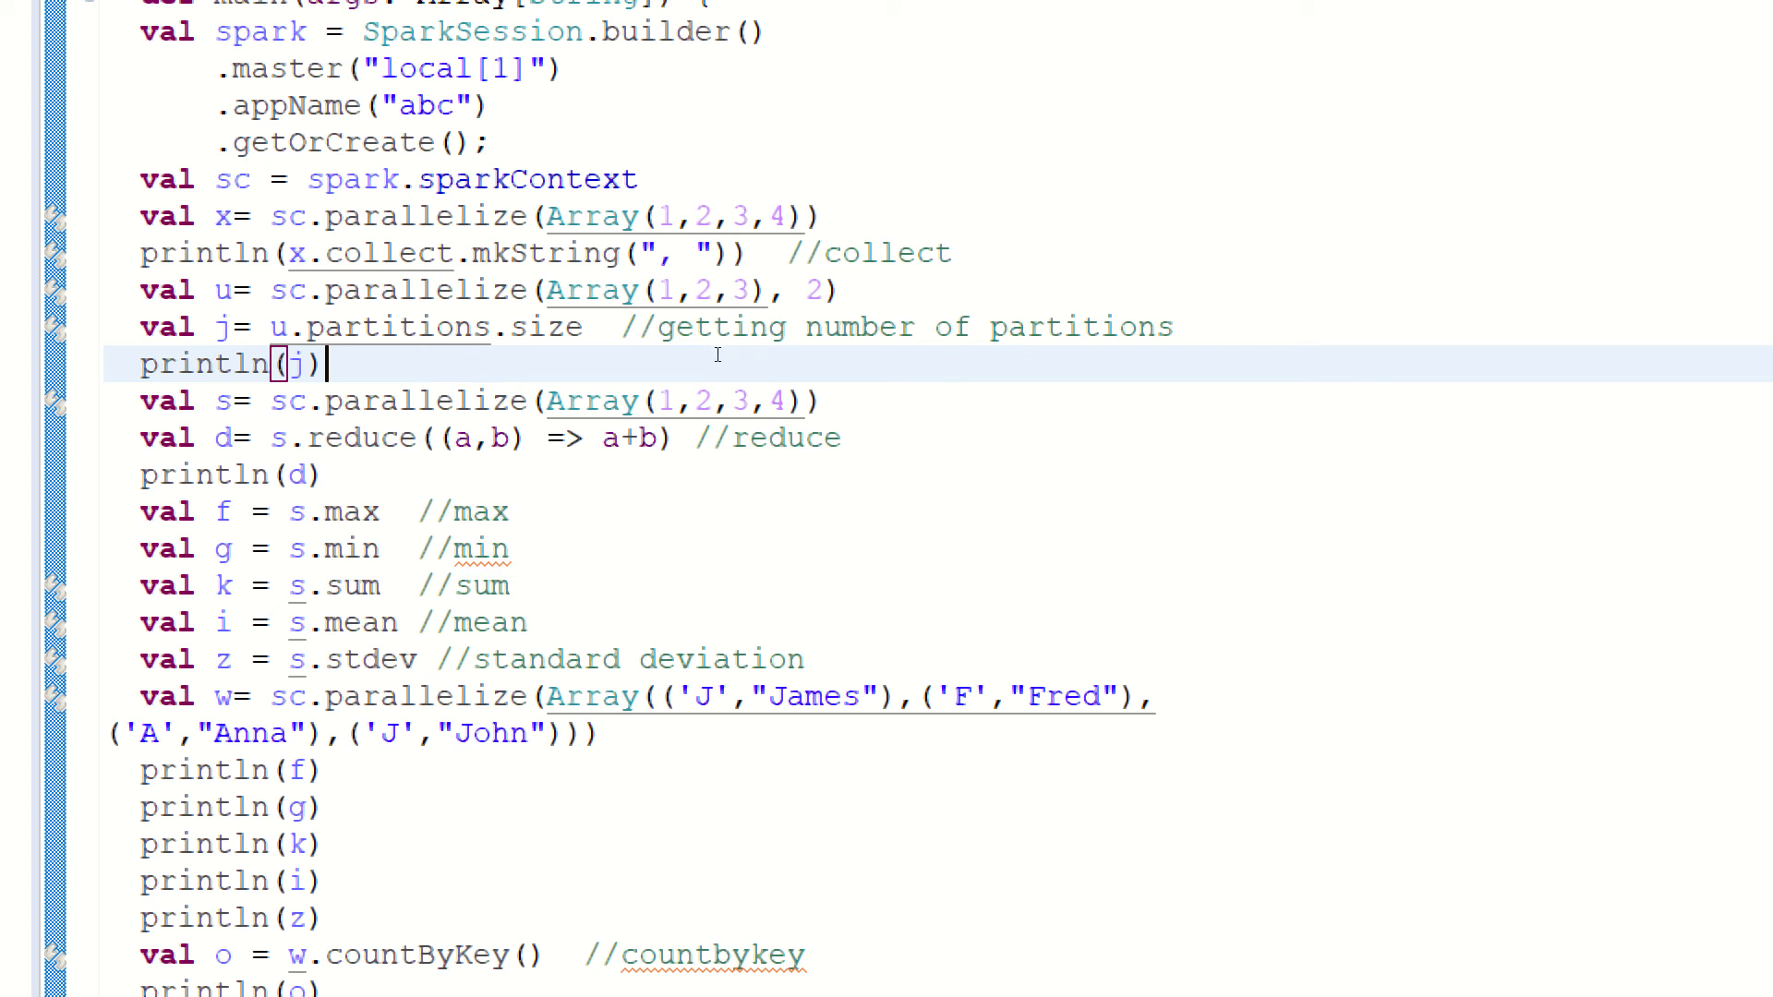
mouse_move(526, 336)
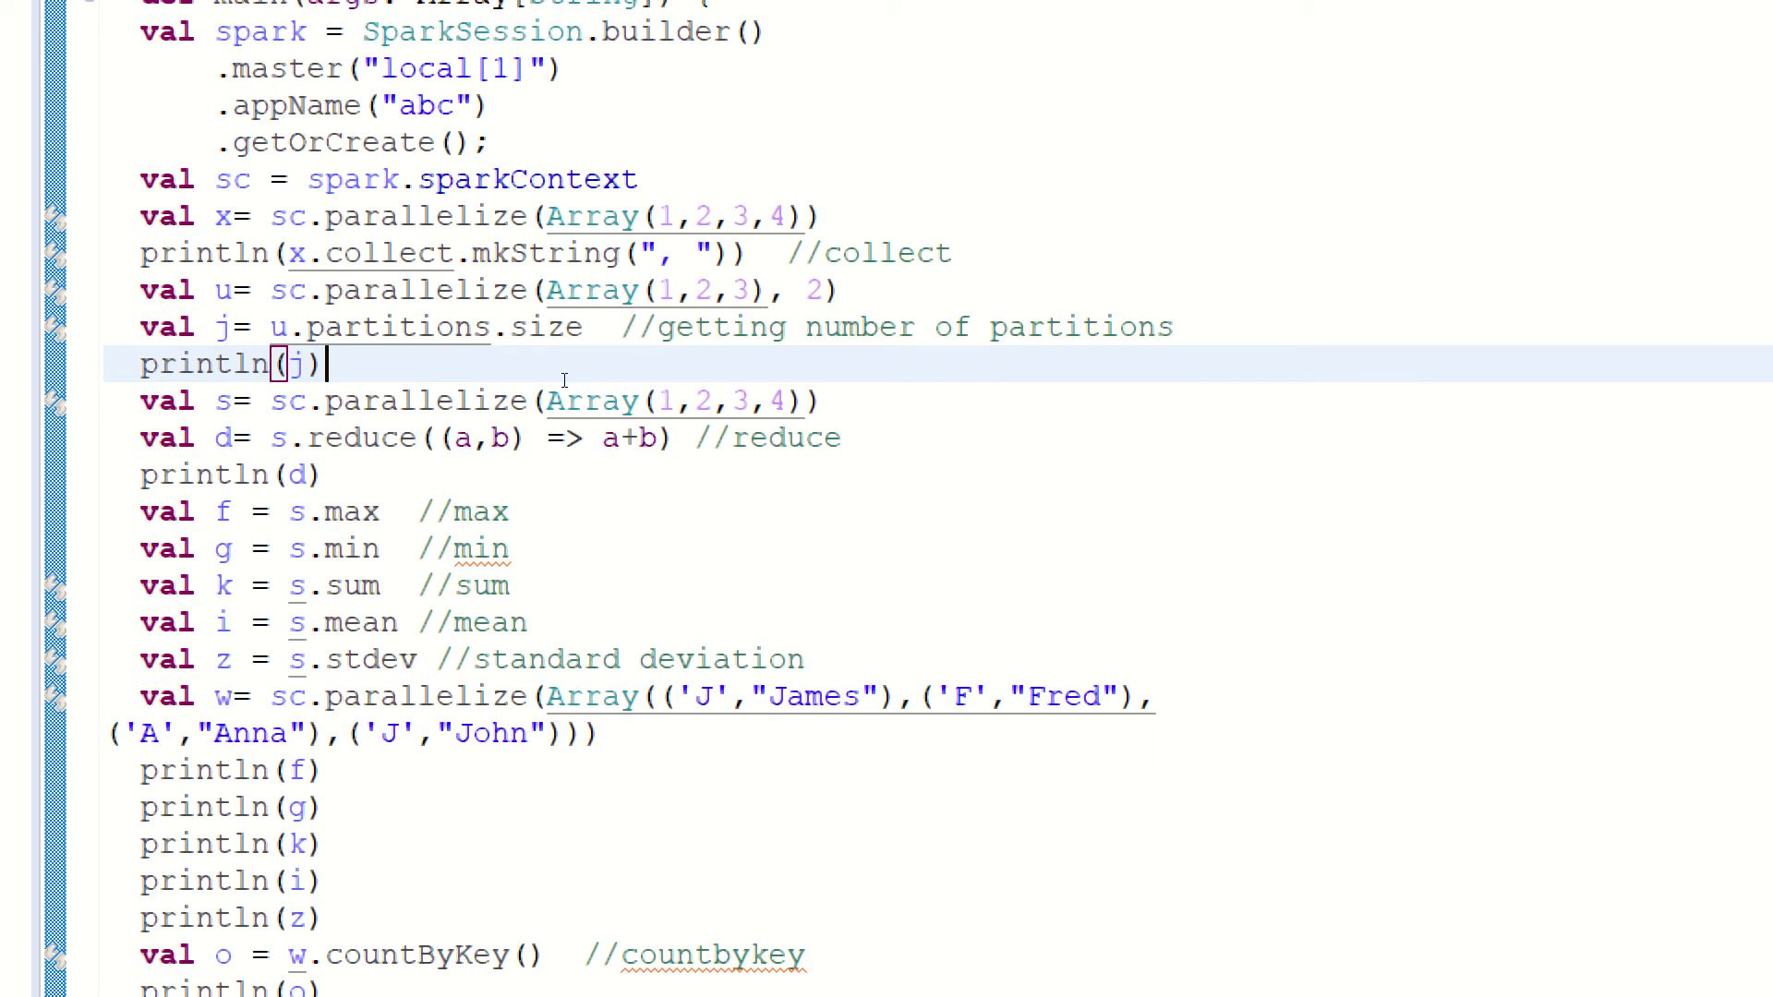
mouse_move(543, 347)
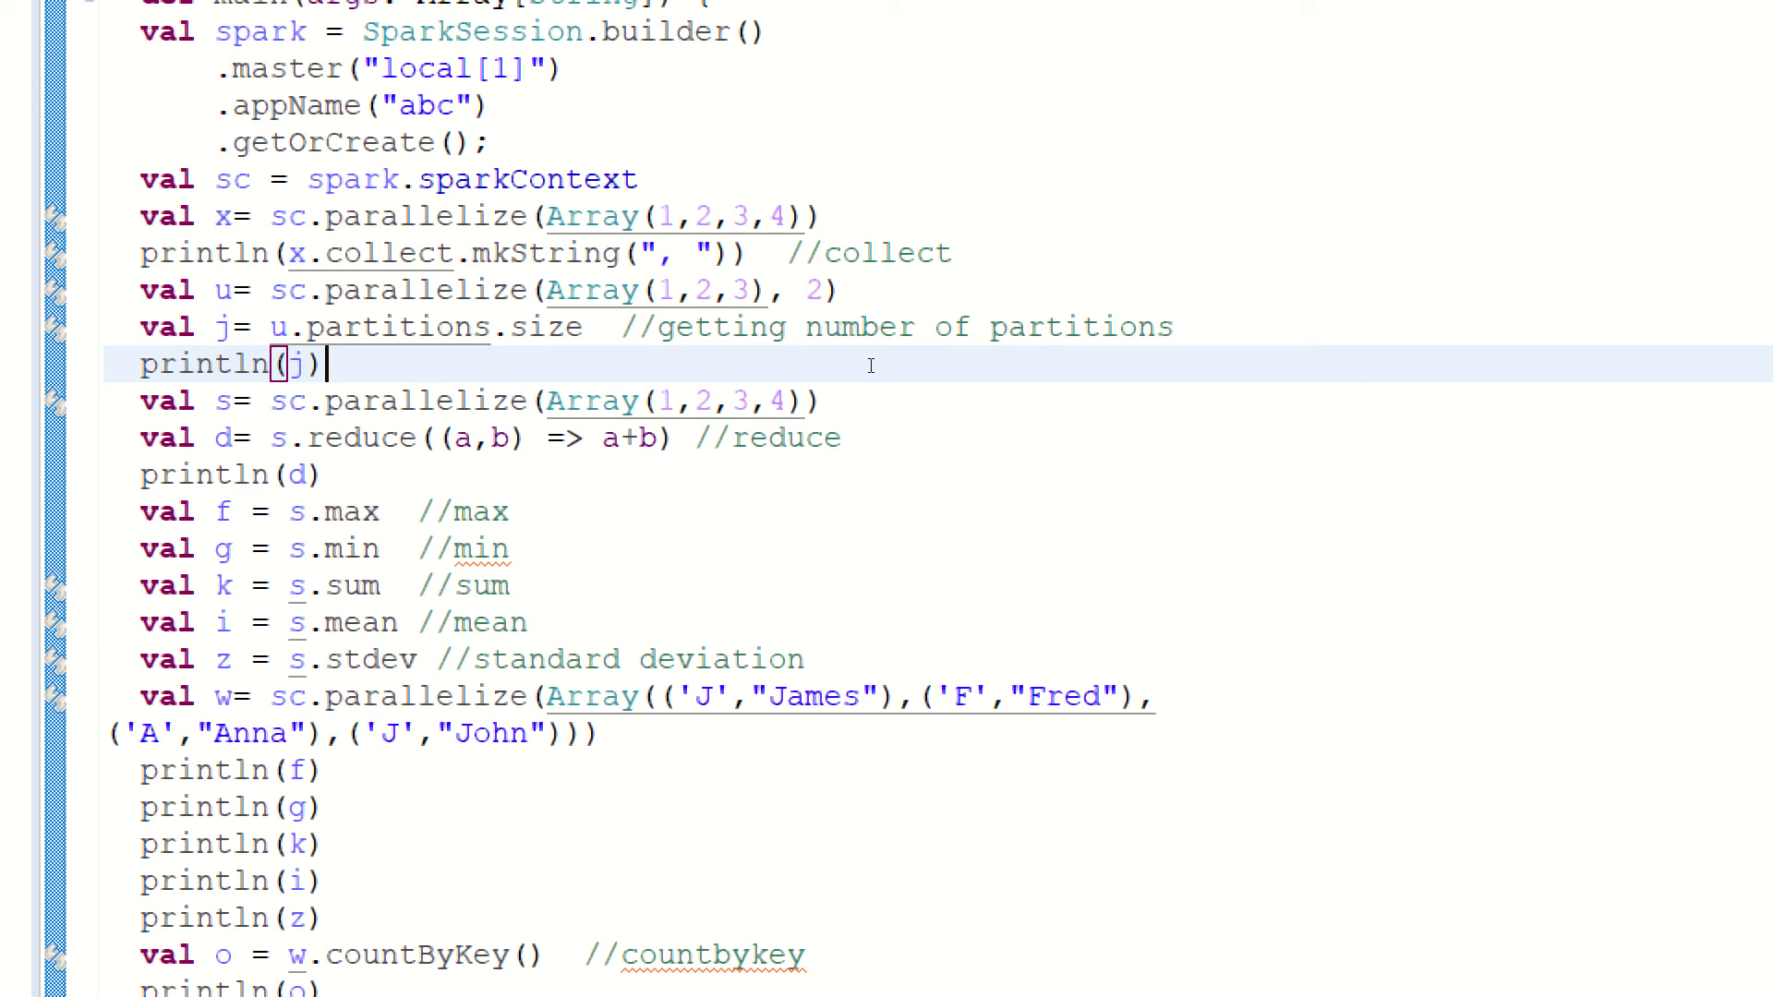
mouse_move(562, 328)
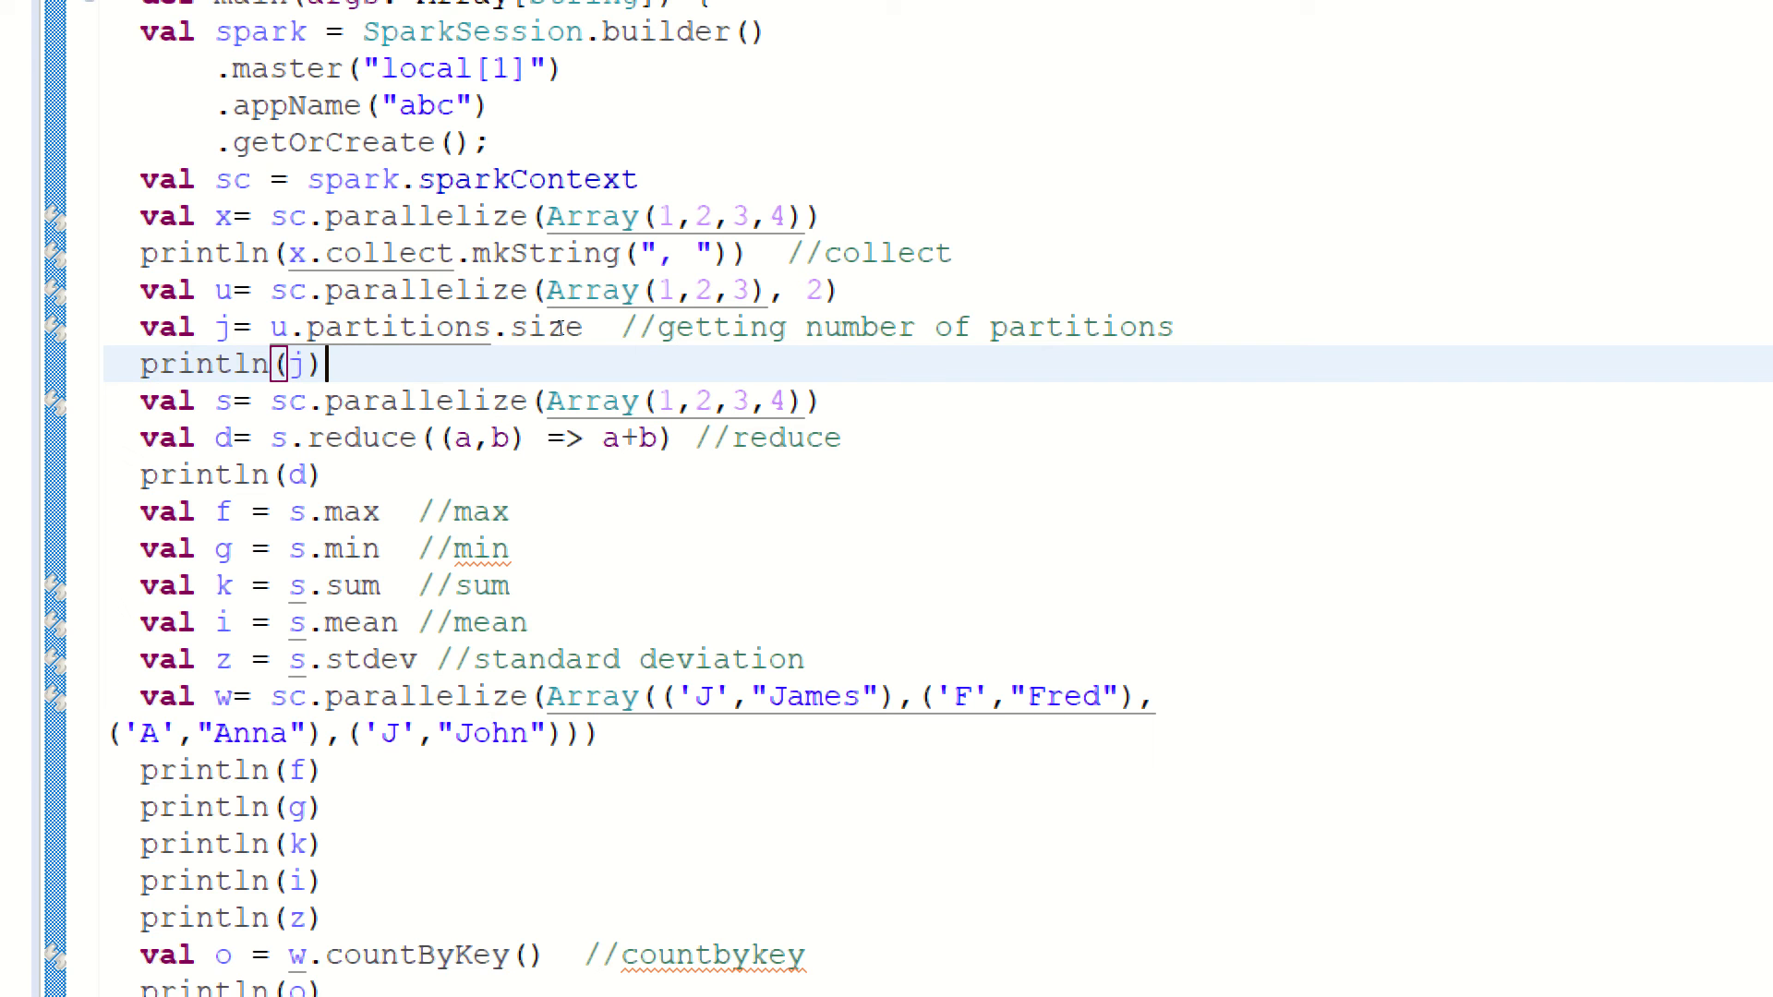
mouse_move(559, 336)
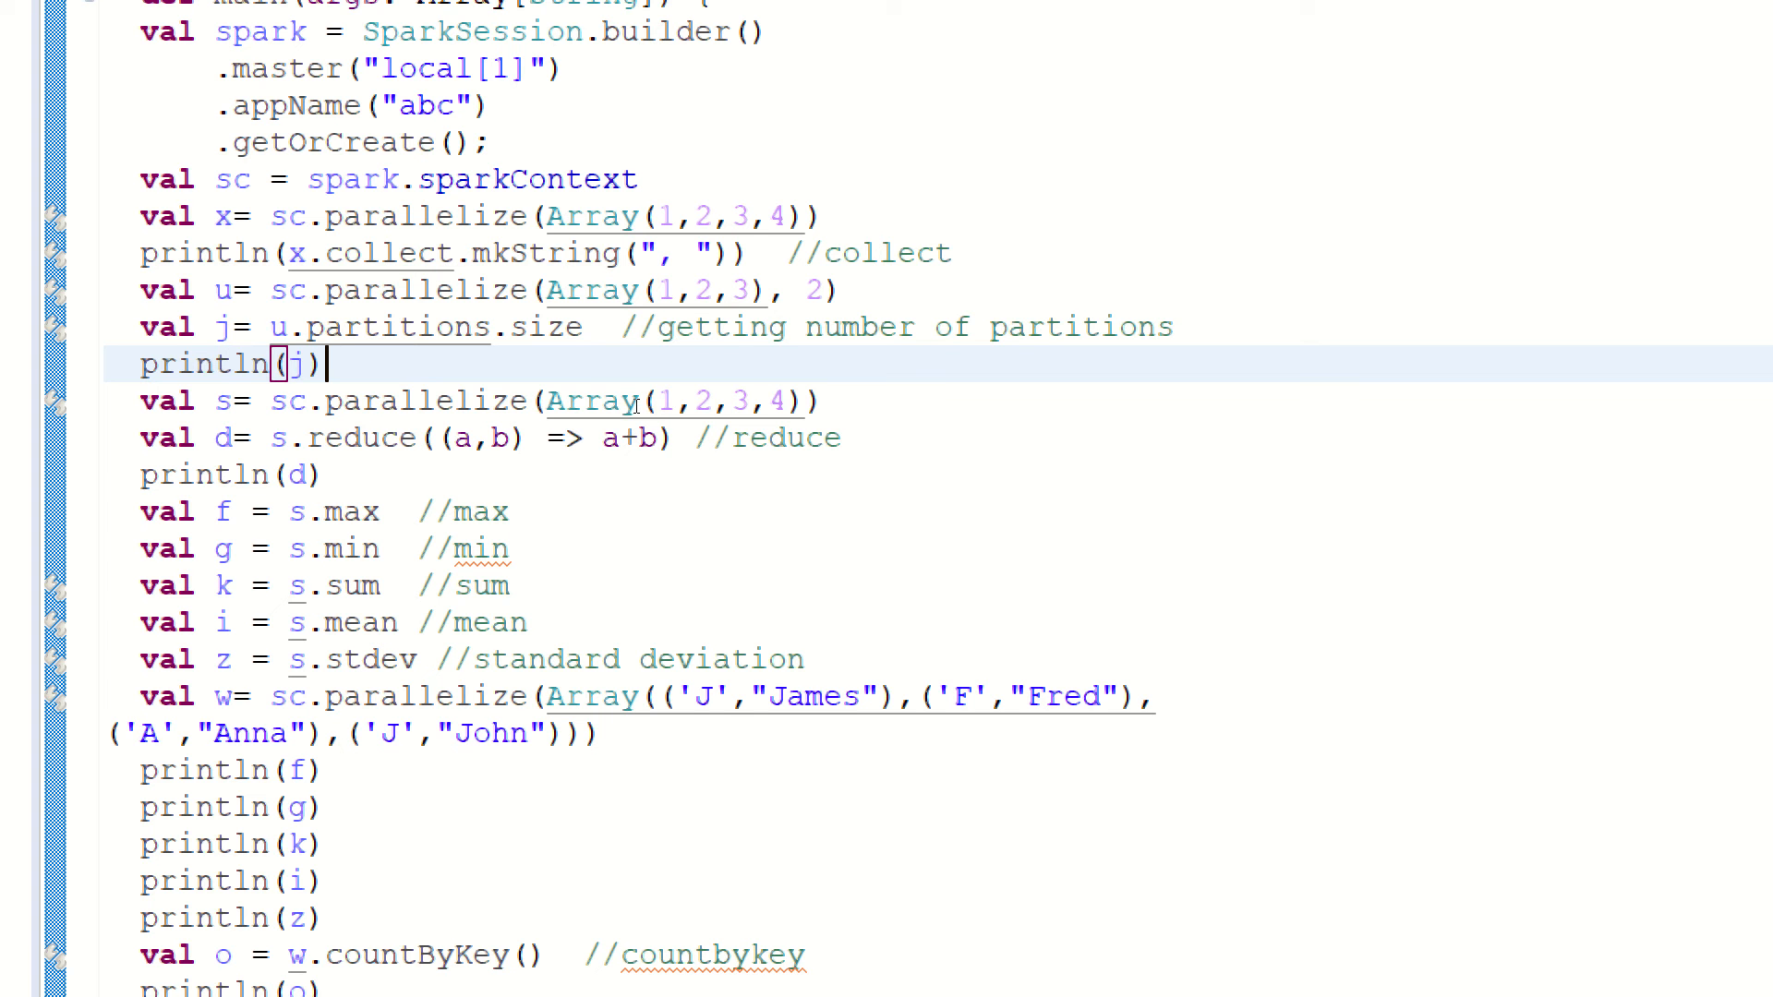
mouse_move(620, 384)
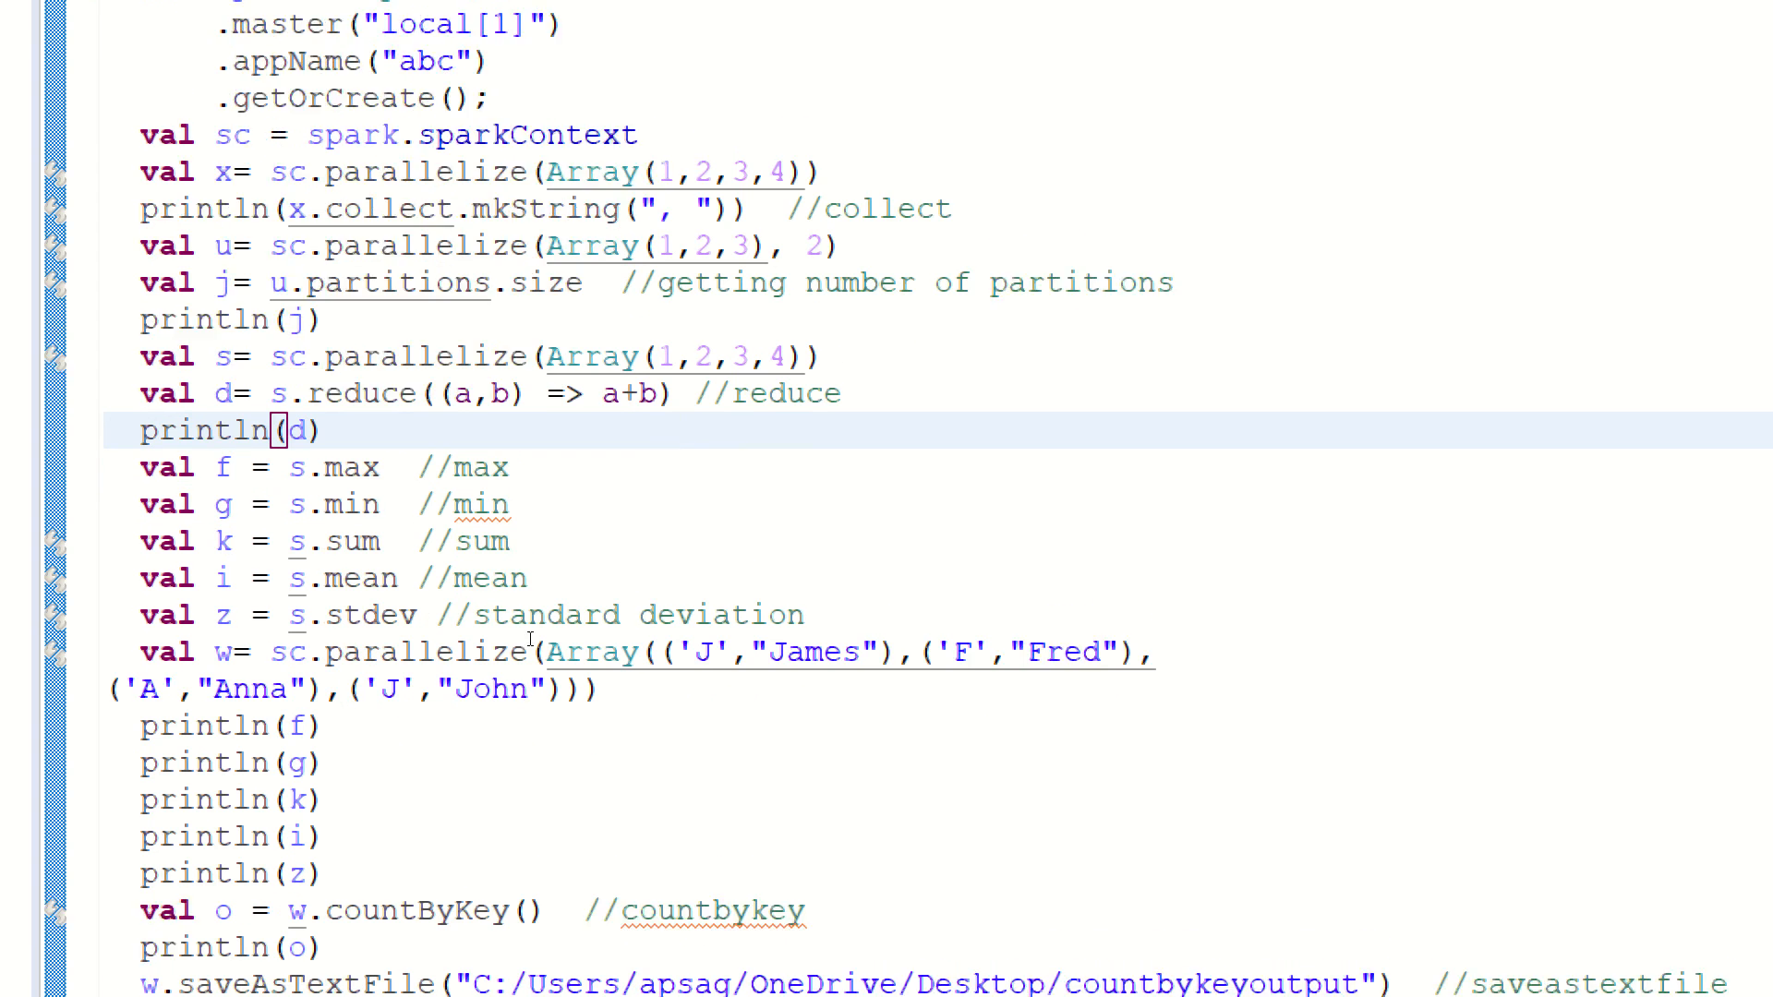
scroll(down, 3)
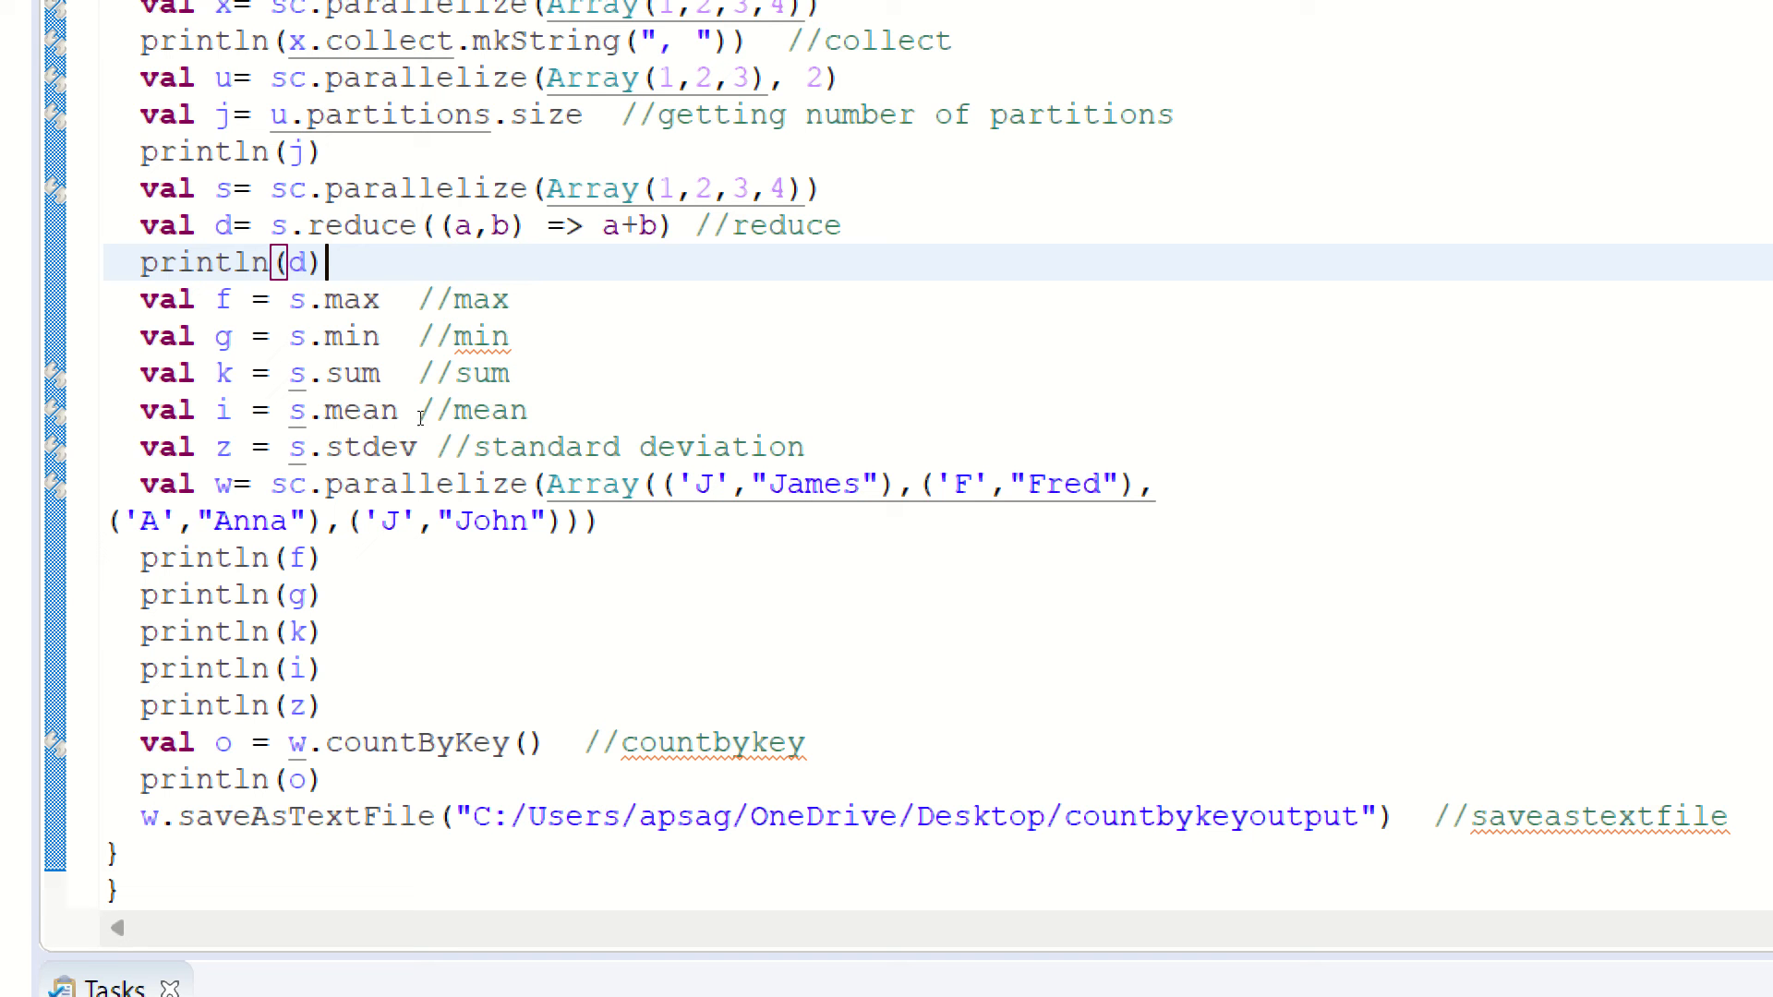
mouse_move(556, 345)
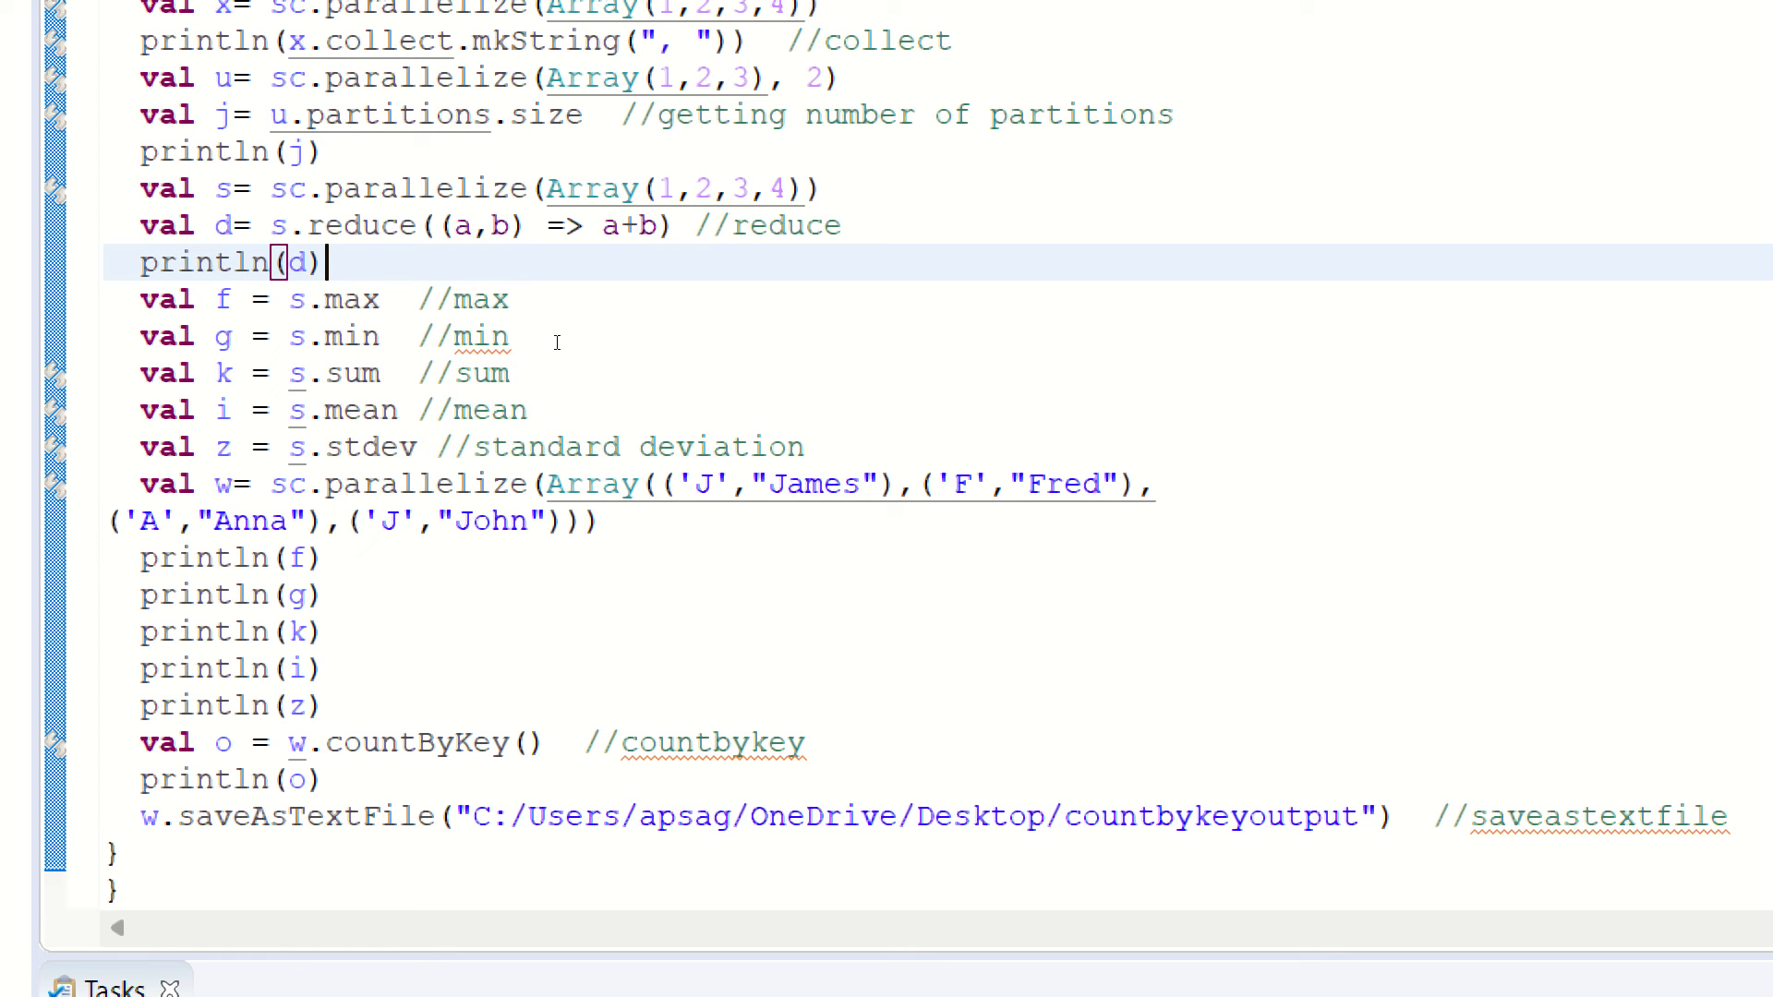
mouse_move(495, 436)
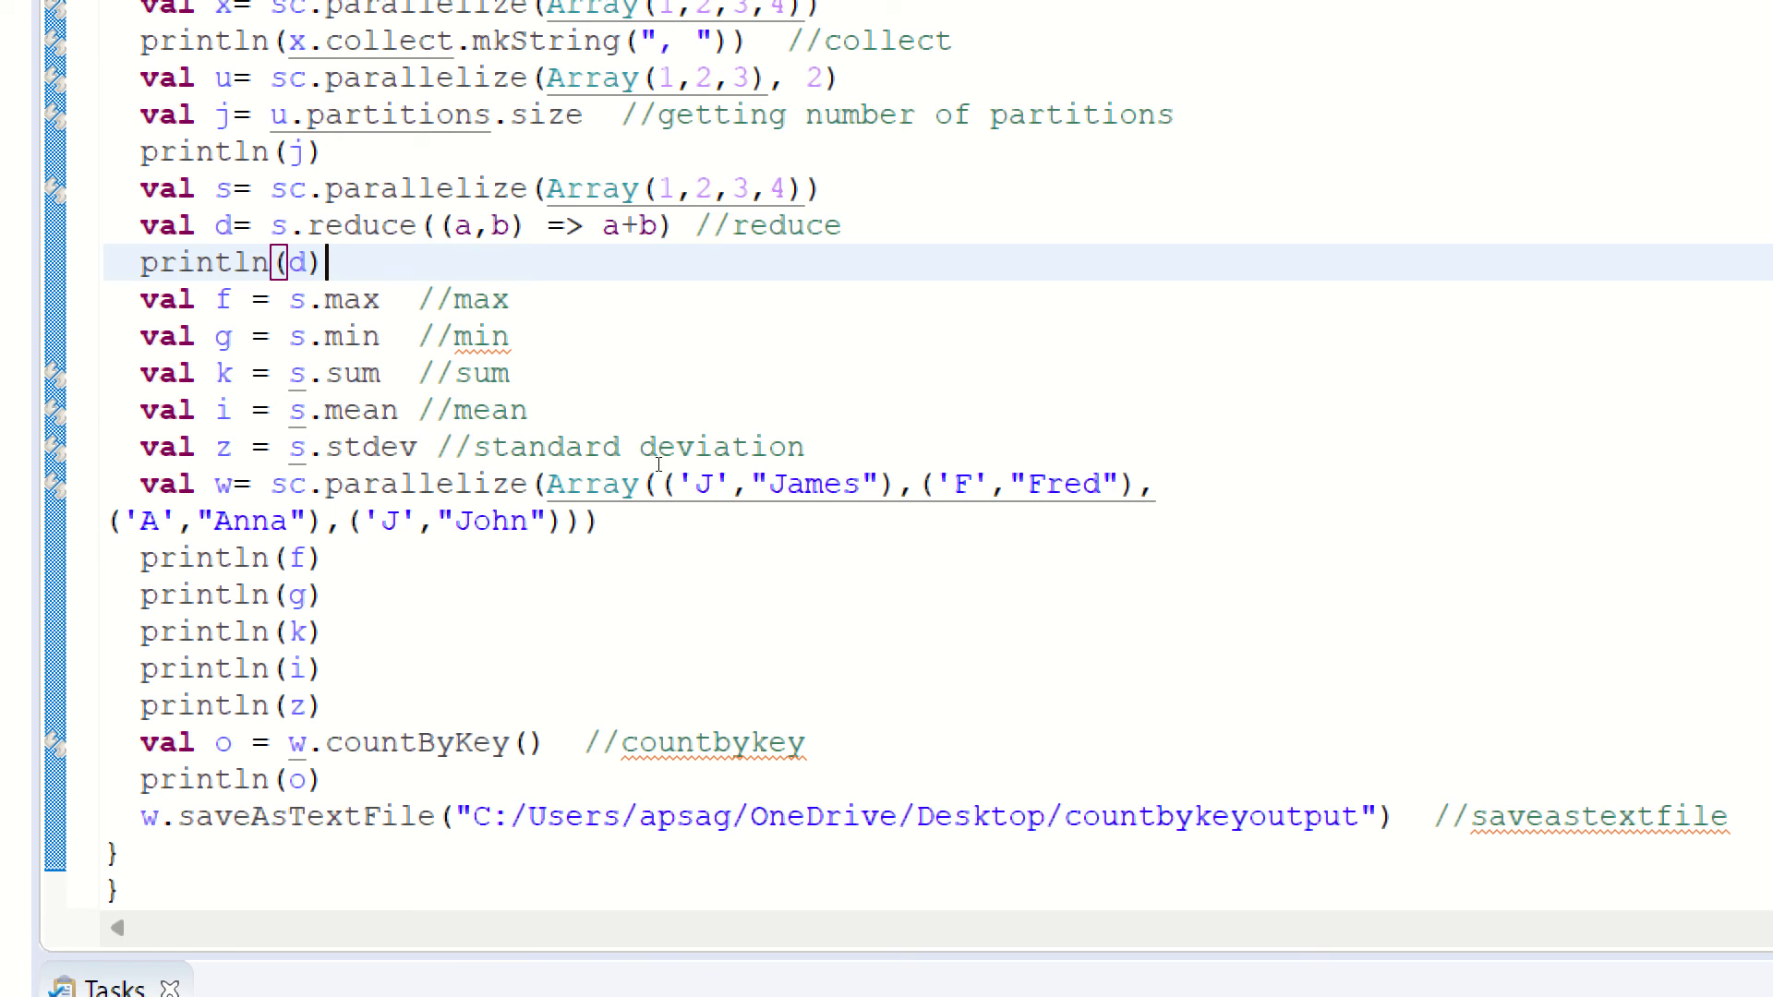
drag(140, 299, 804, 447)
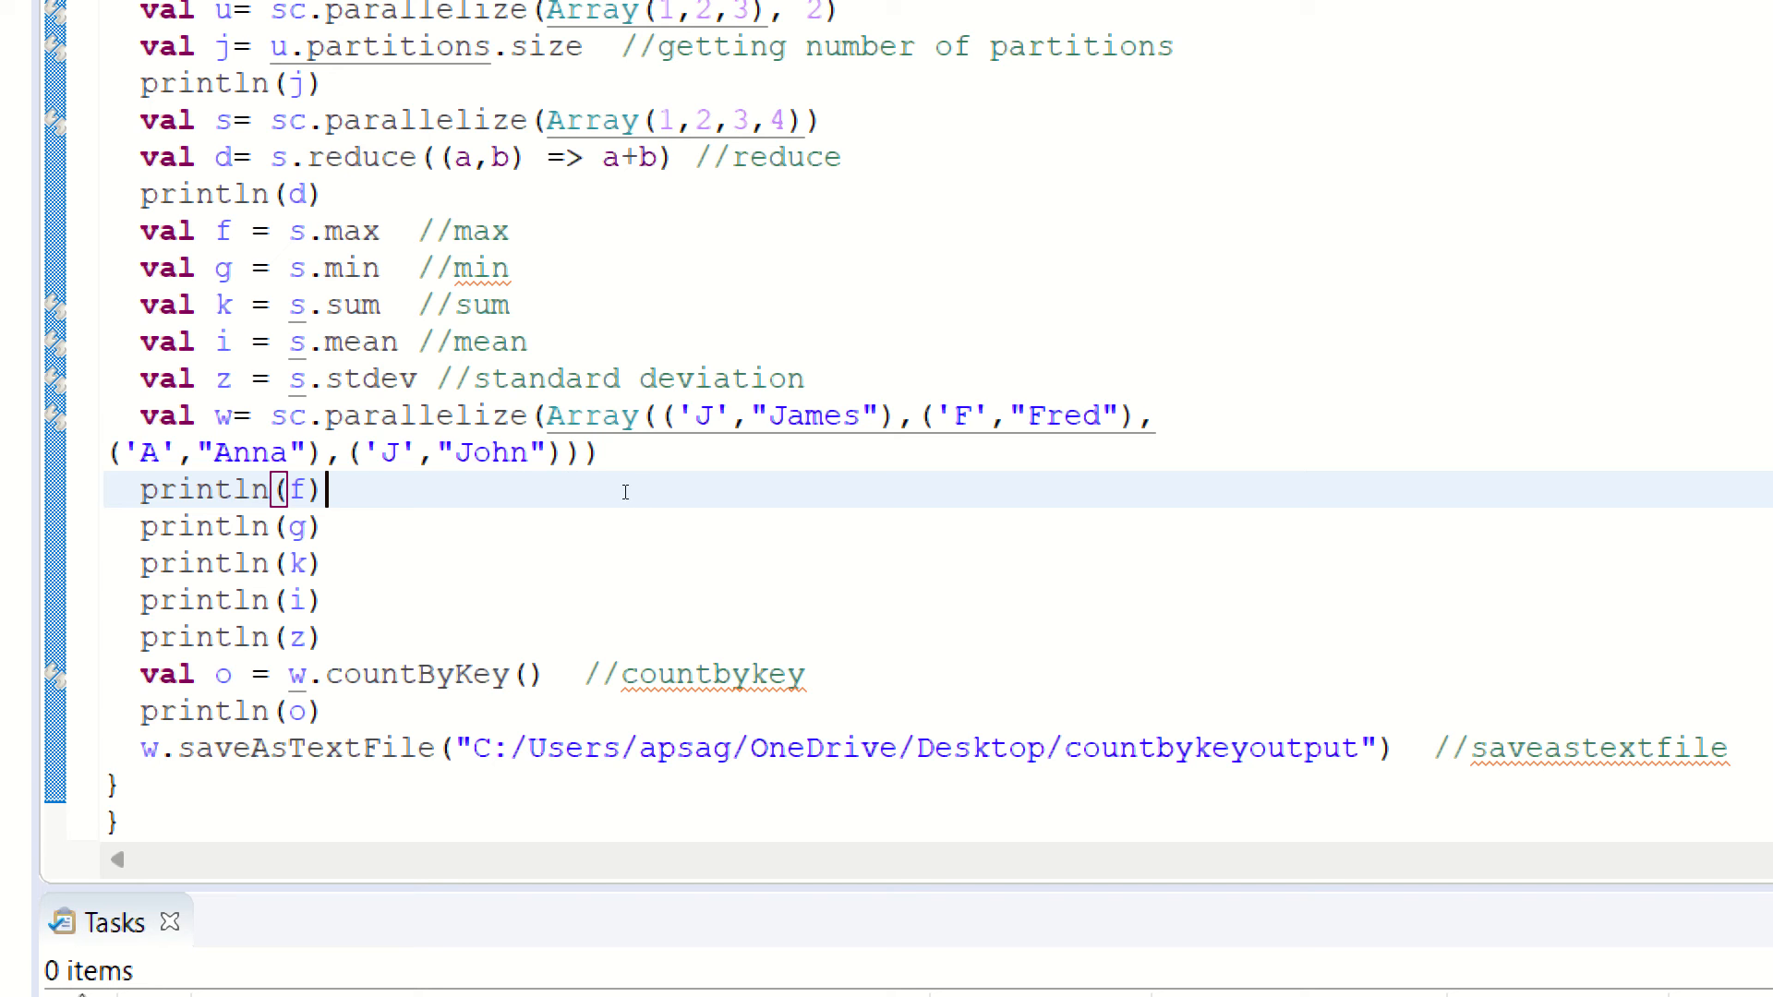
mouse_move(725, 484)
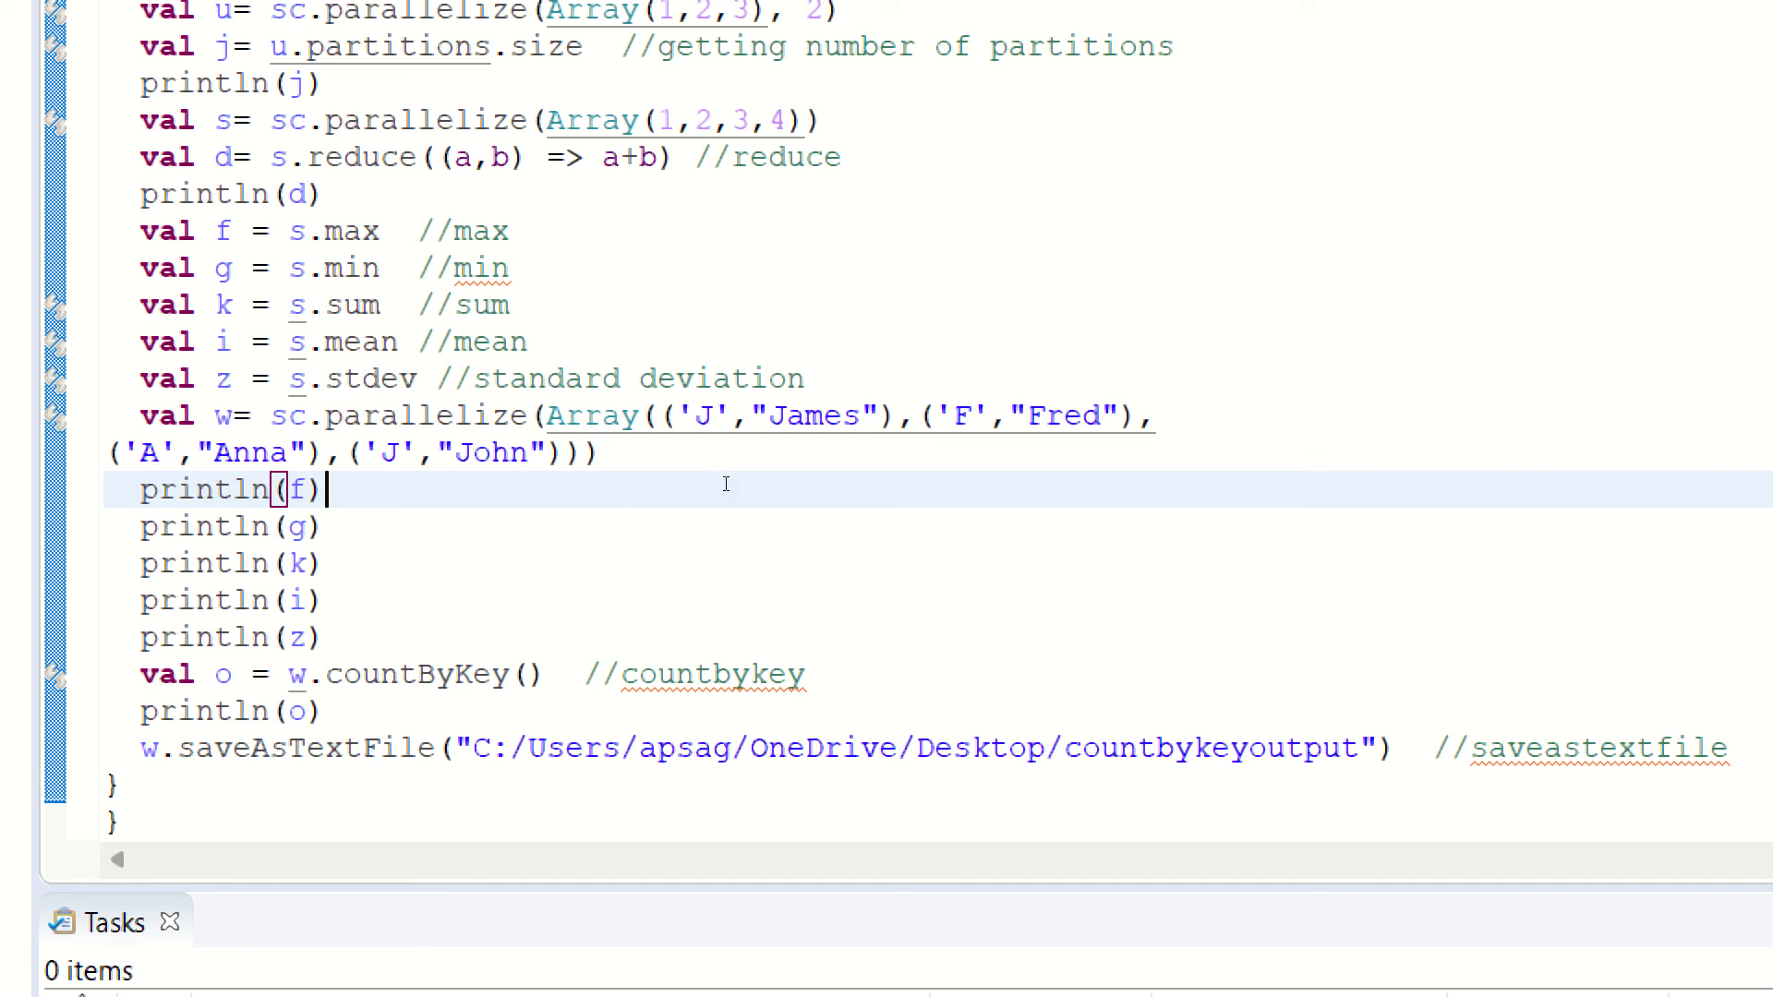
mouse_move(399, 511)
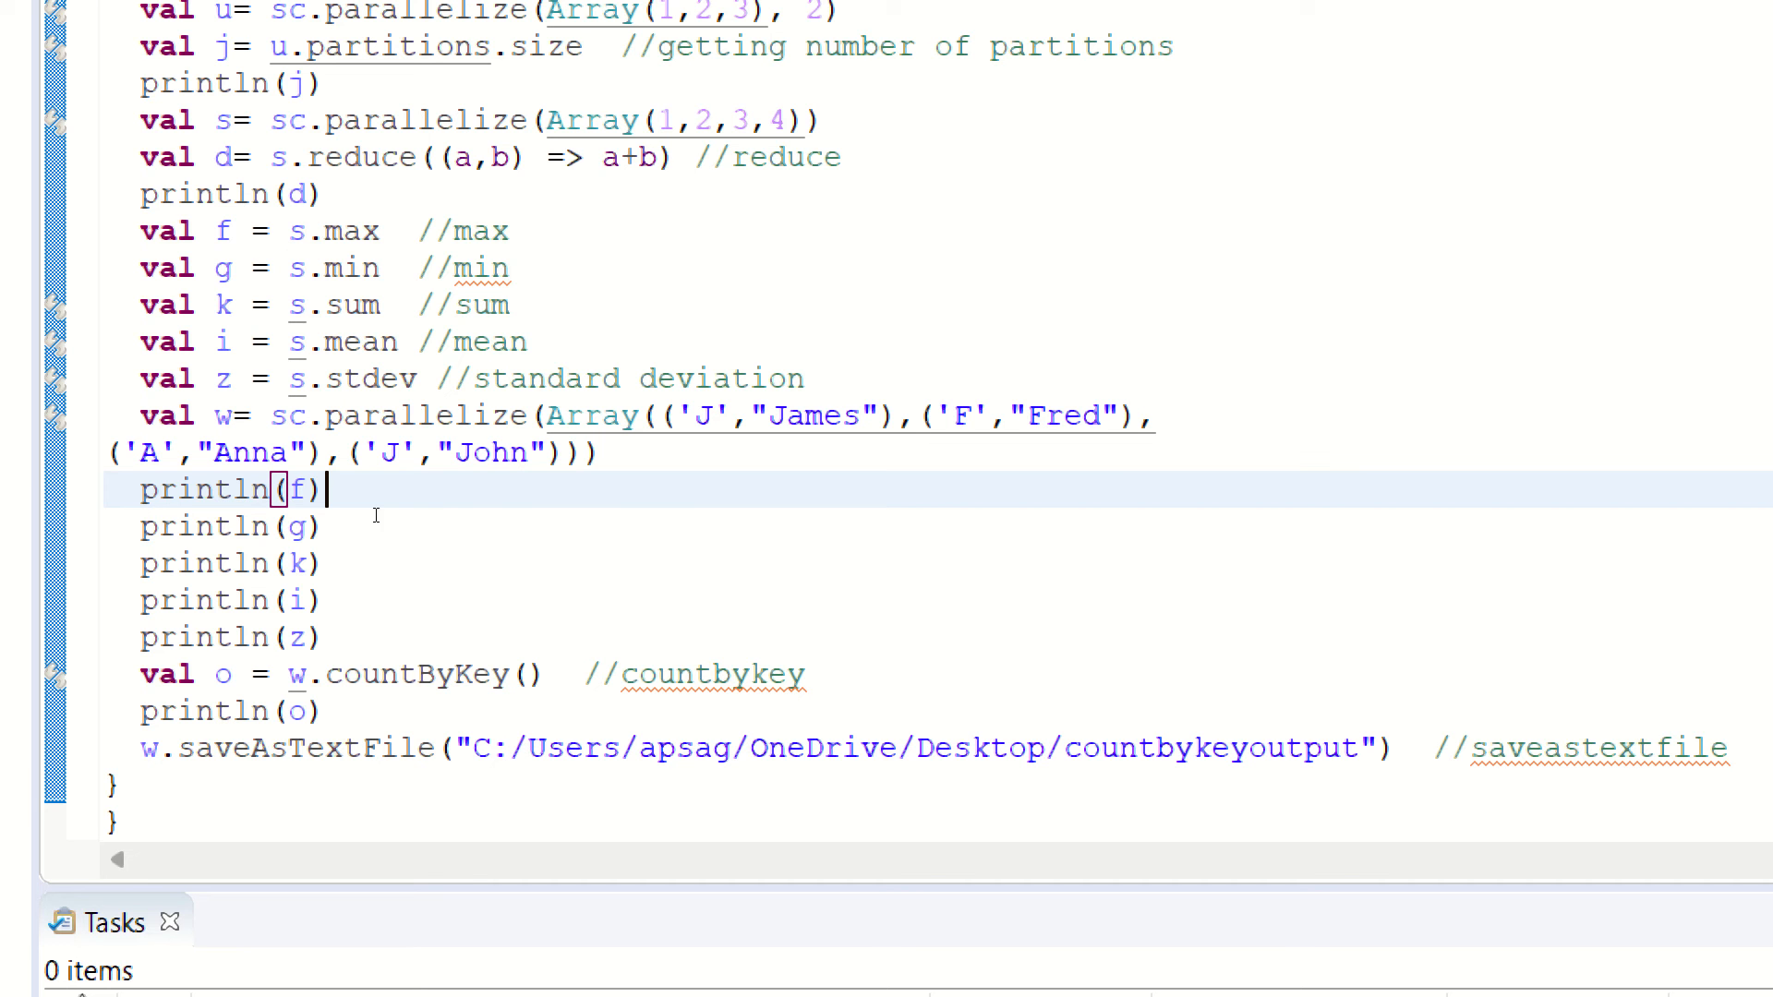
mouse_move(315, 375)
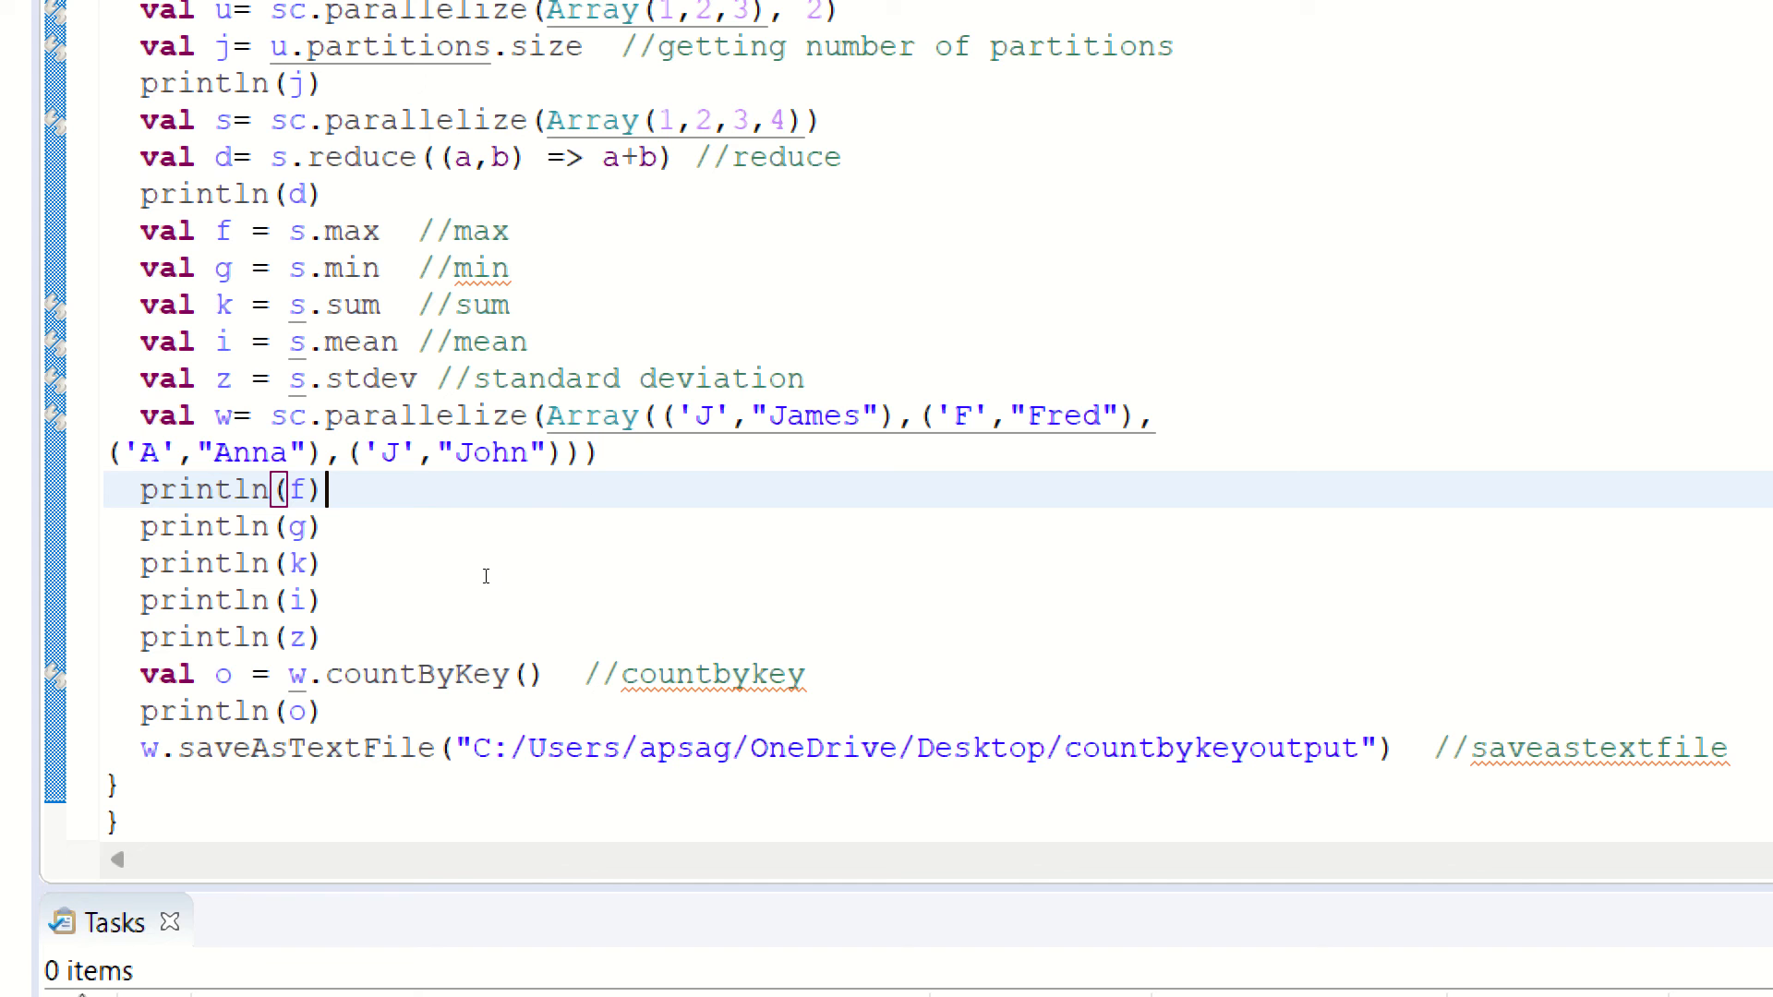
mouse_move(567, 484)
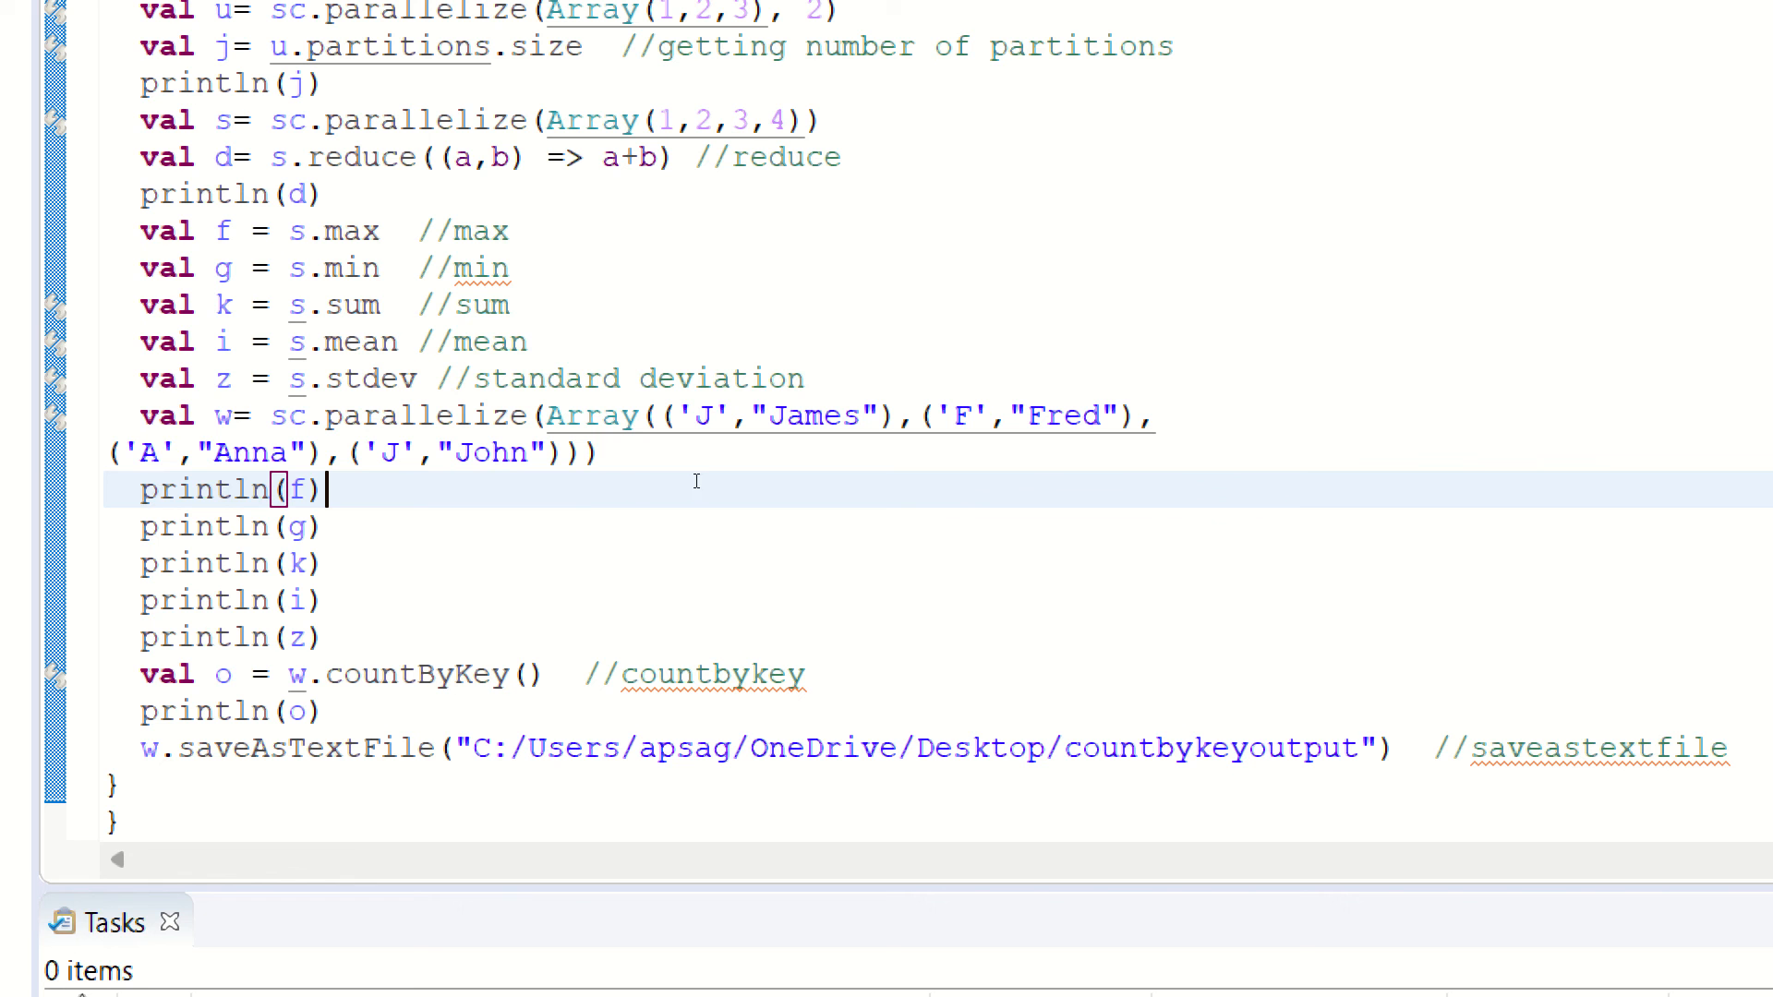
mouse_move(478, 613)
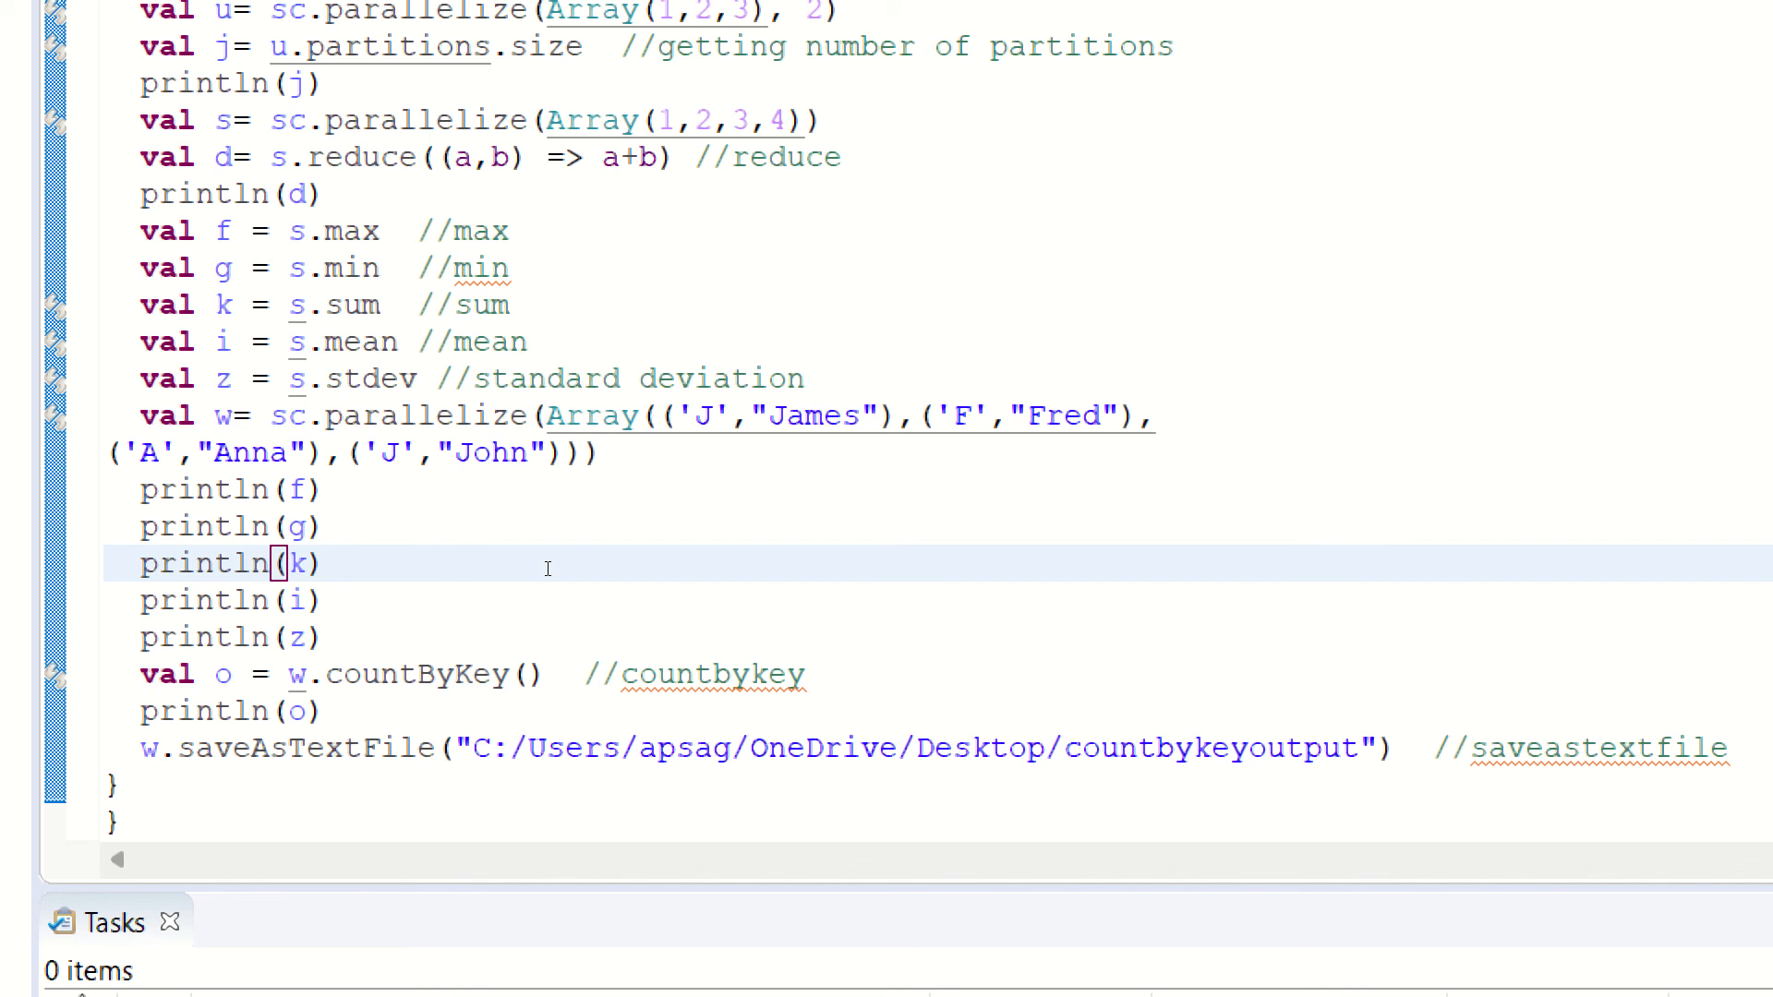
mouse_move(437, 659)
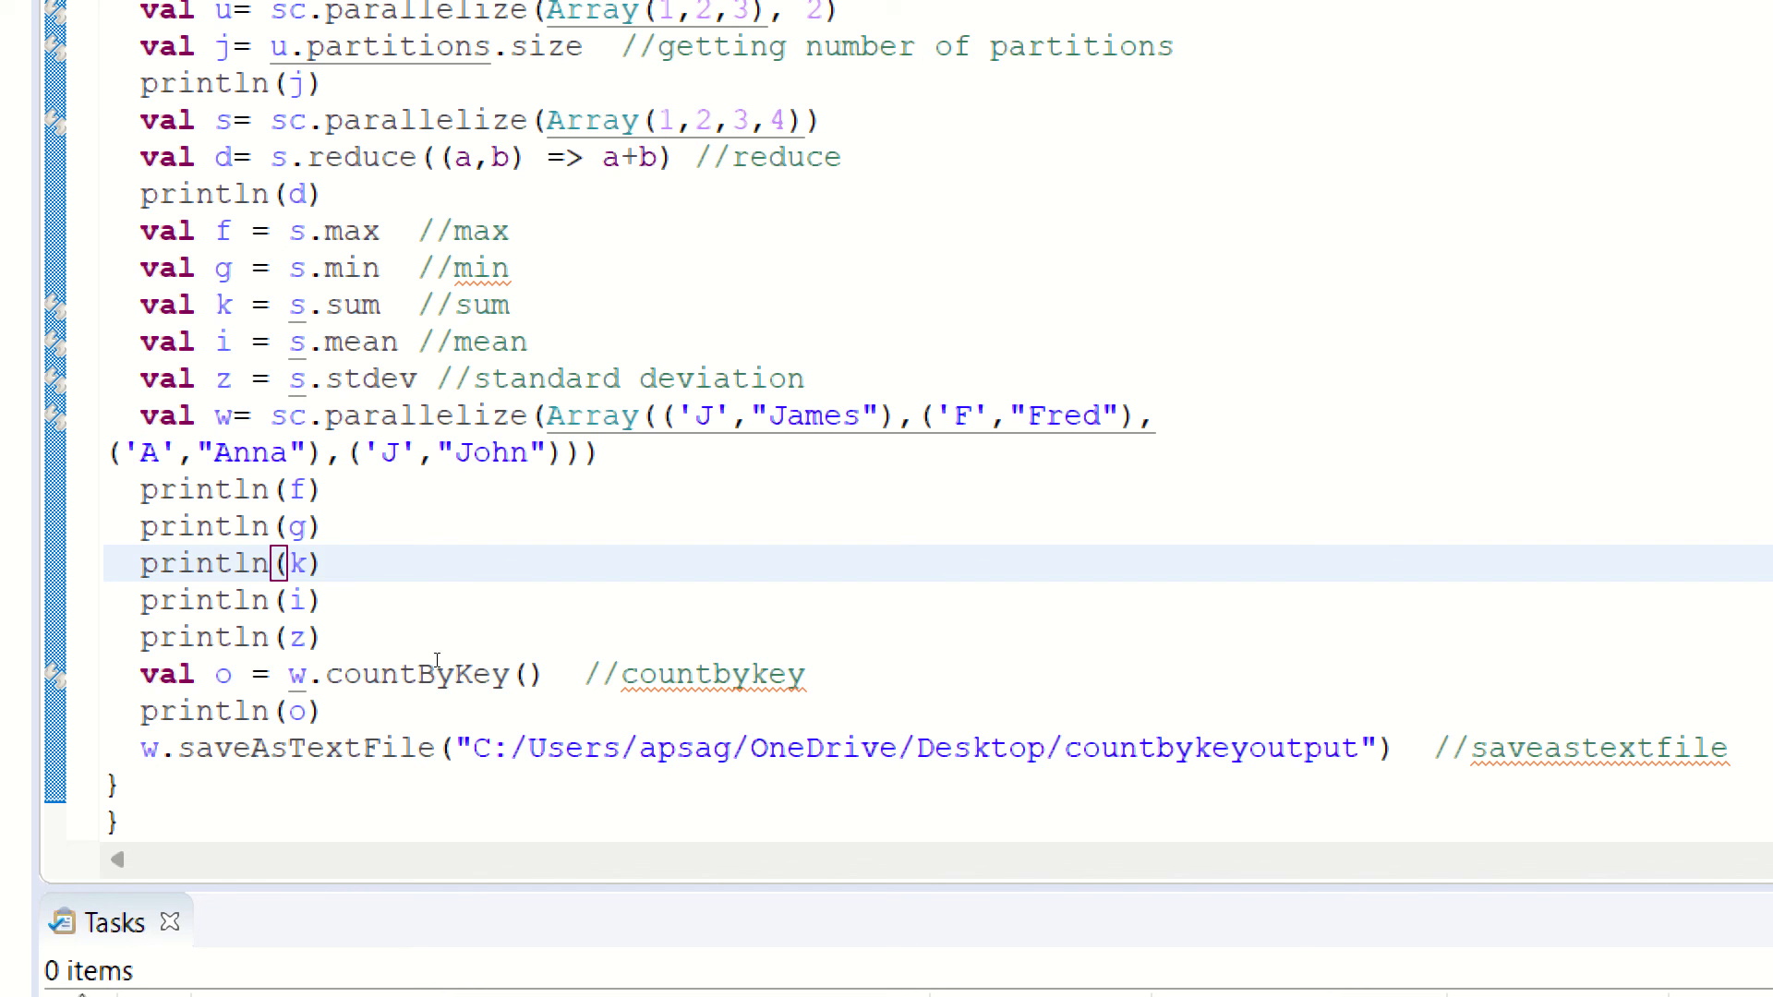
Point out the saveAsTextFile output path and the min/stdev println calls, then bring up the recent run launches.
click(179, 748)
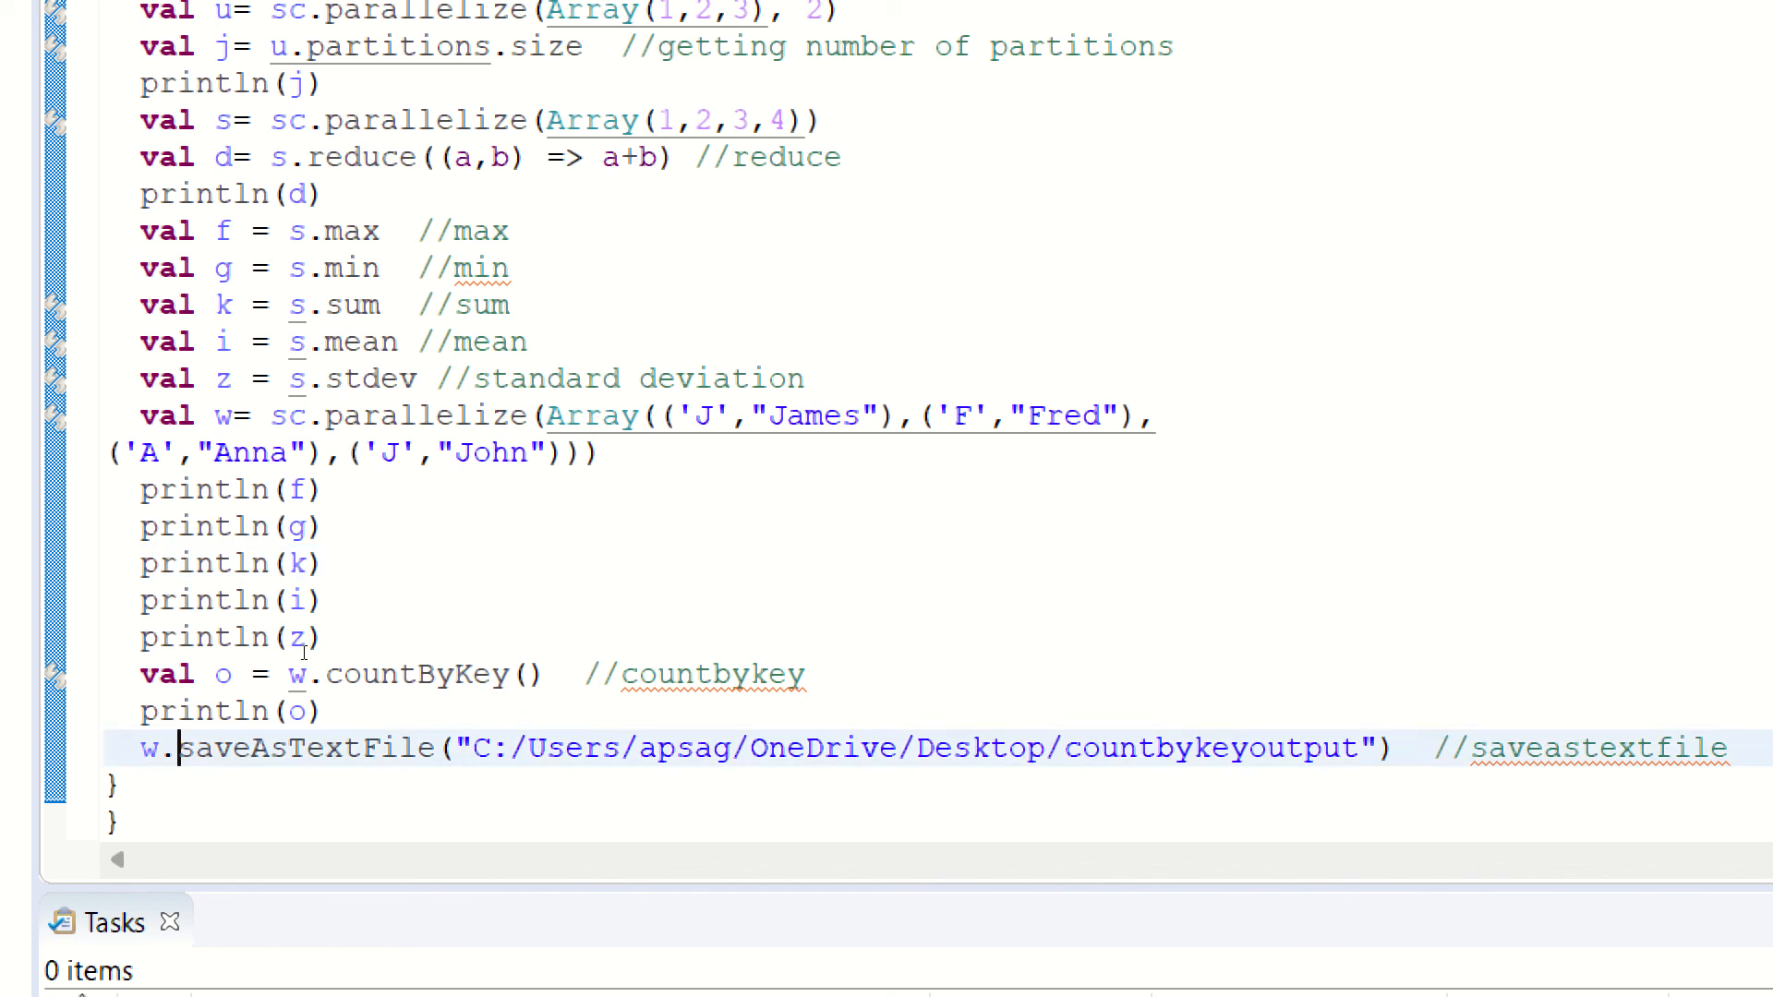
double_click(301, 748)
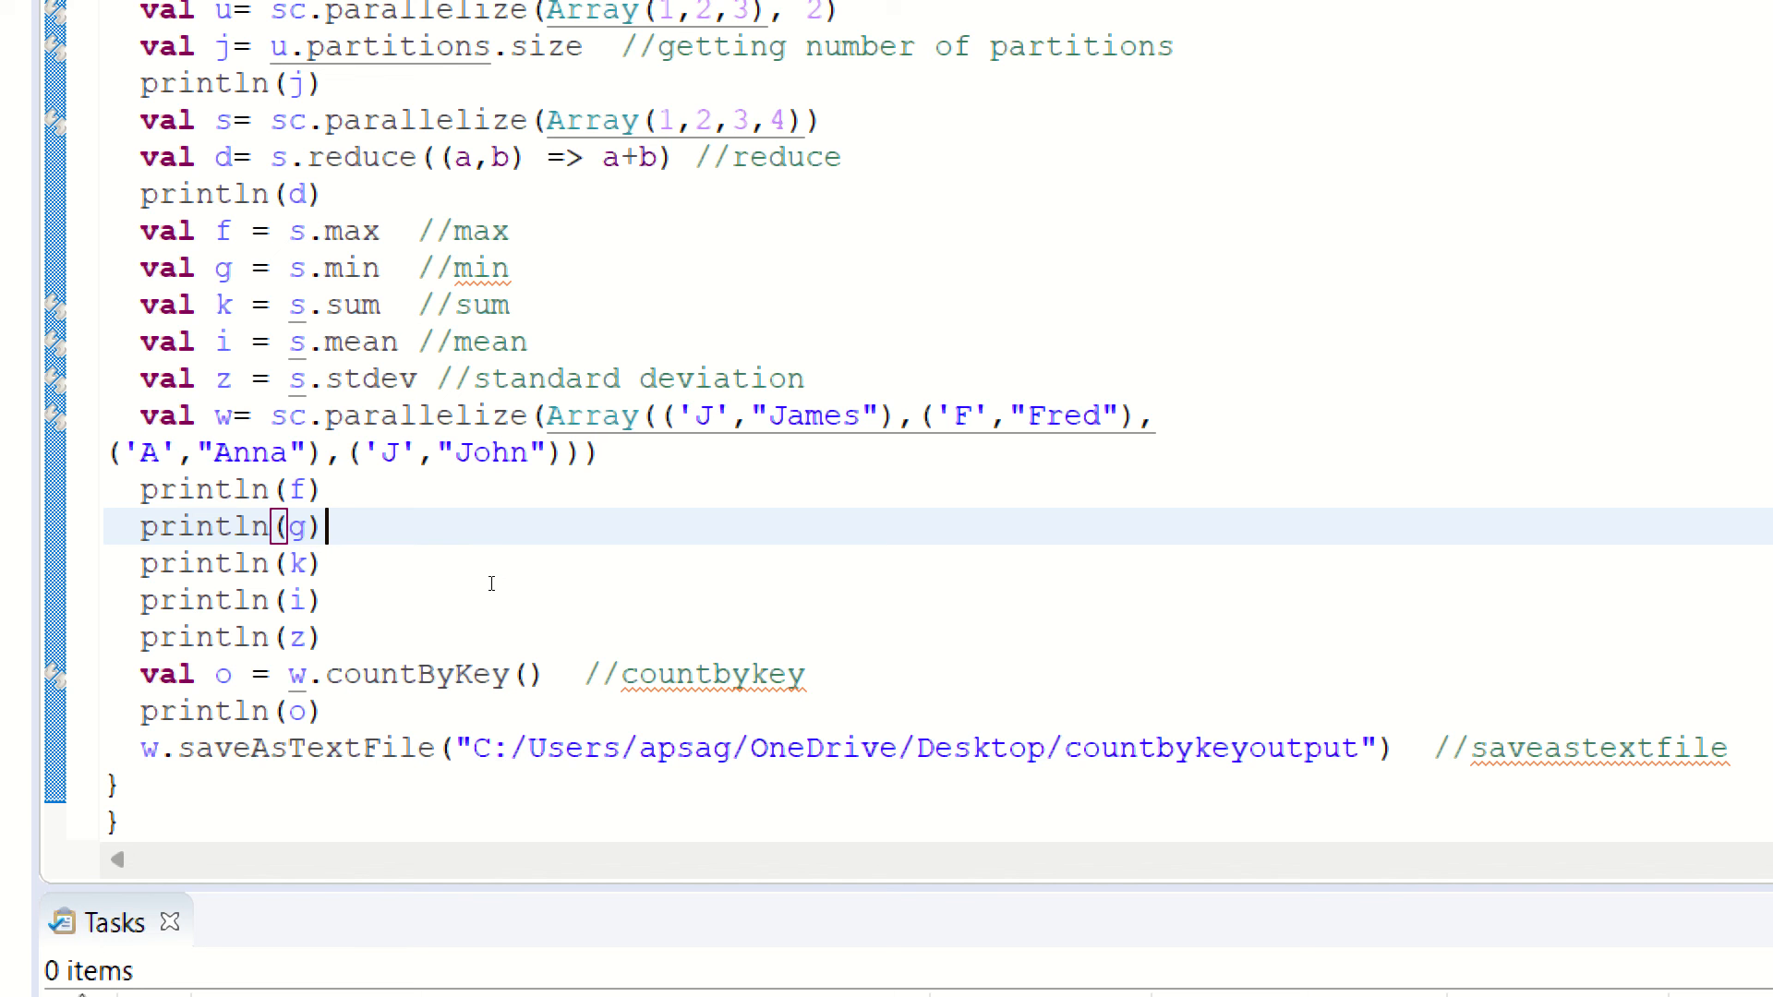
mouse_move(447, 658)
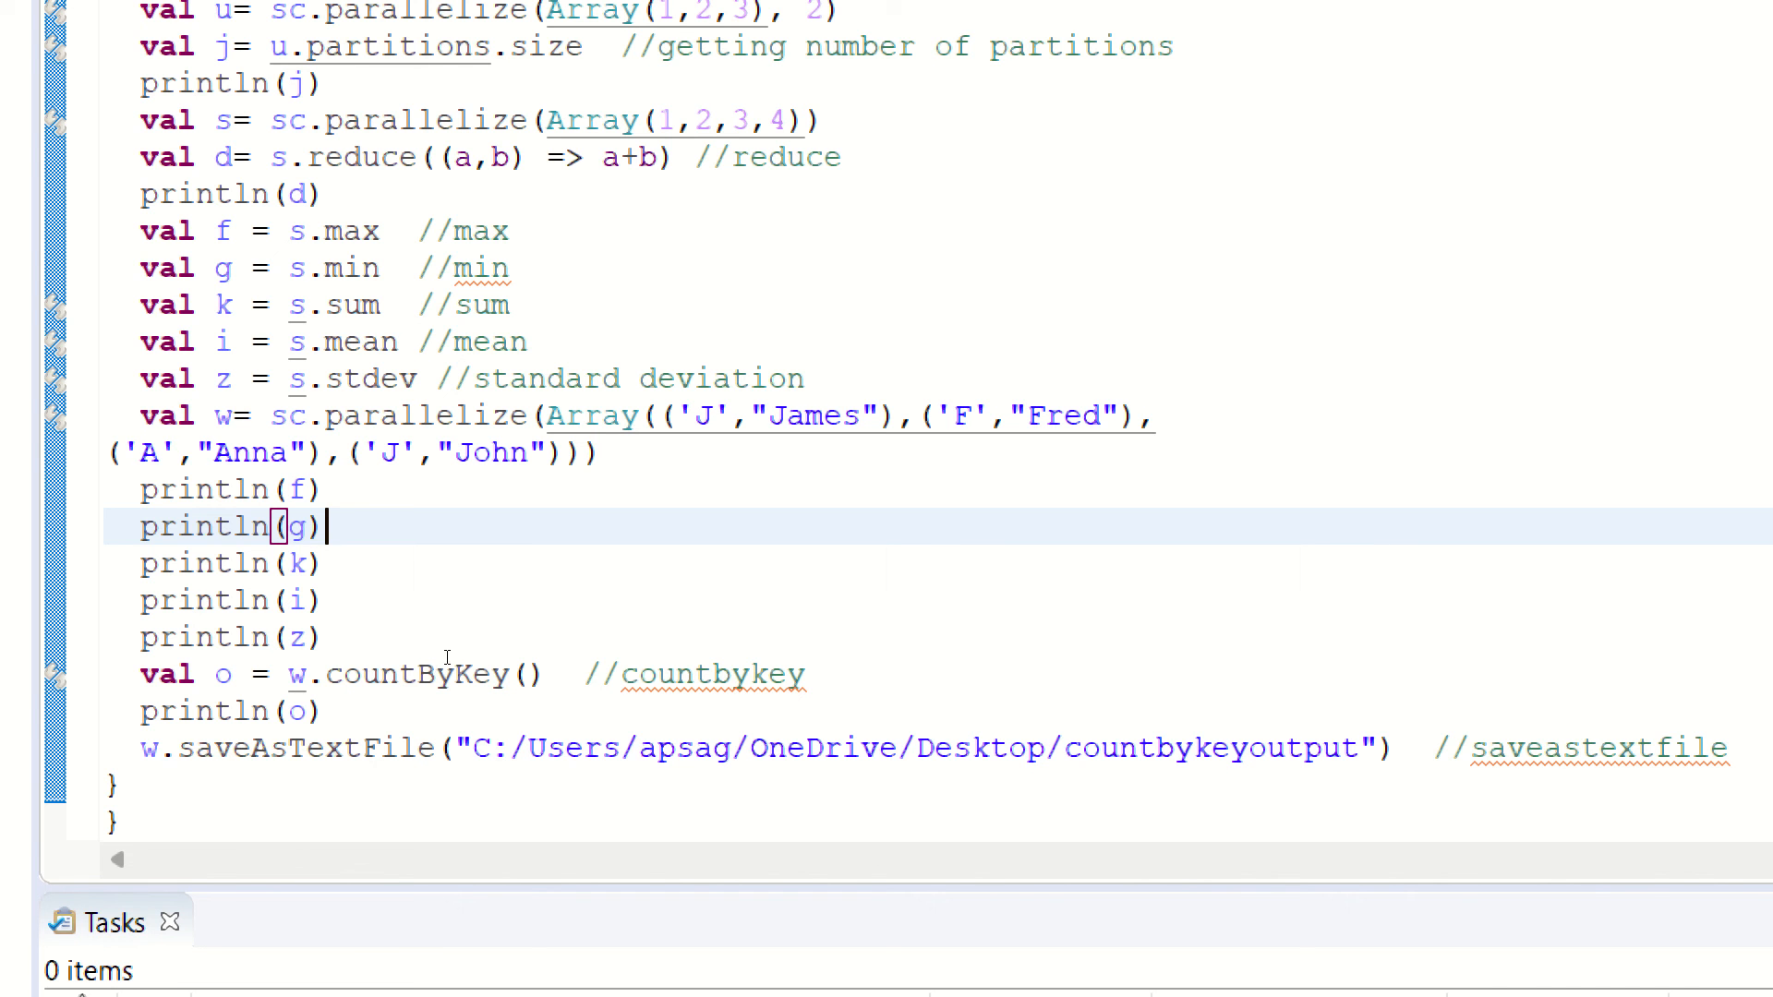
double_click(927, 748)
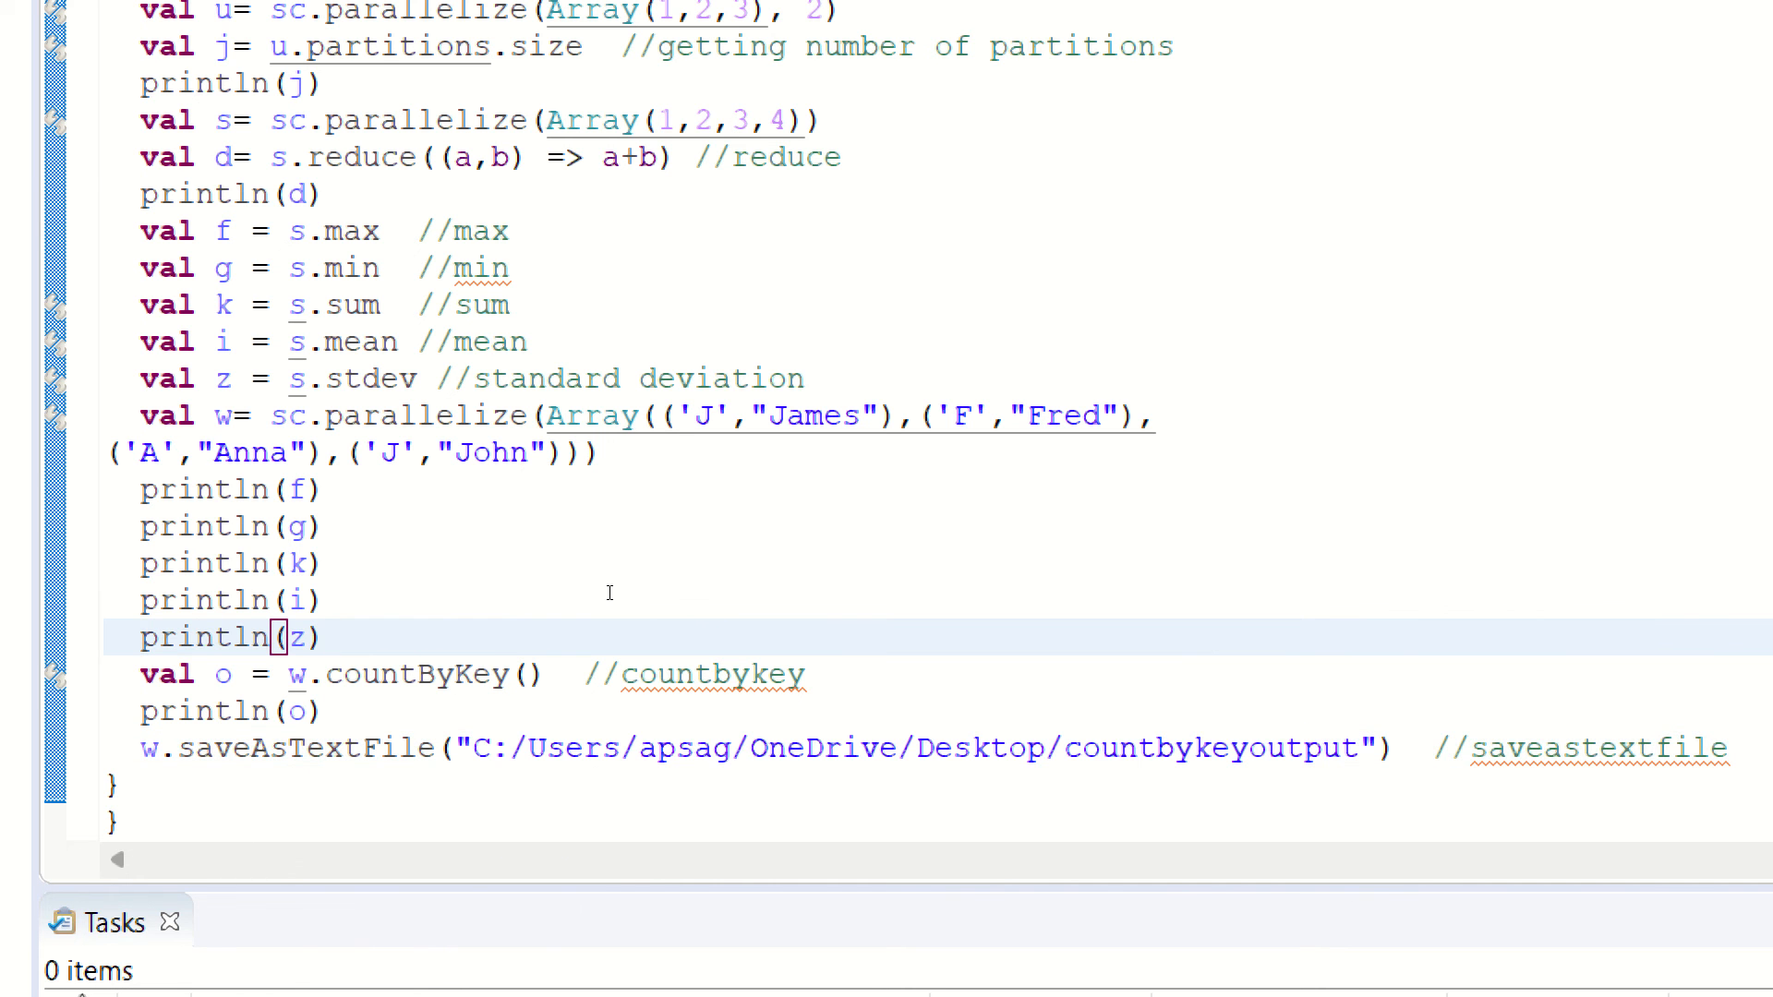
mouse_move(508, 637)
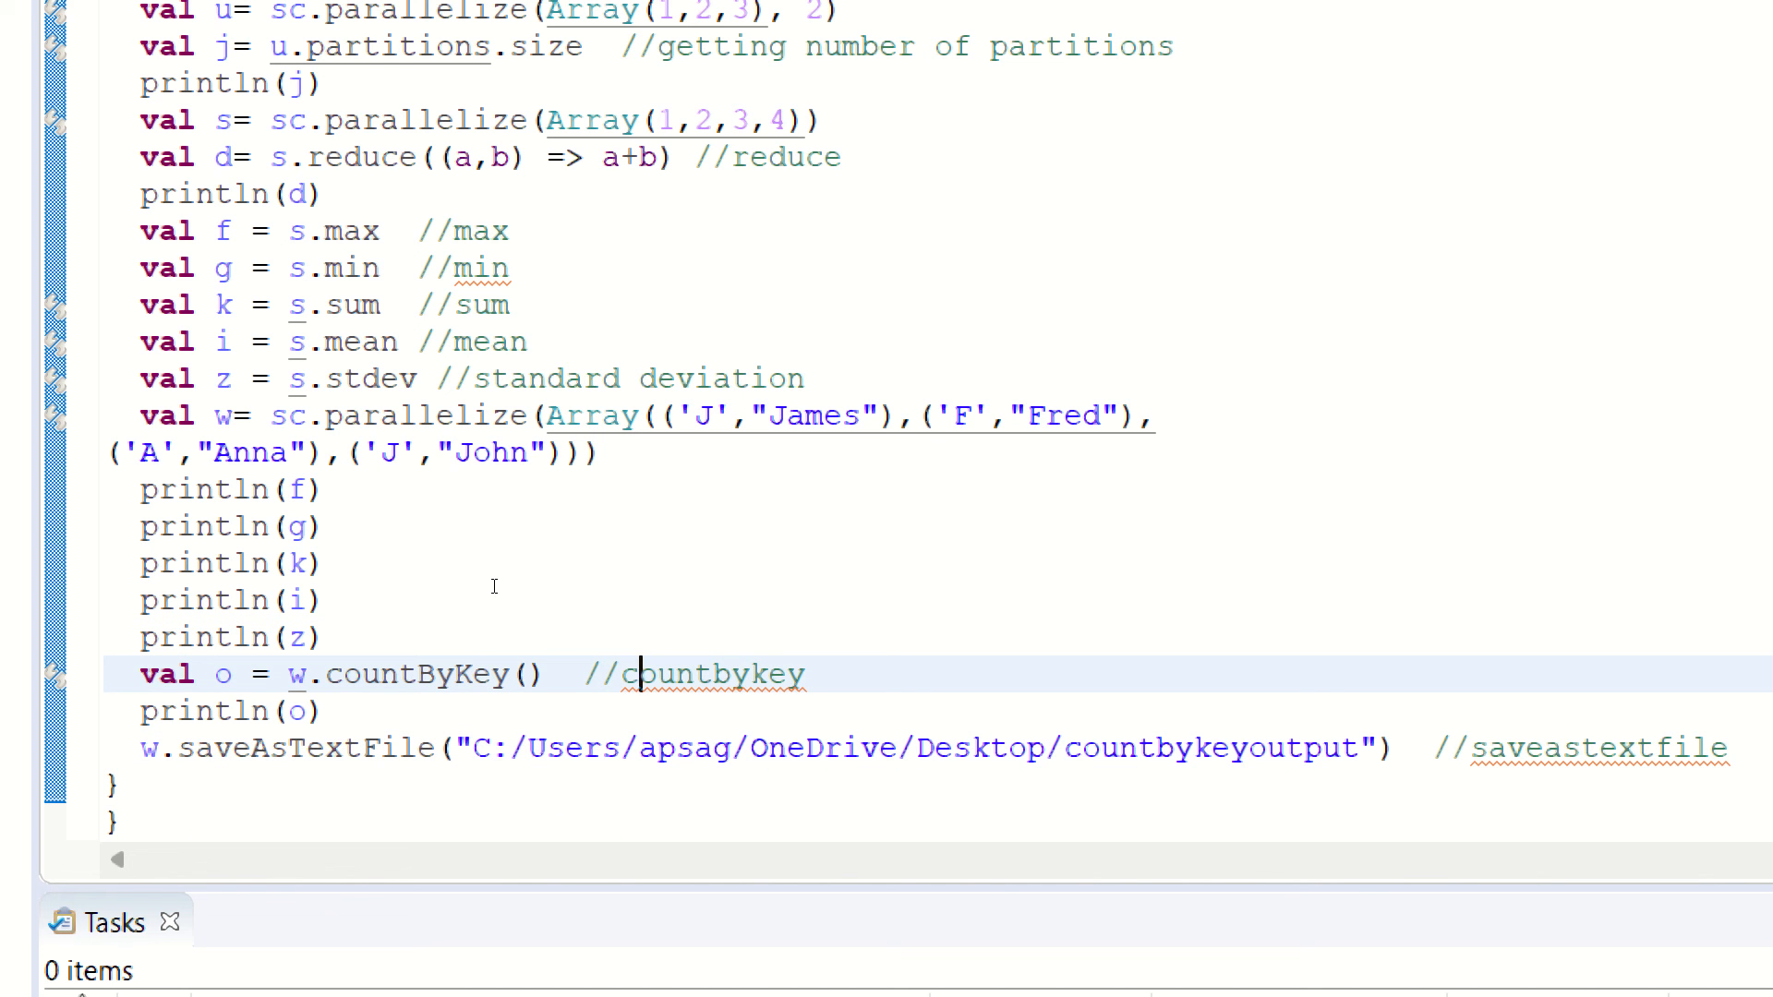
mouse_move(472, 652)
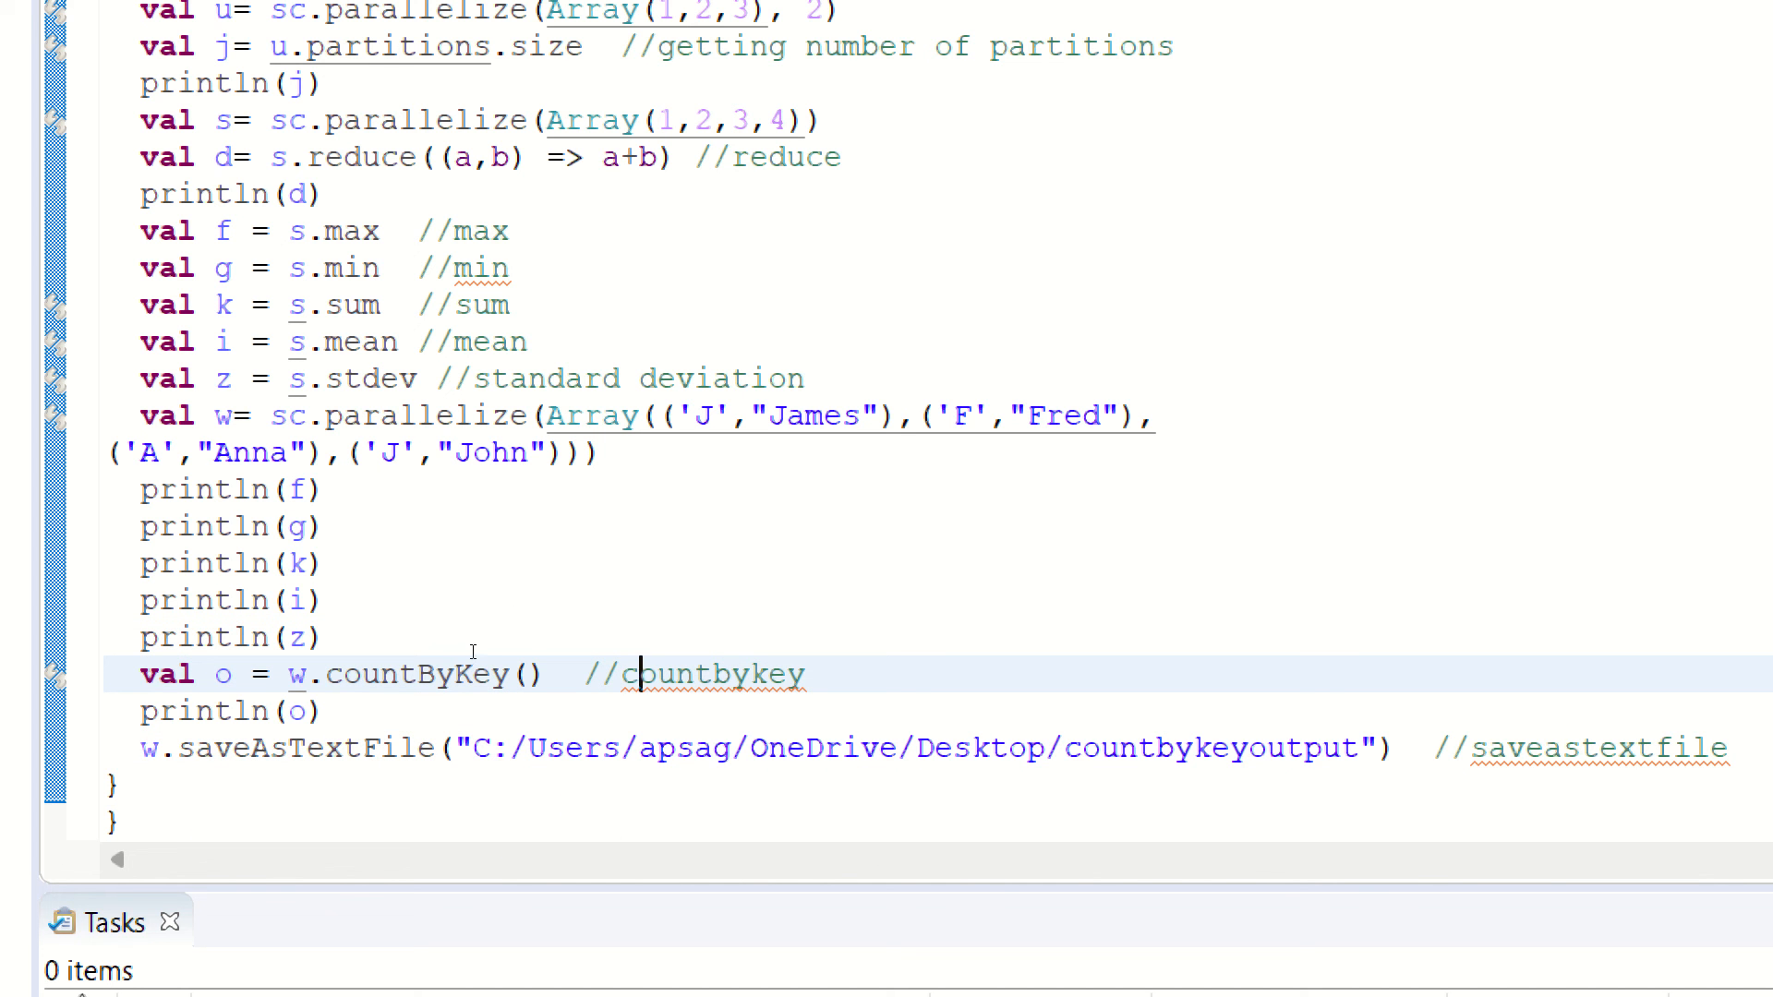
click(472, 747)
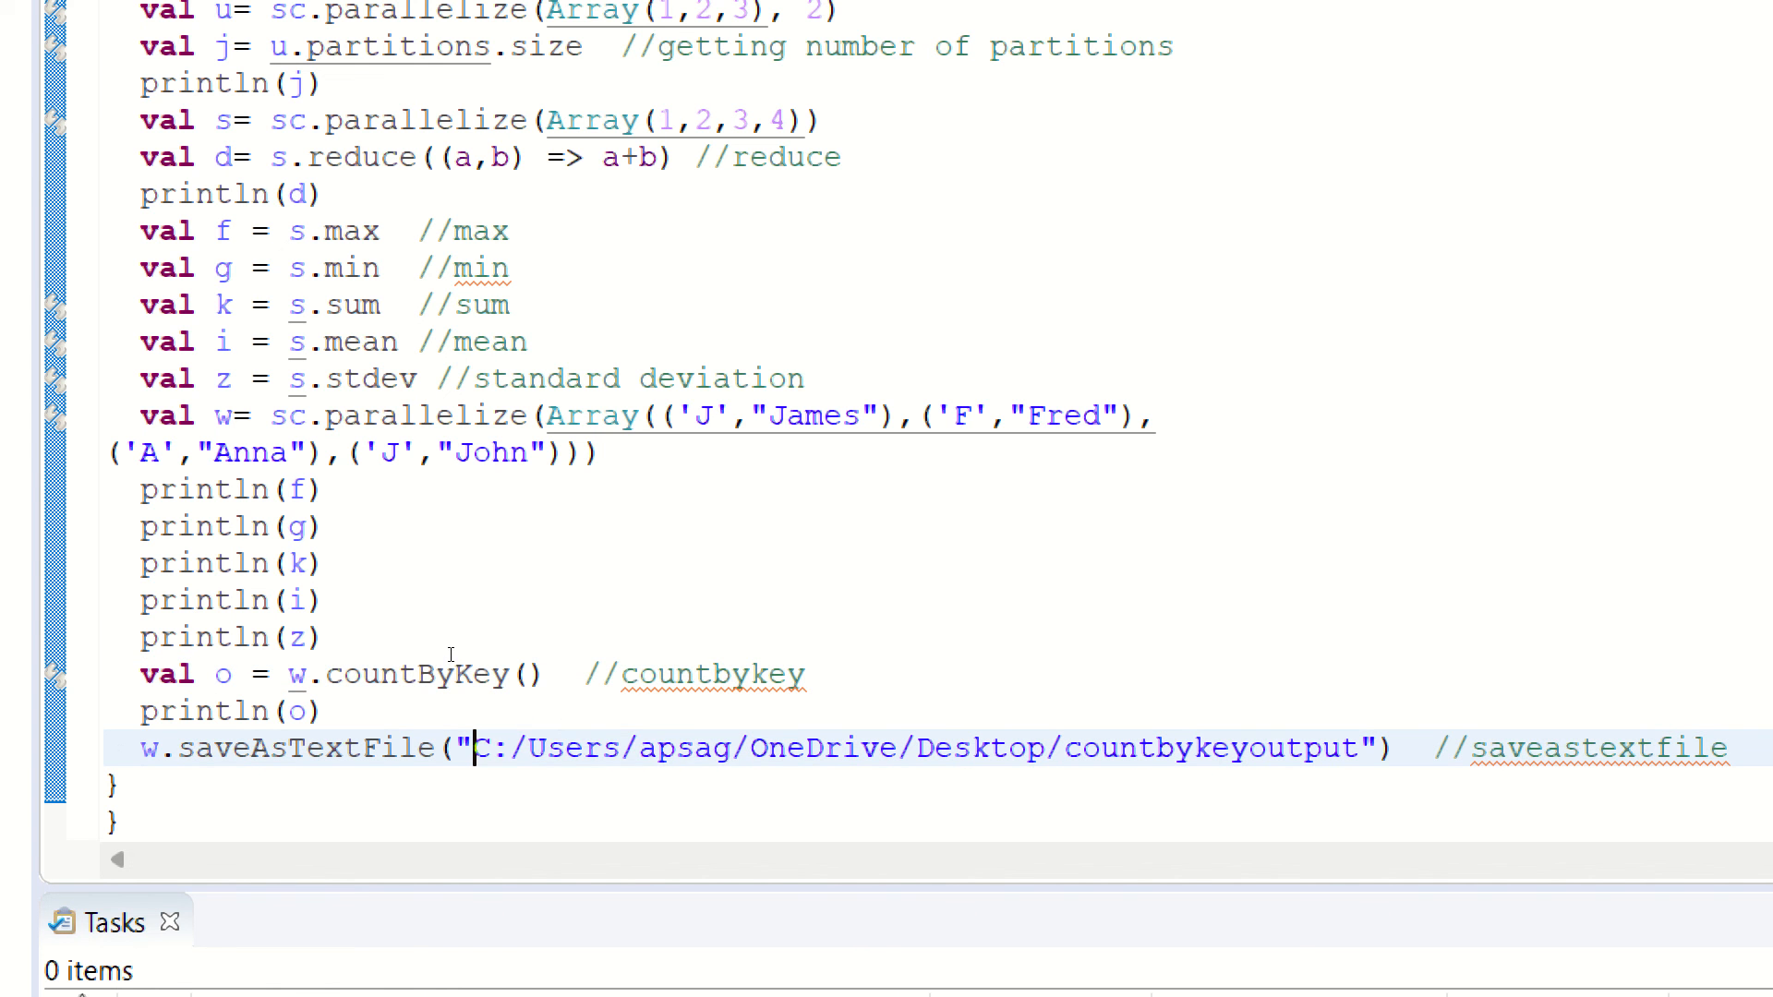
drag(476, 748, 697, 747)
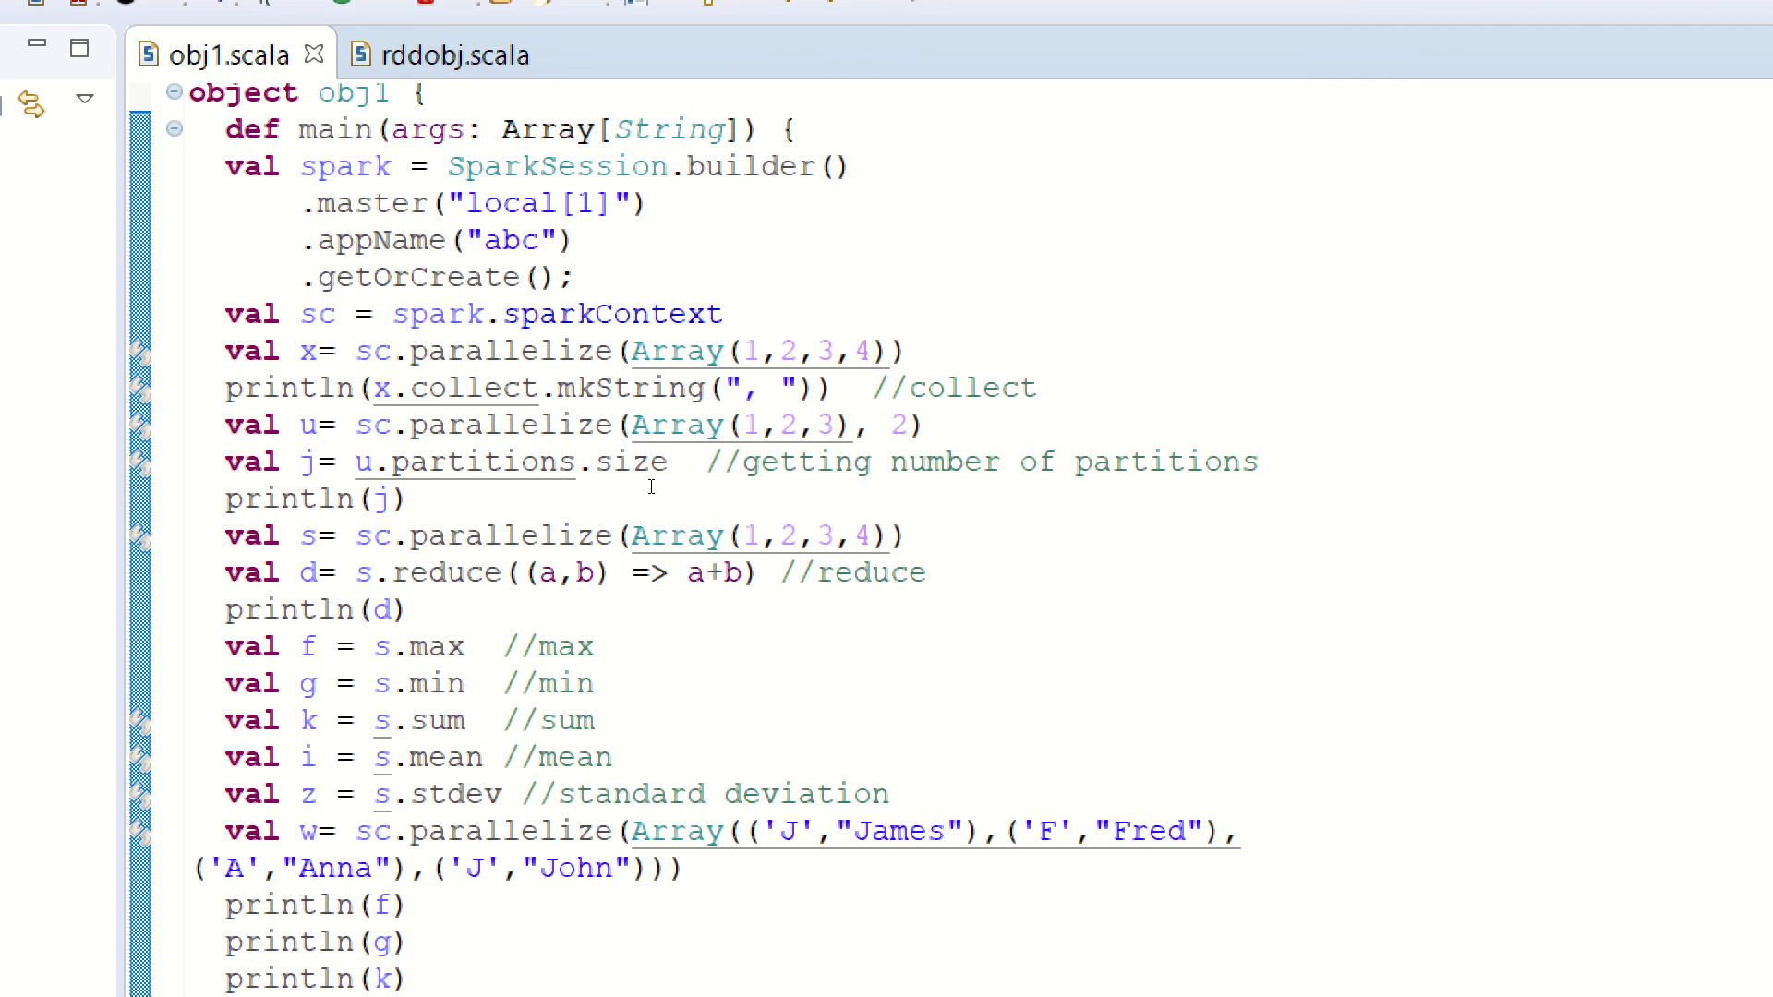
scroll(down, 3)
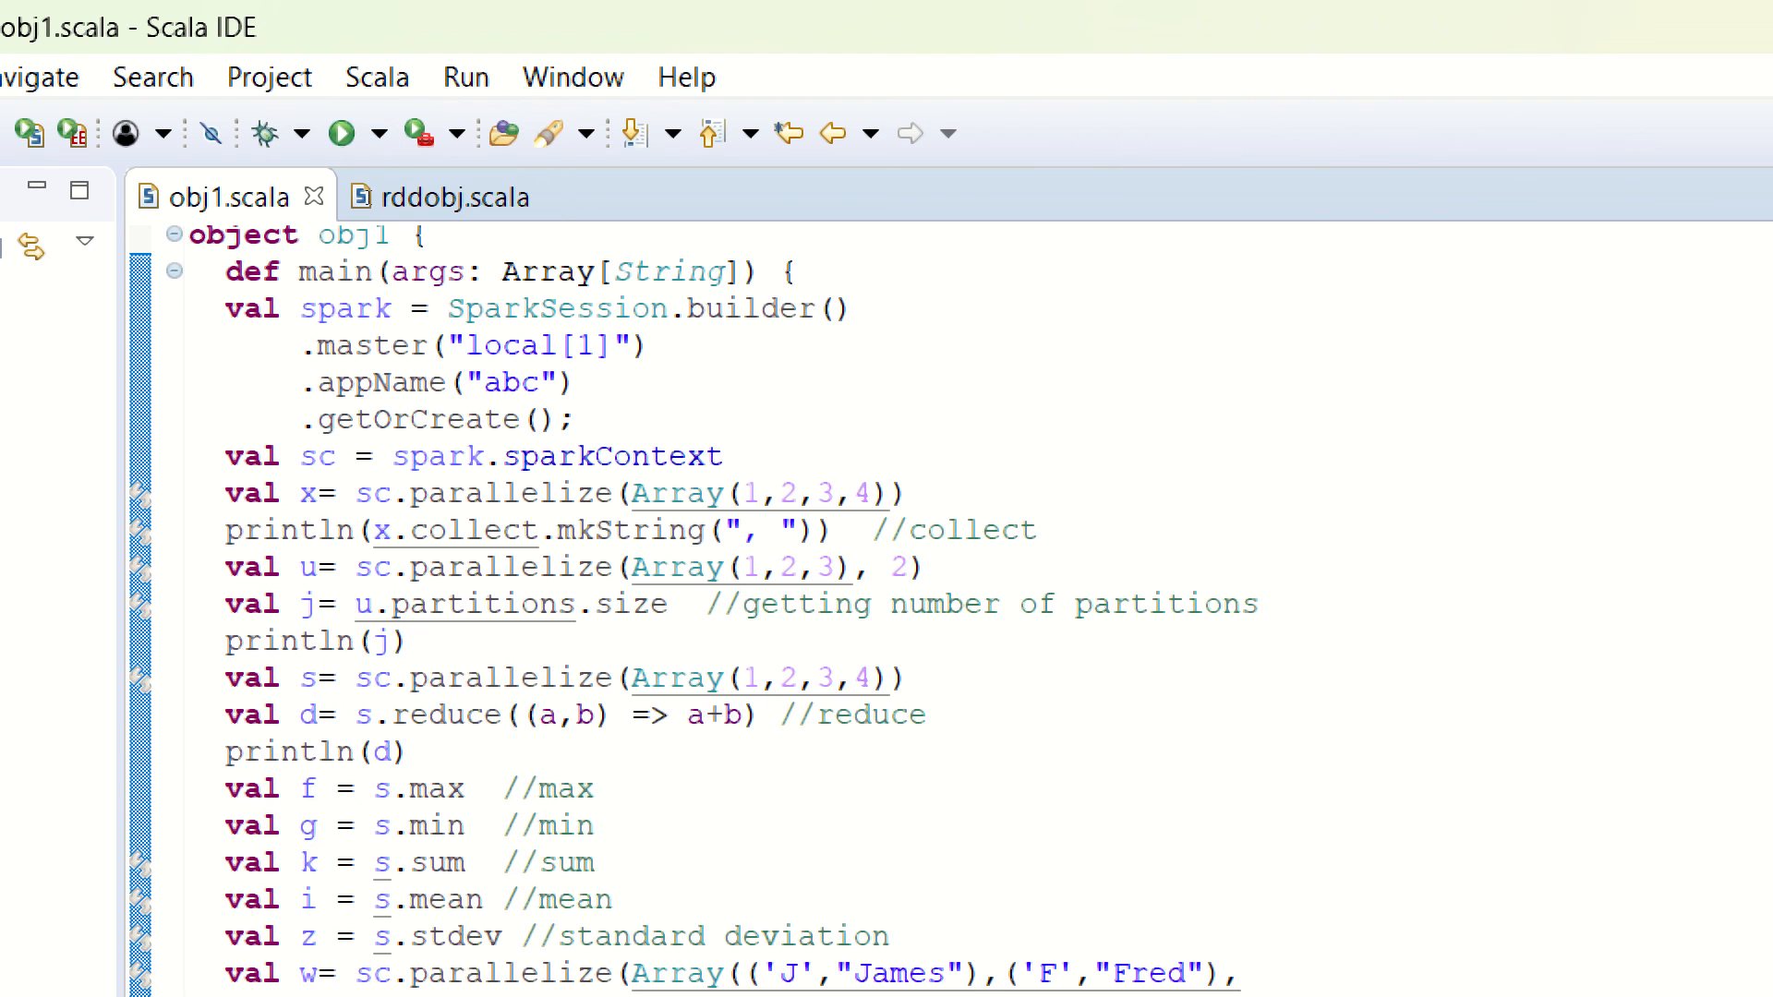
click(382, 133)
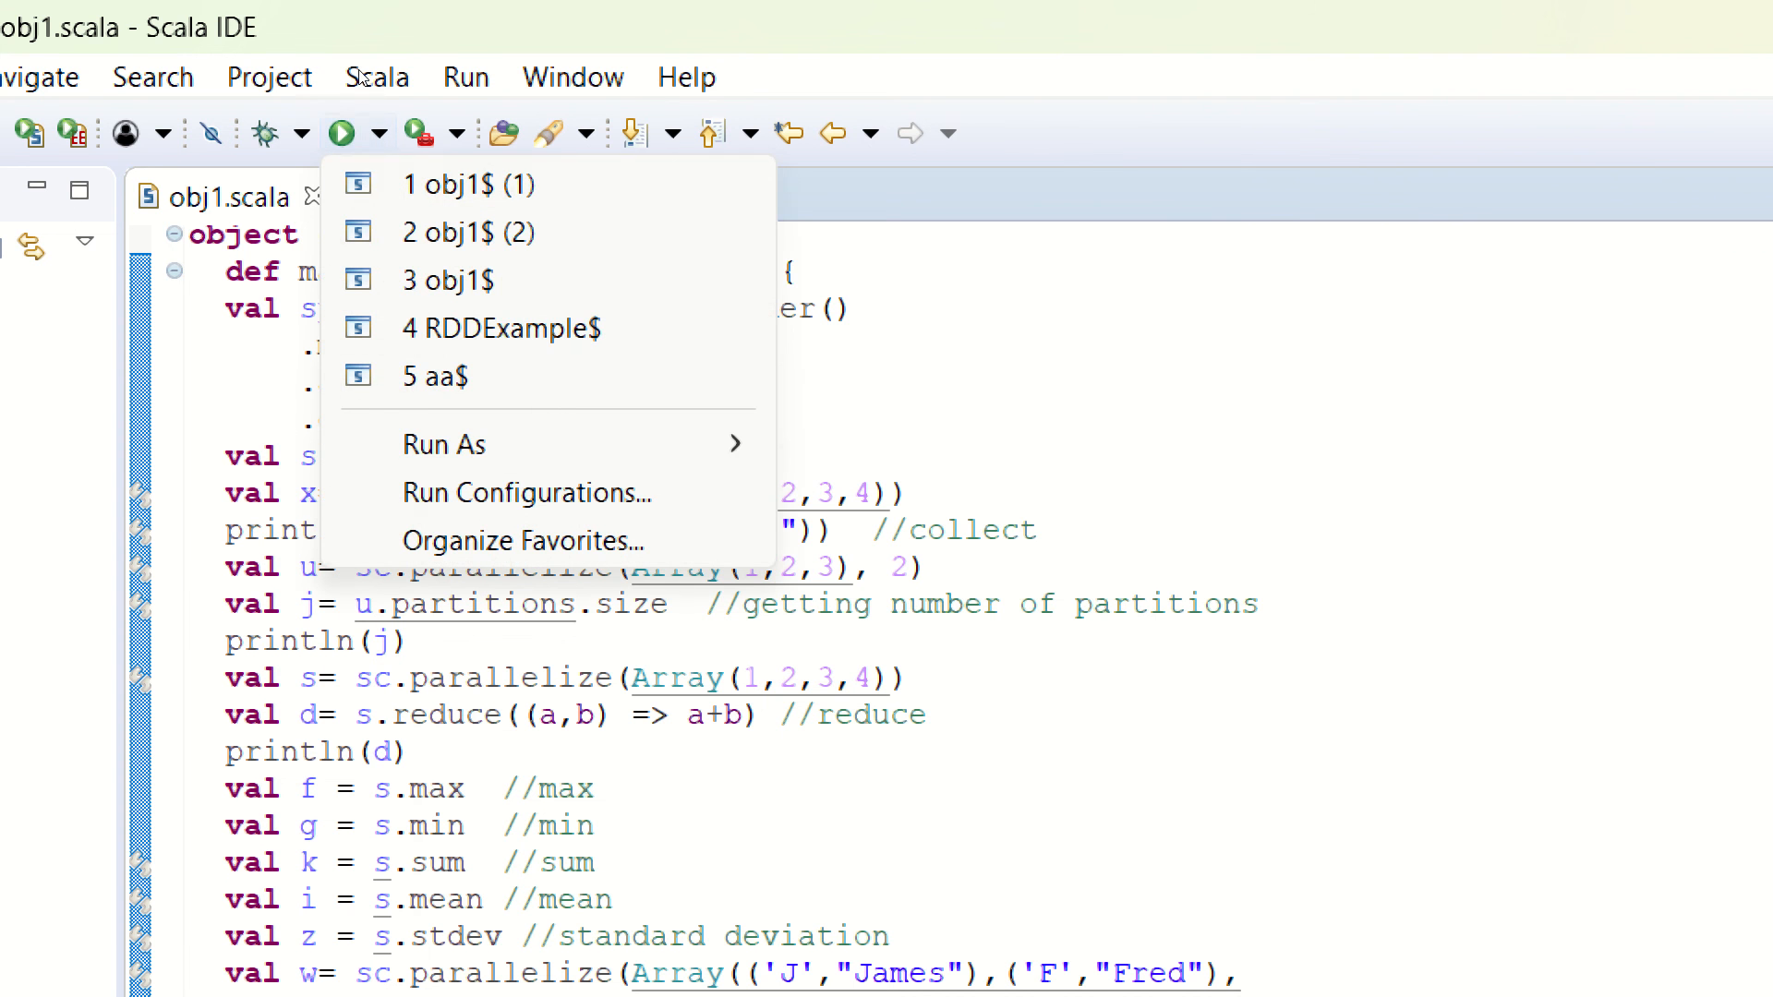
mouse_move(443, 443)
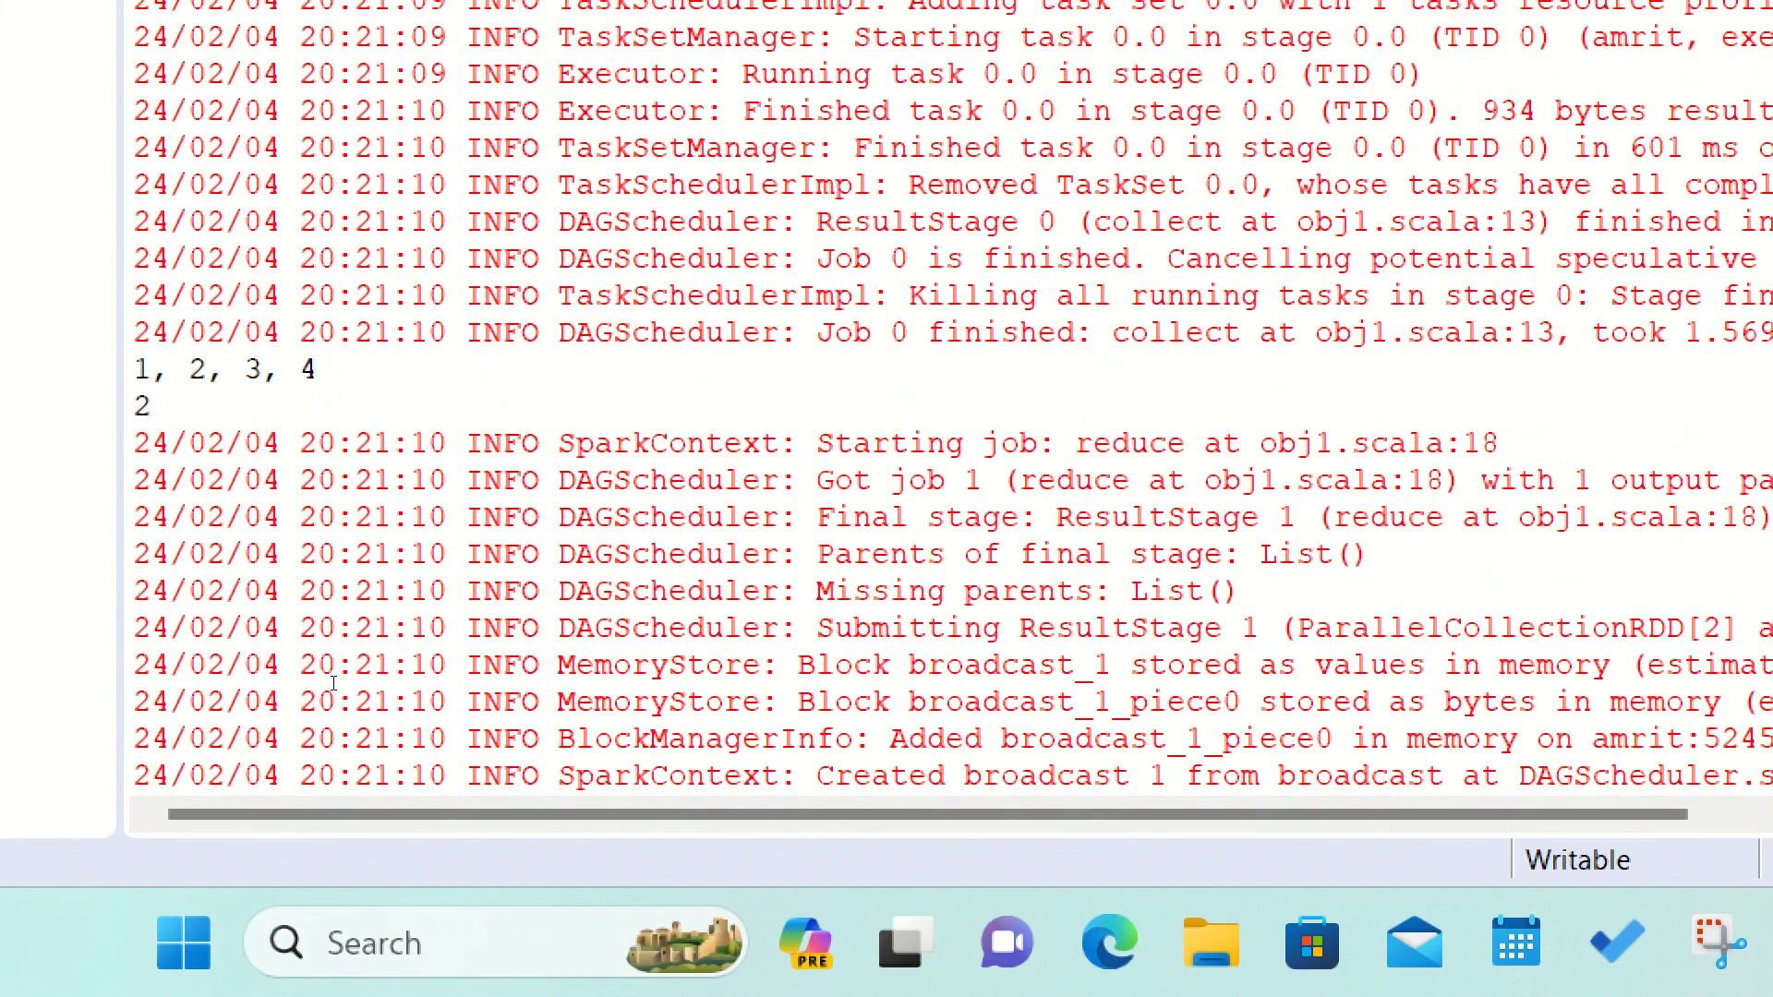
double_click(170, 369)
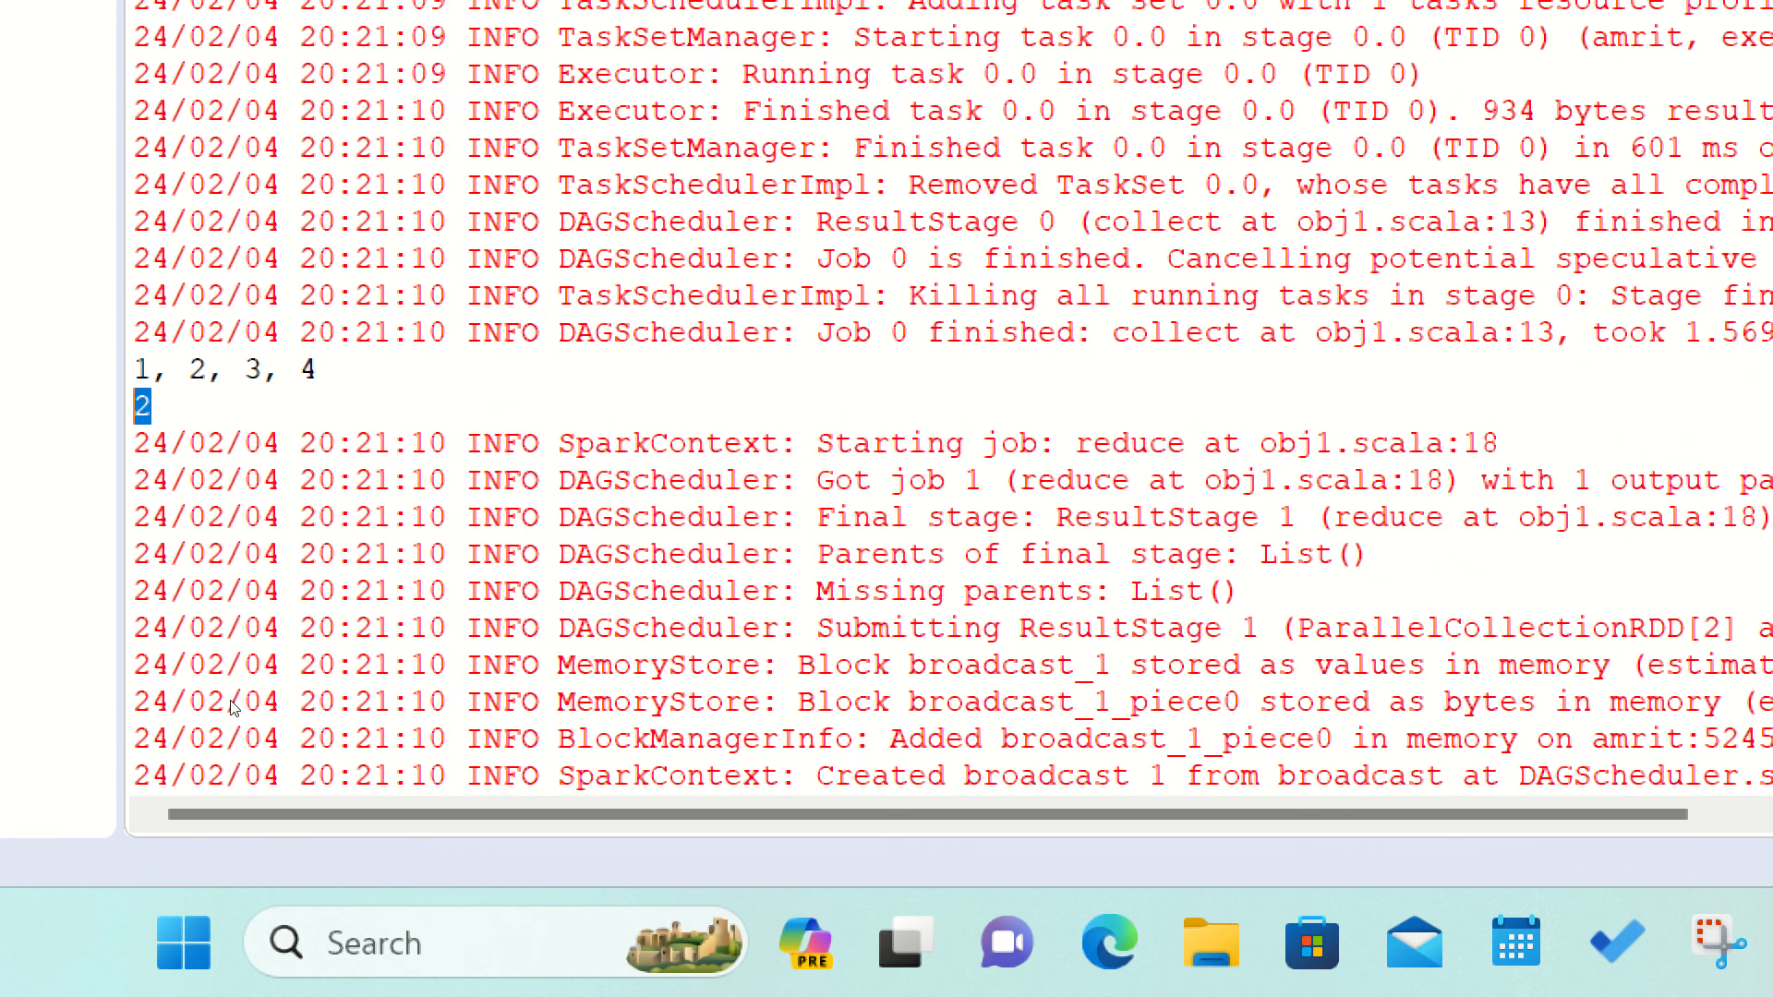
scroll(down, 3)
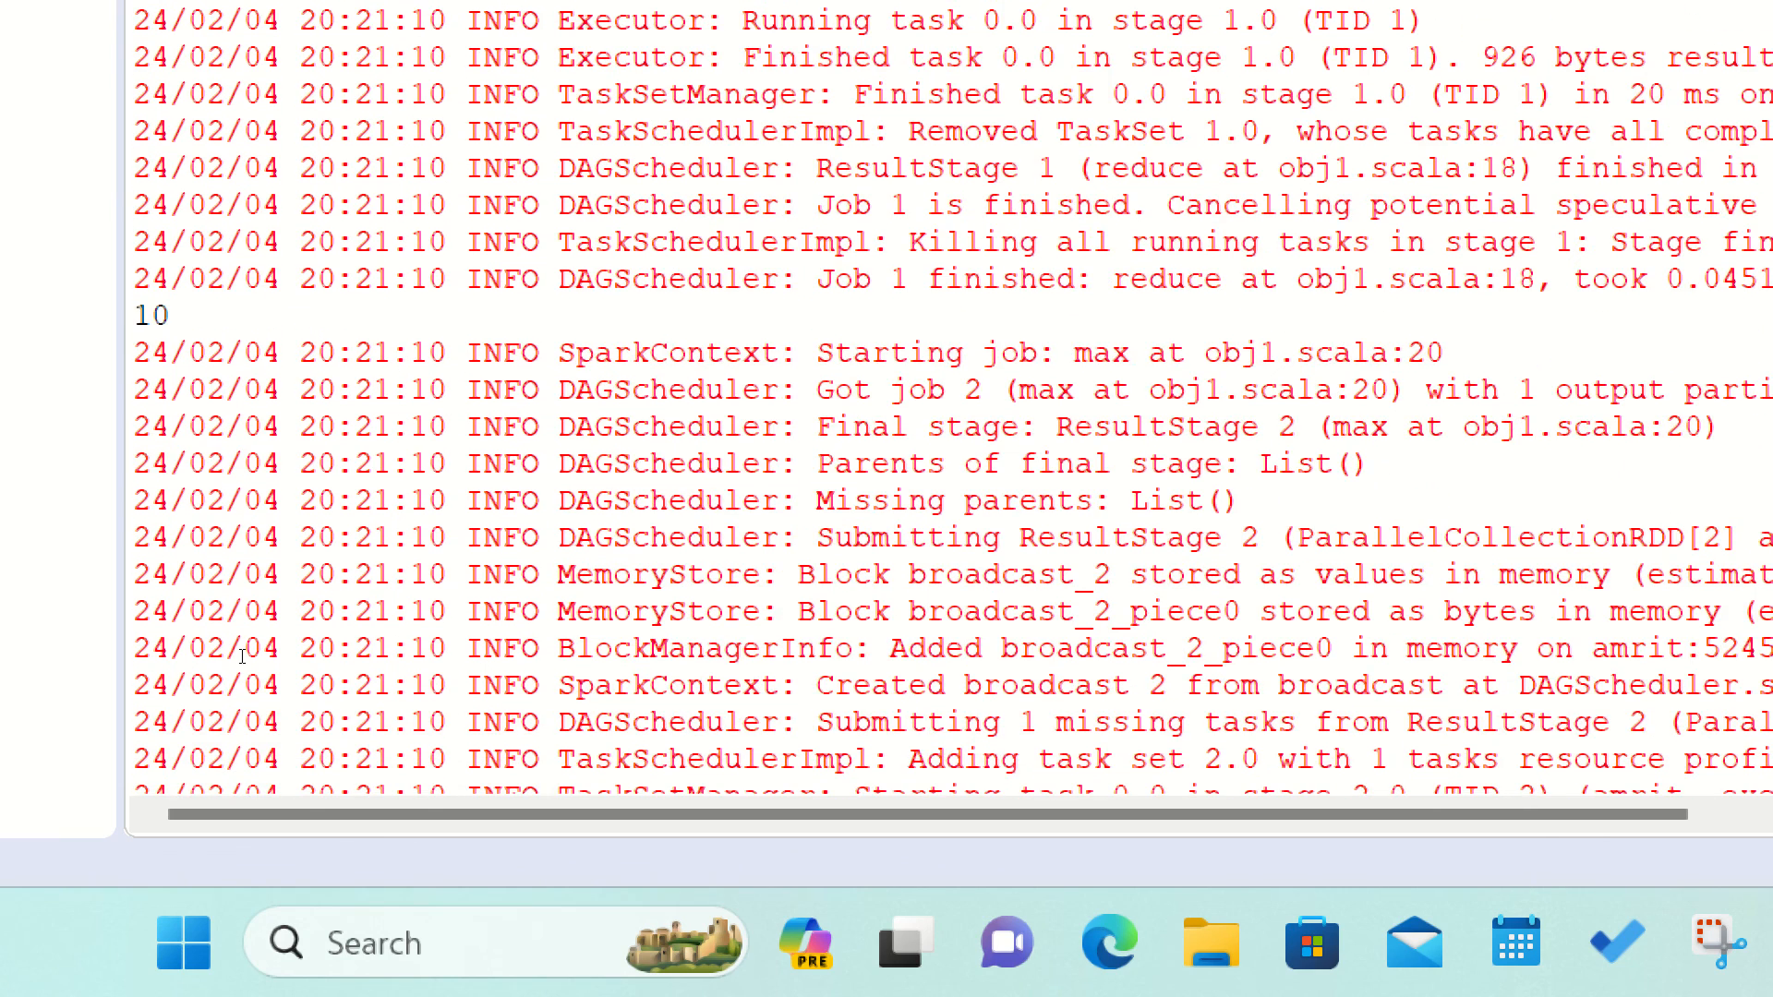
double_click(149, 315)
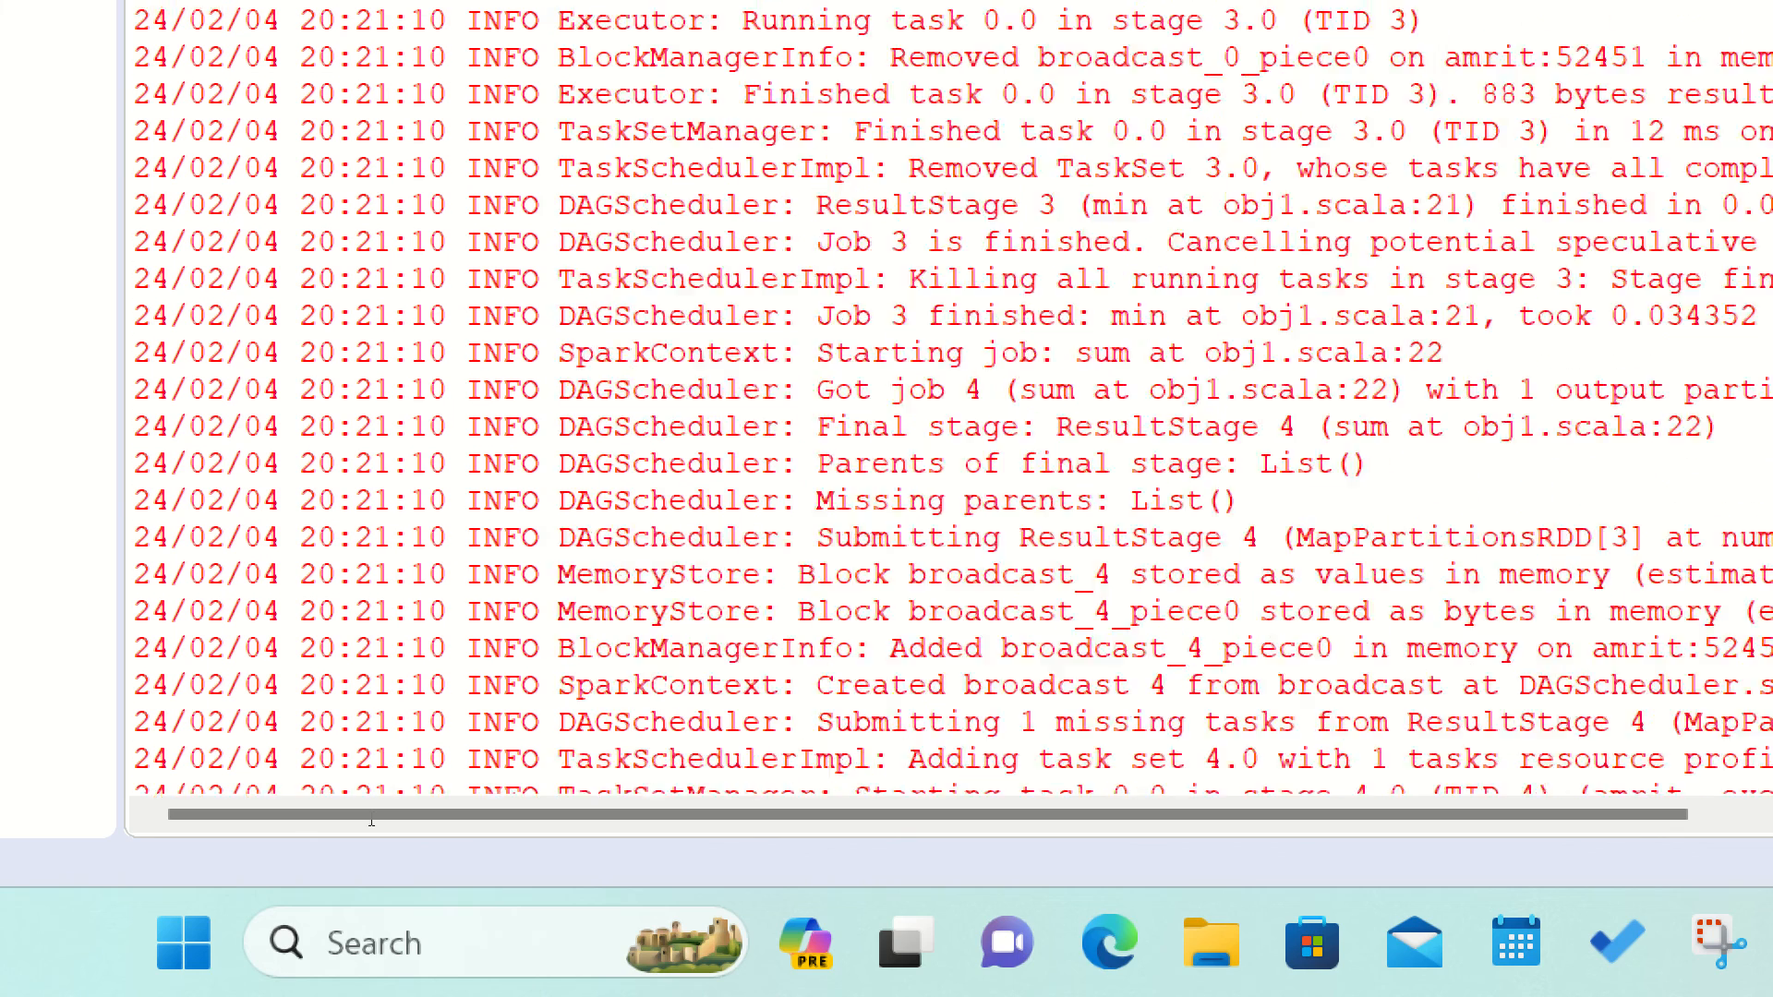
scroll(down, 3)
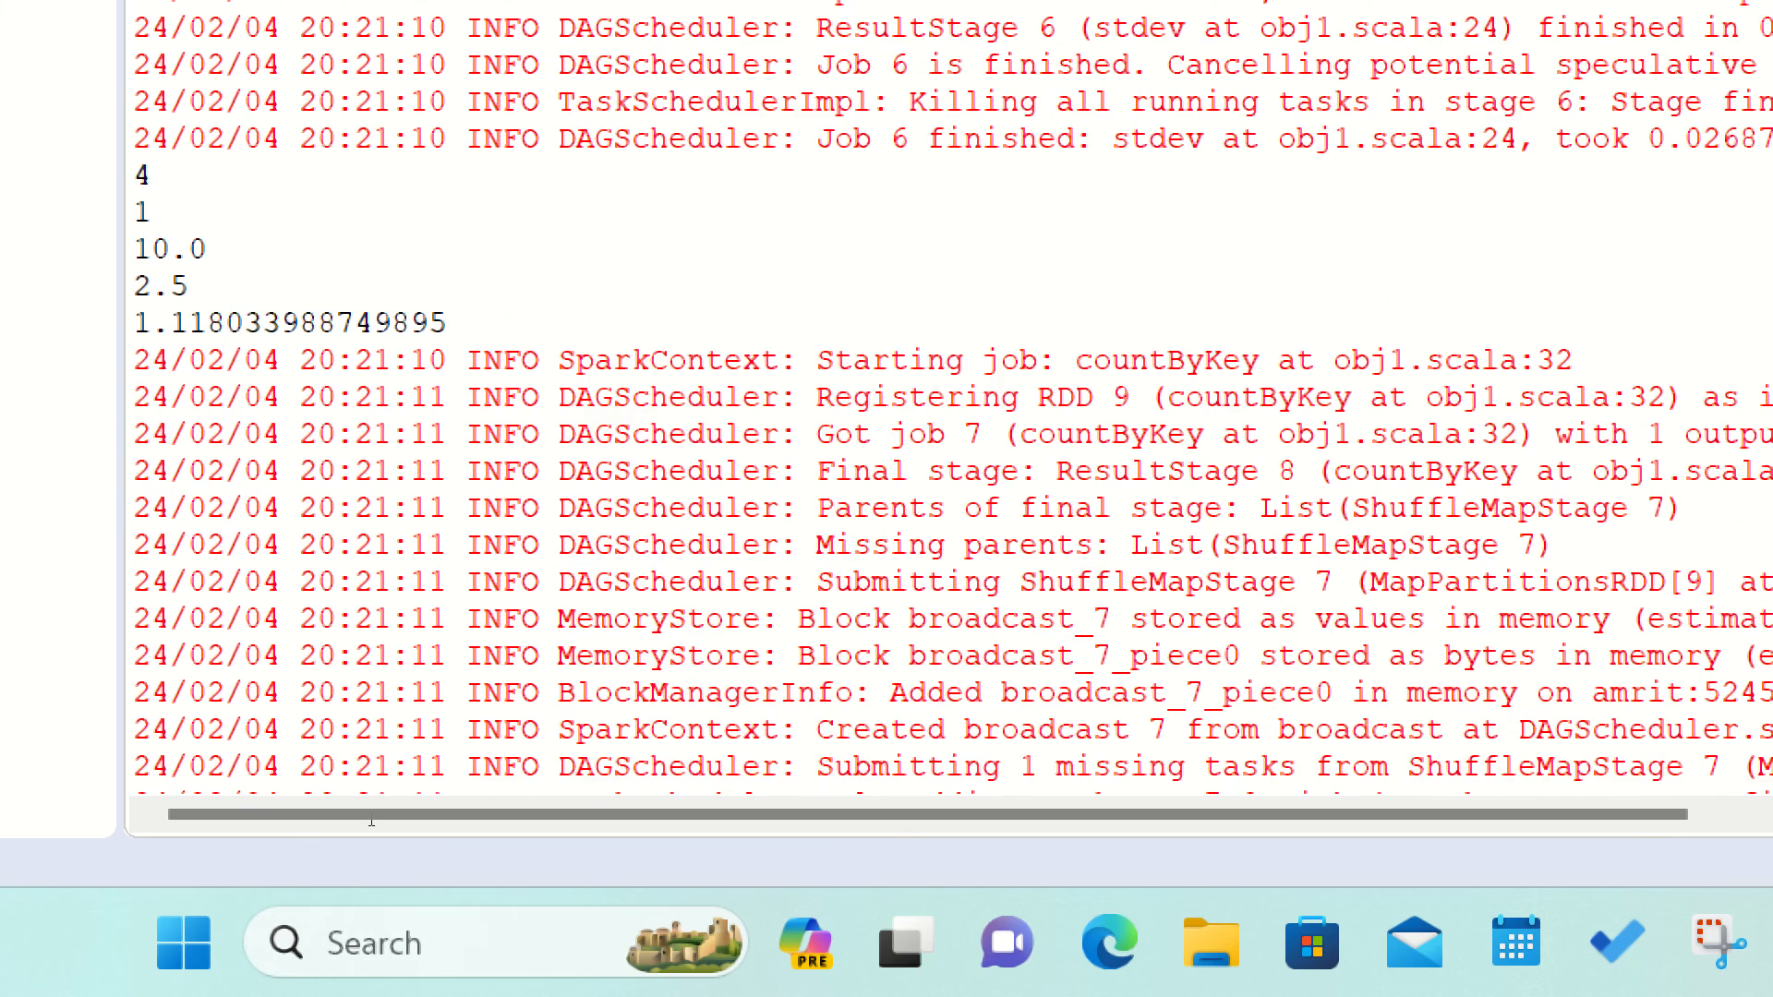
double_click(141, 175)
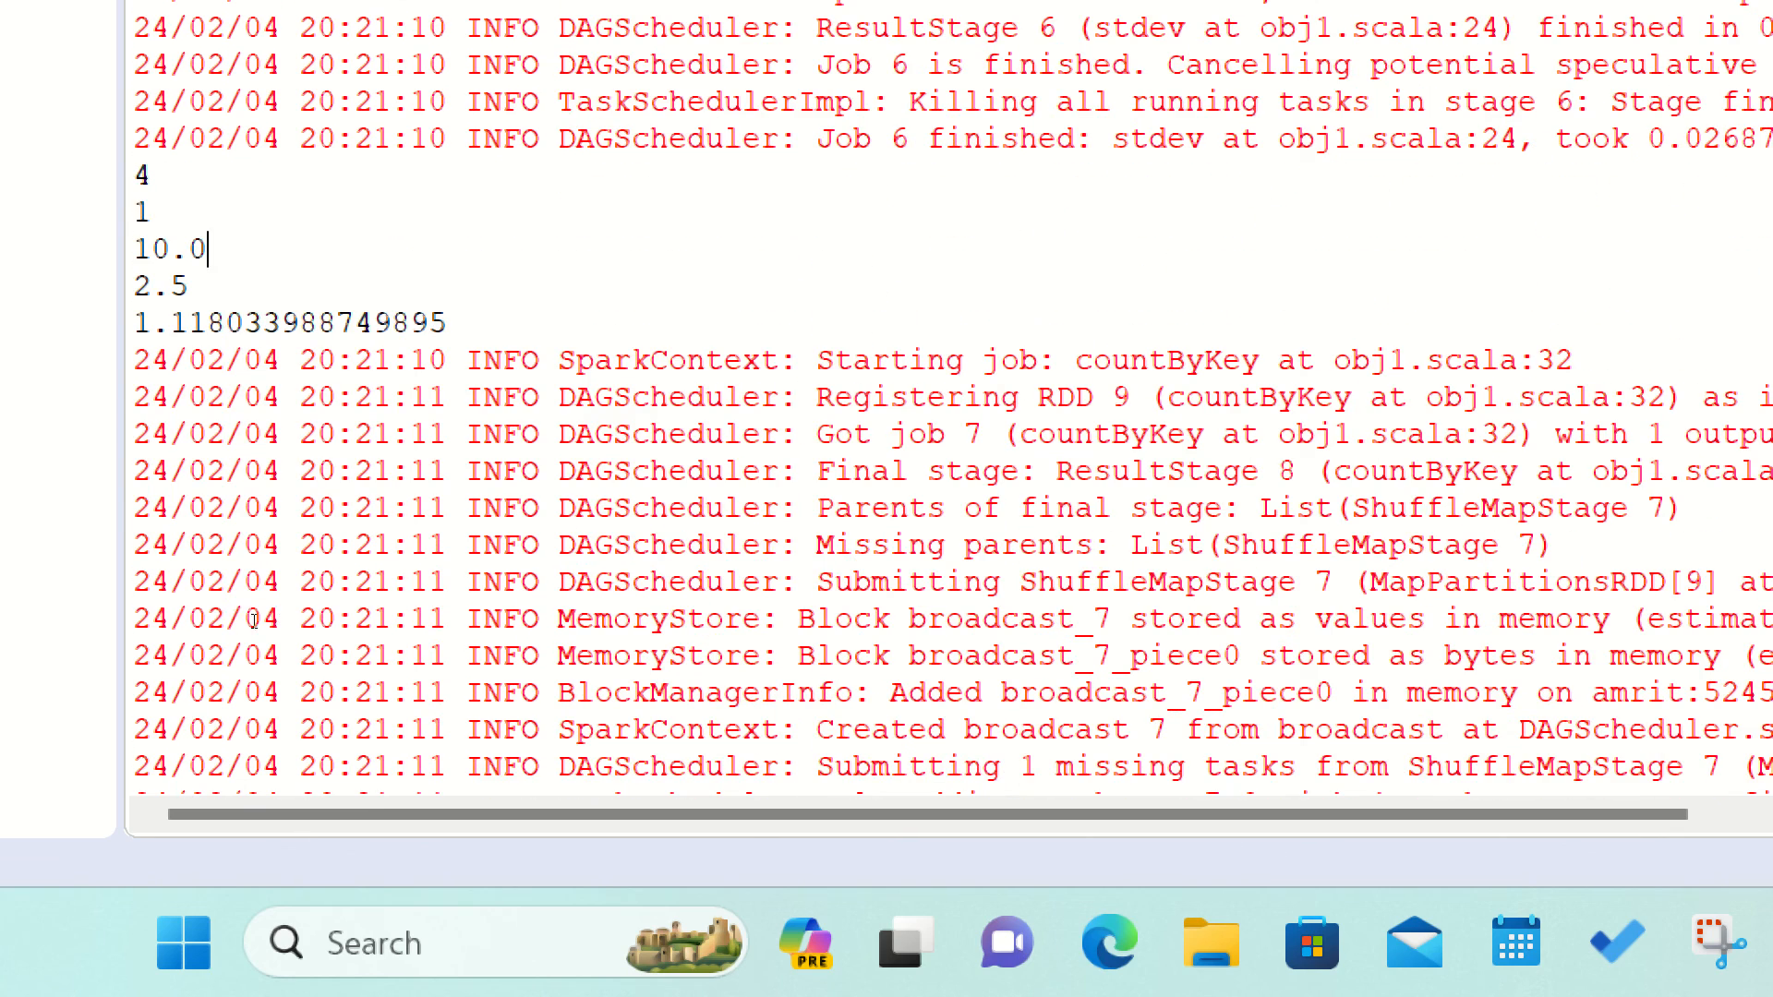
double_click(159, 288)
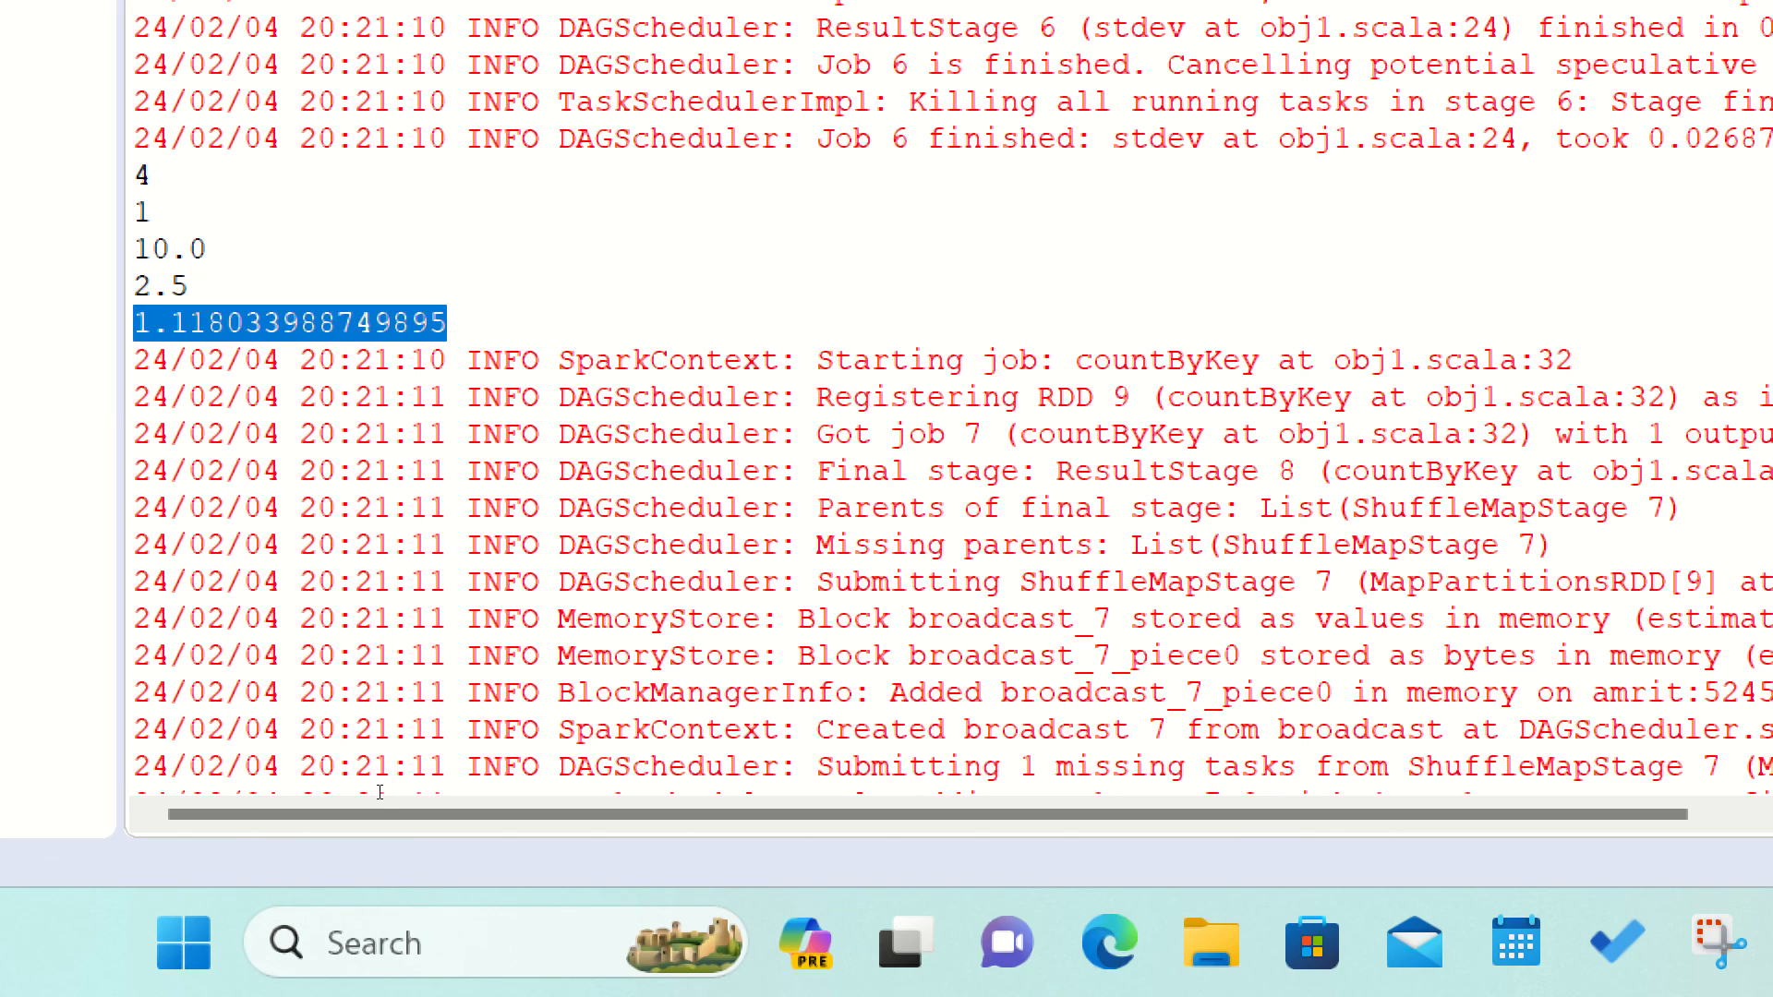
scroll(down, 3)
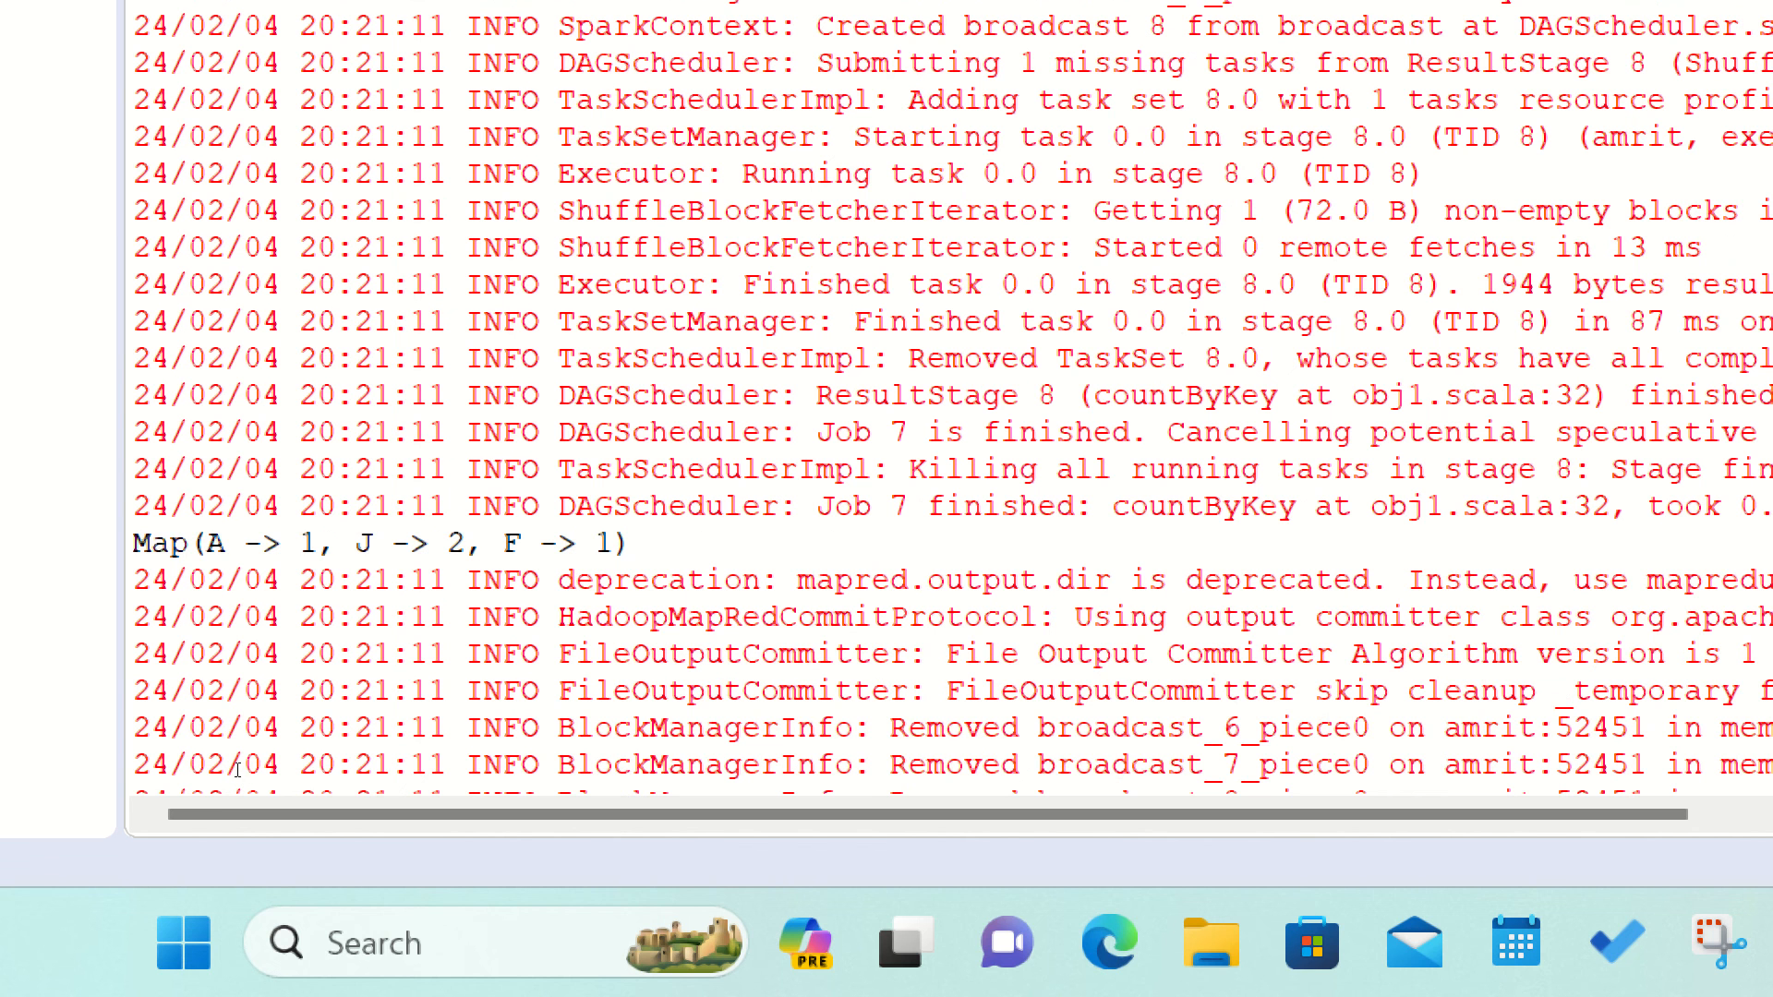
triple_click(379, 543)
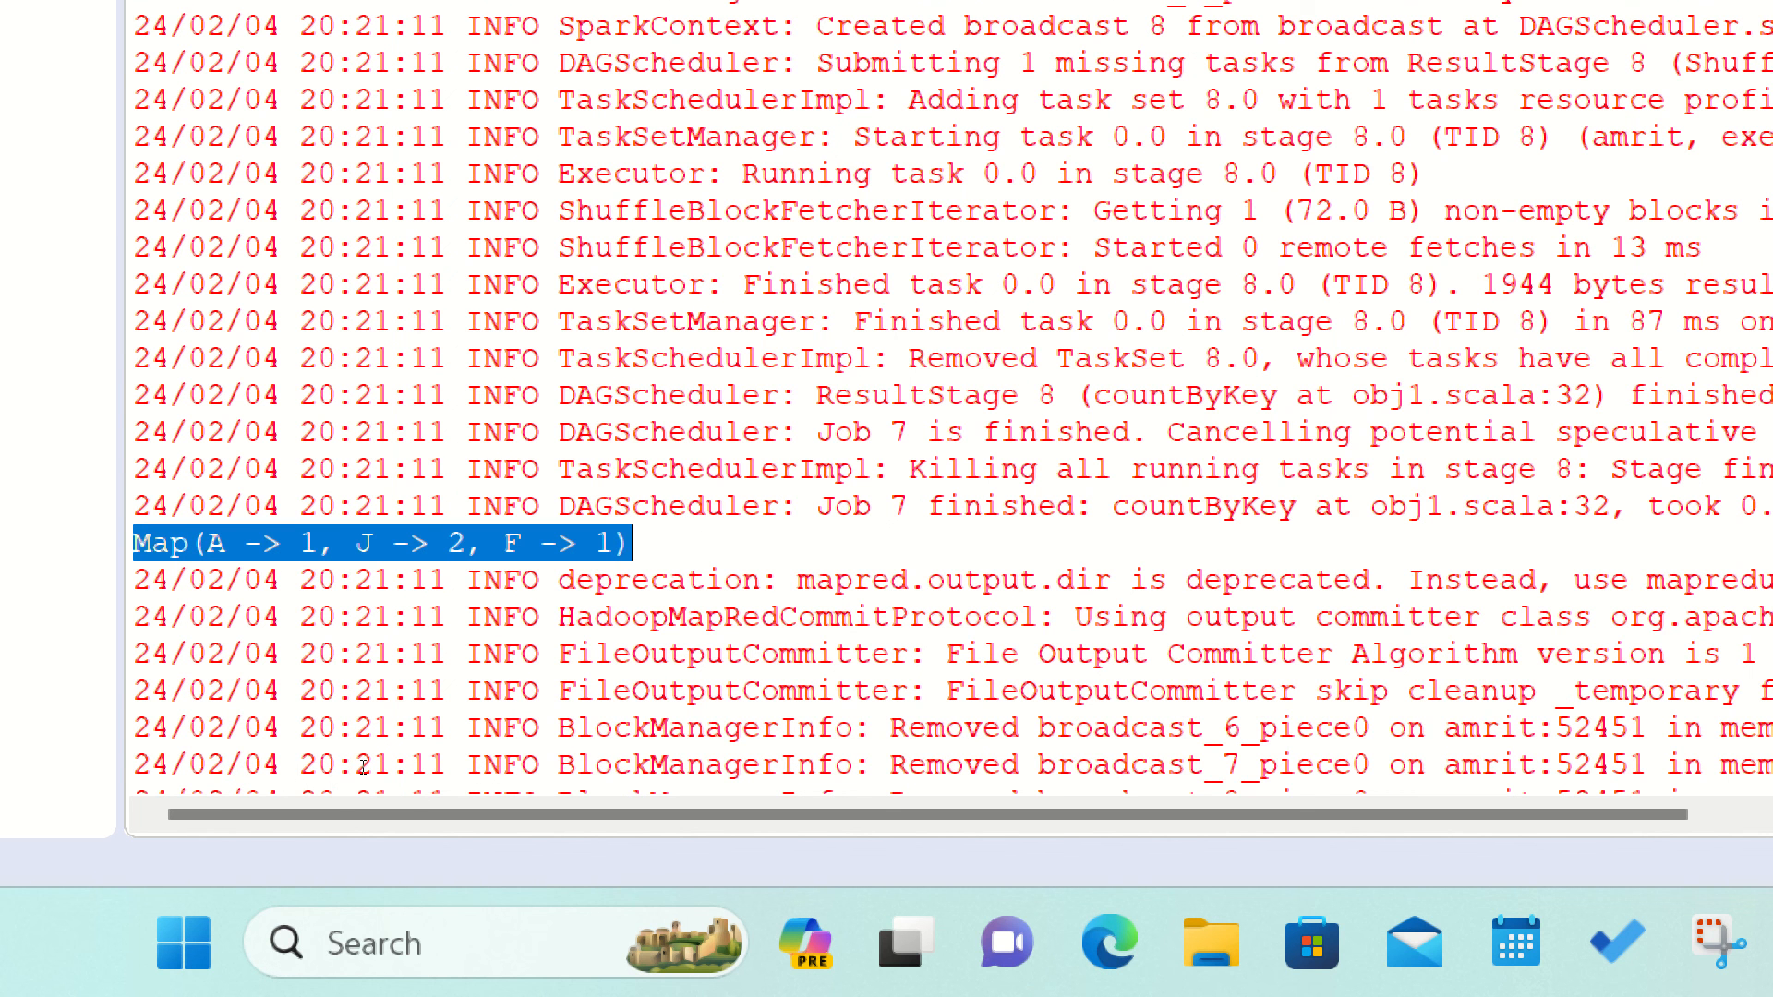
scroll(down, 3)
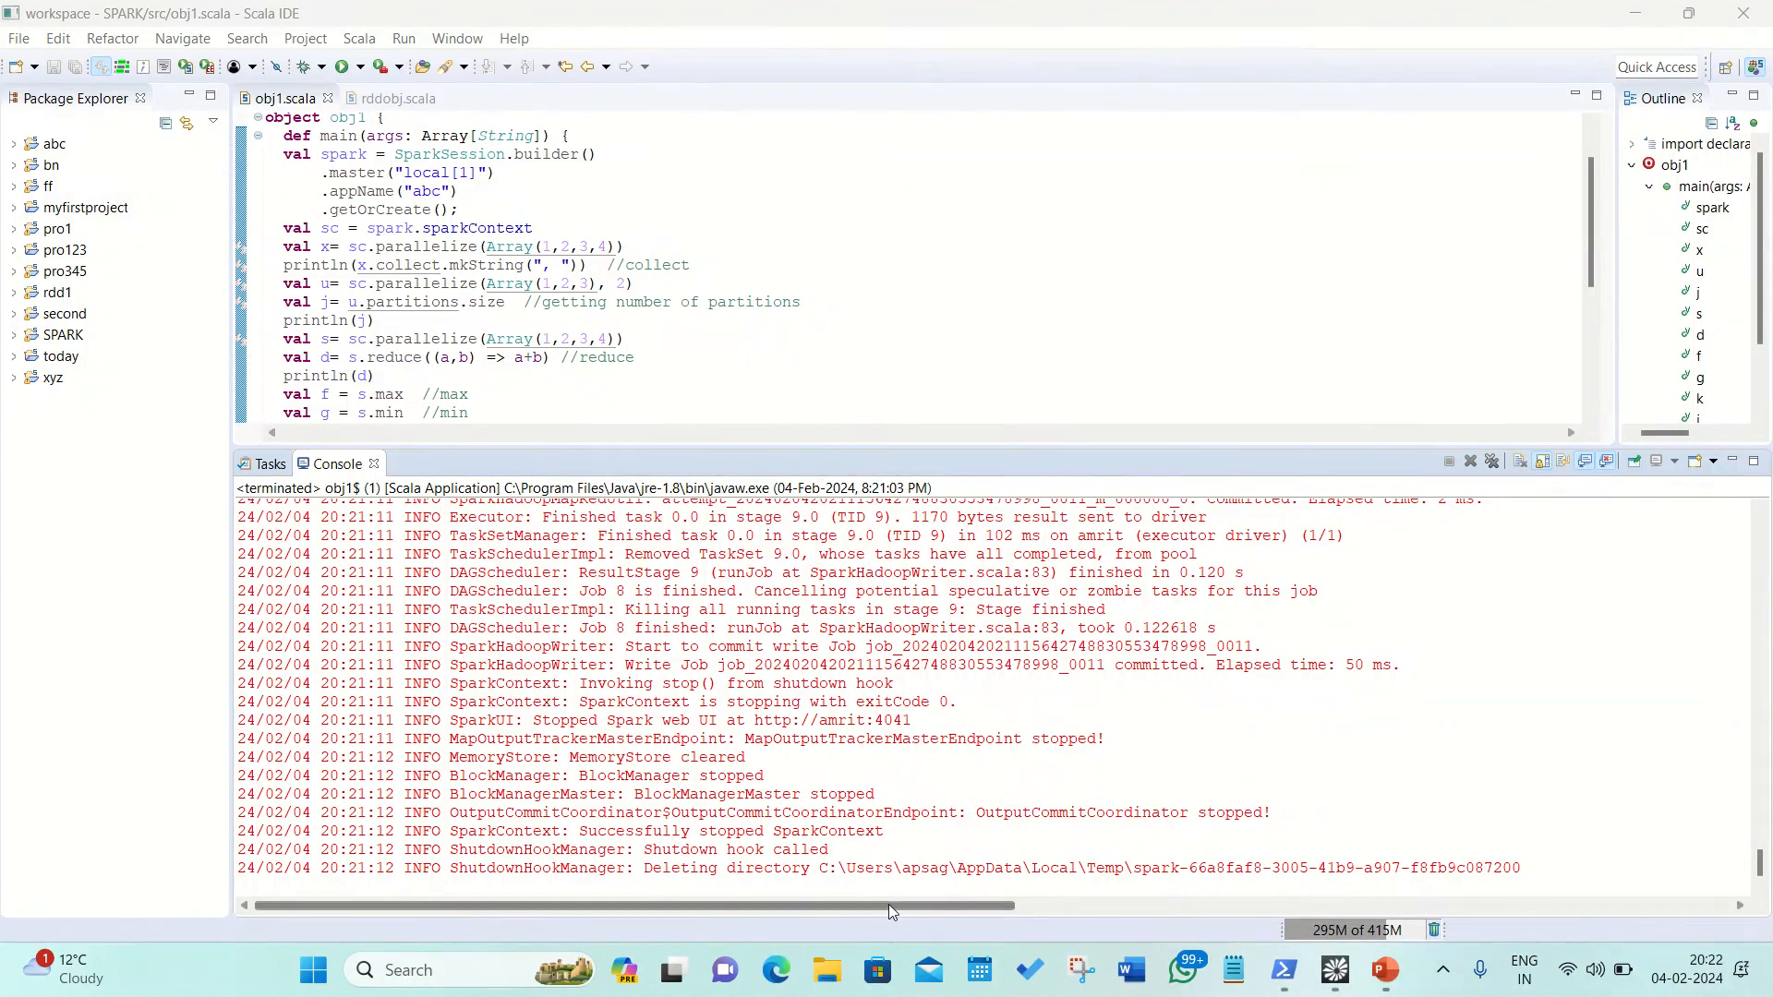
mouse_move(828, 970)
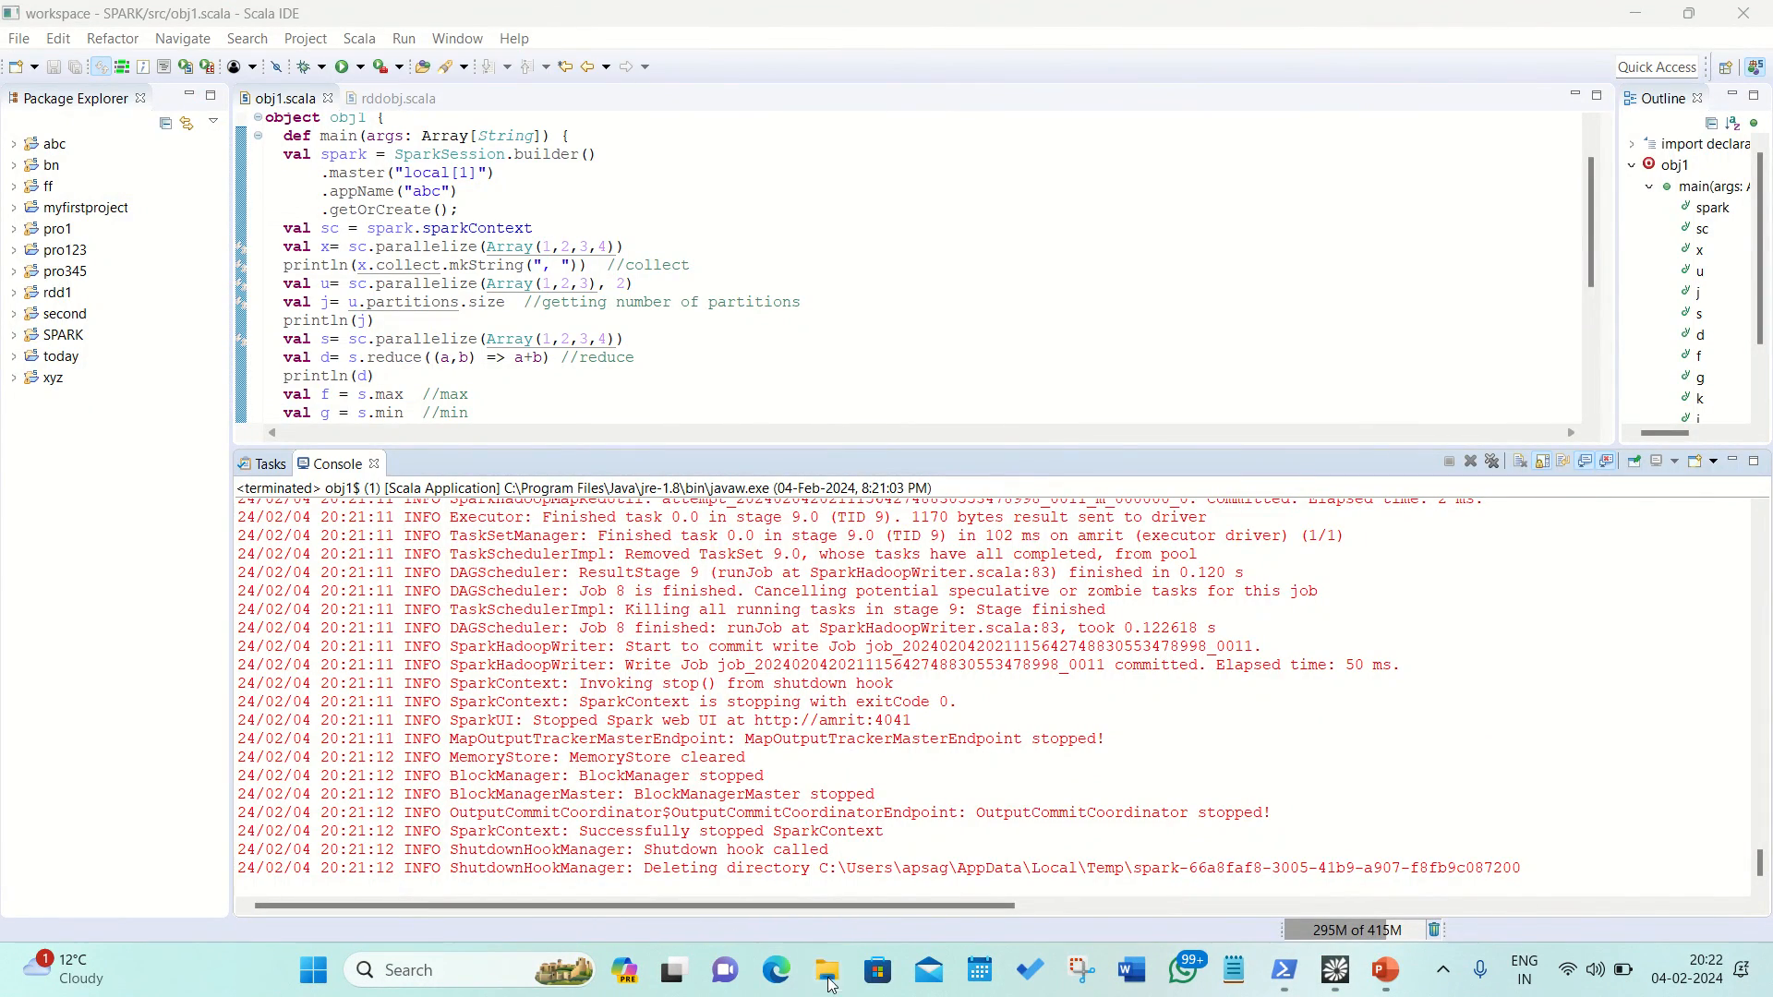
Navigate Desktop > countbykeyoutput, open part-00000 in Notepad and select all its (key,name) pairs.
click(827, 970)
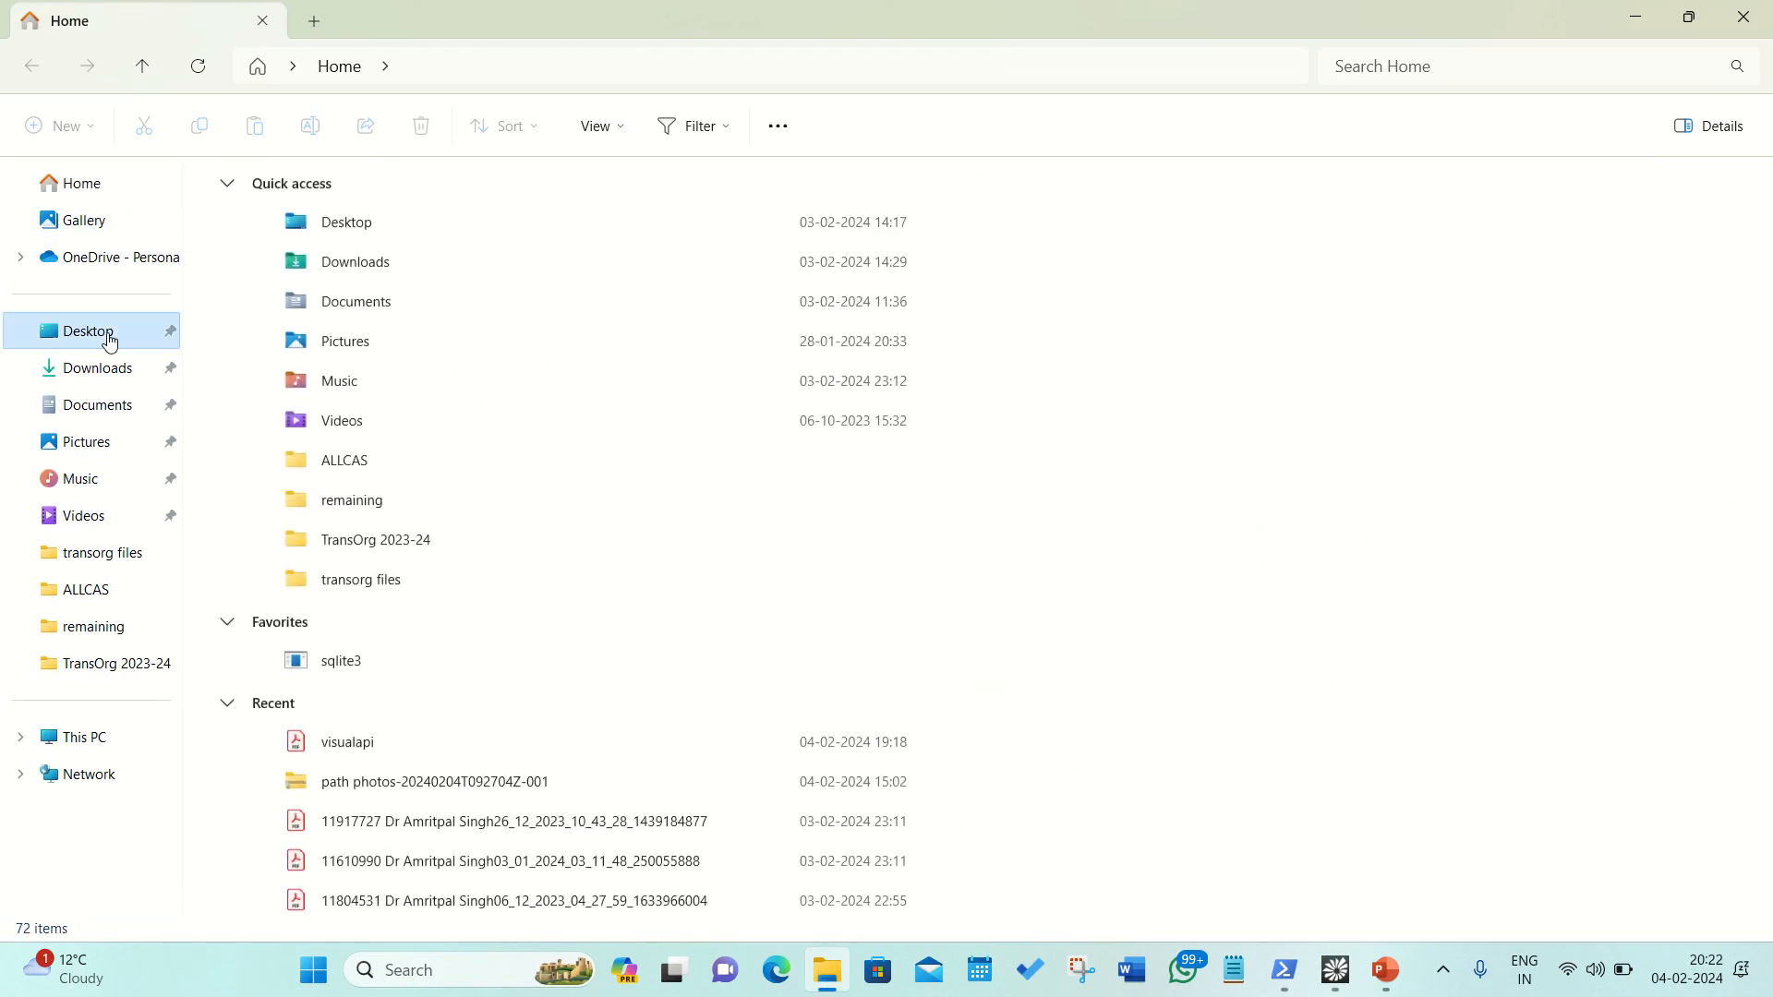
click(89, 331)
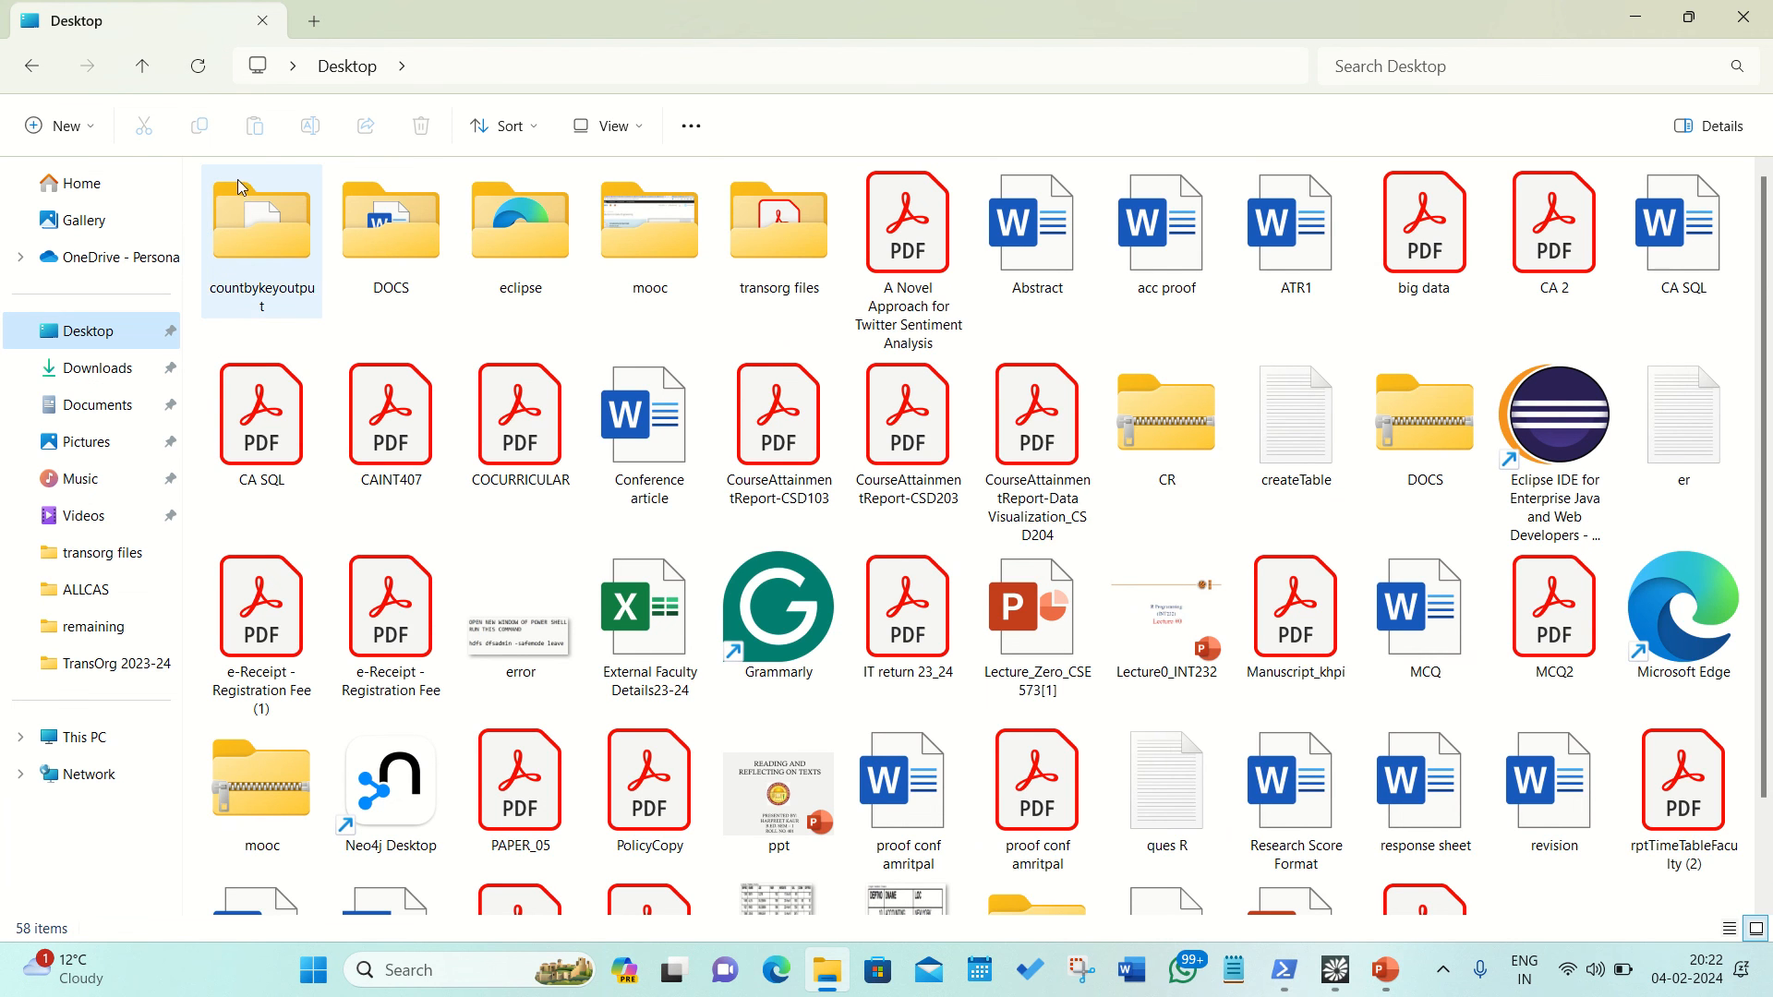
double_click(260, 222)
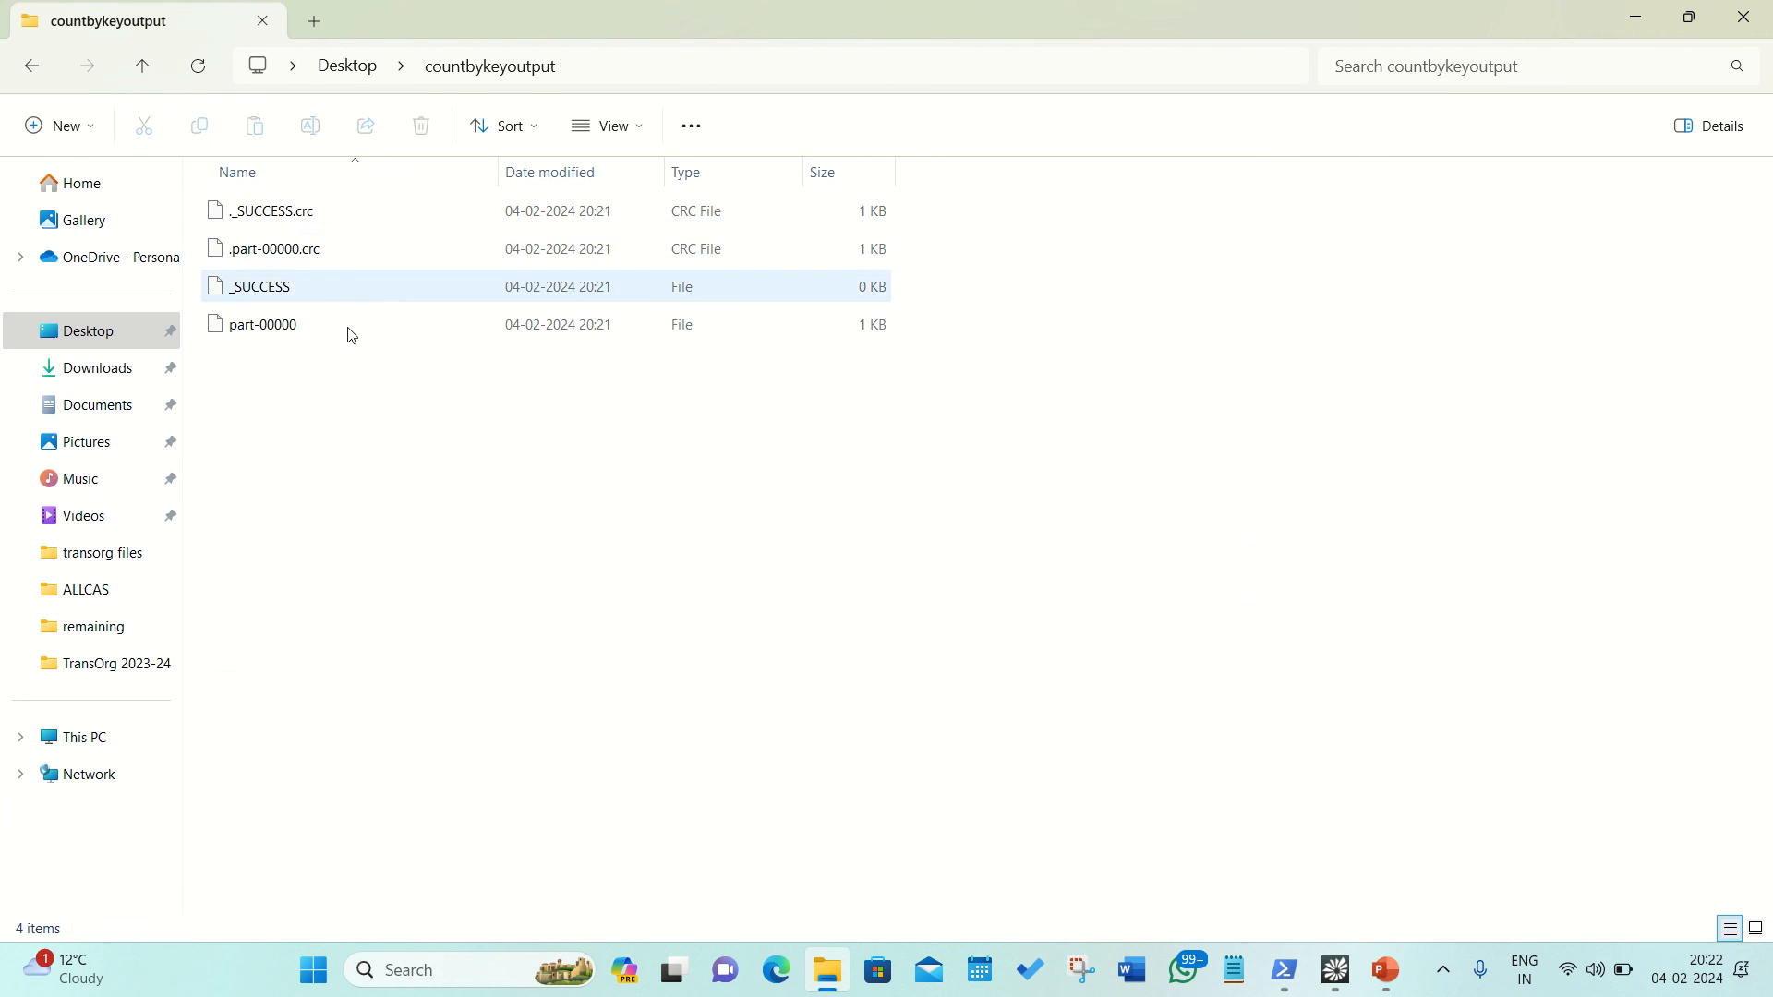
click(263, 325)
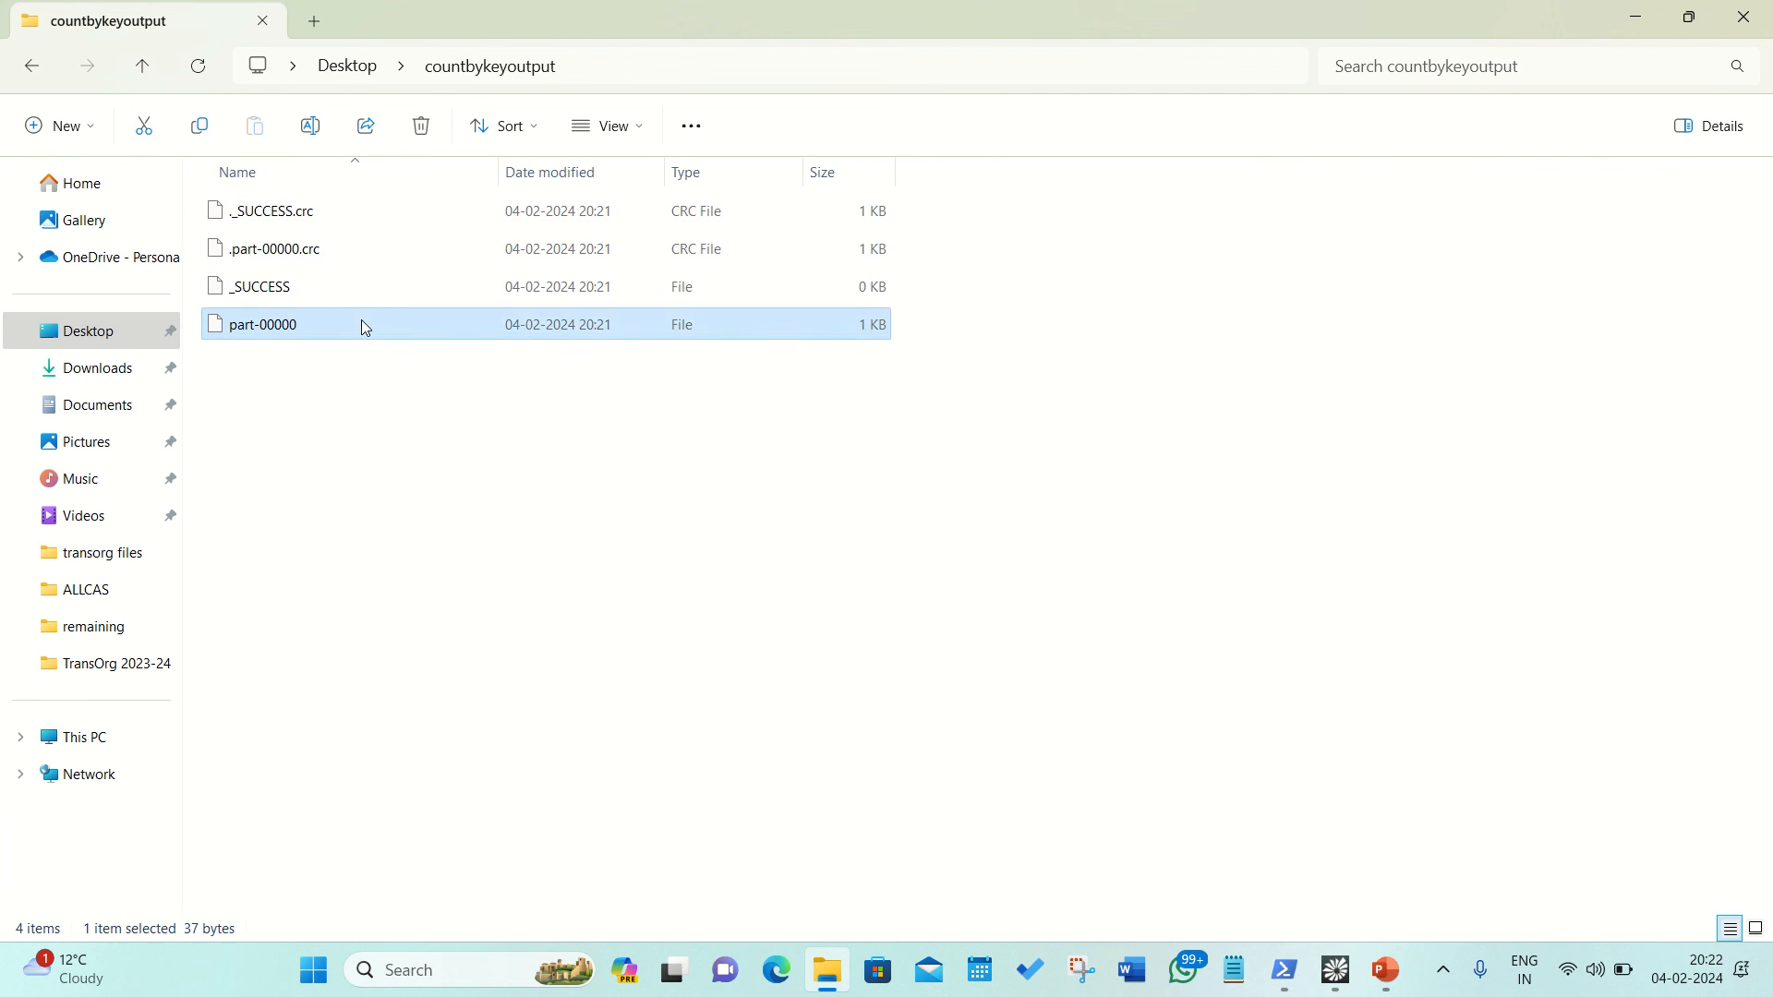
right_click(261, 325)
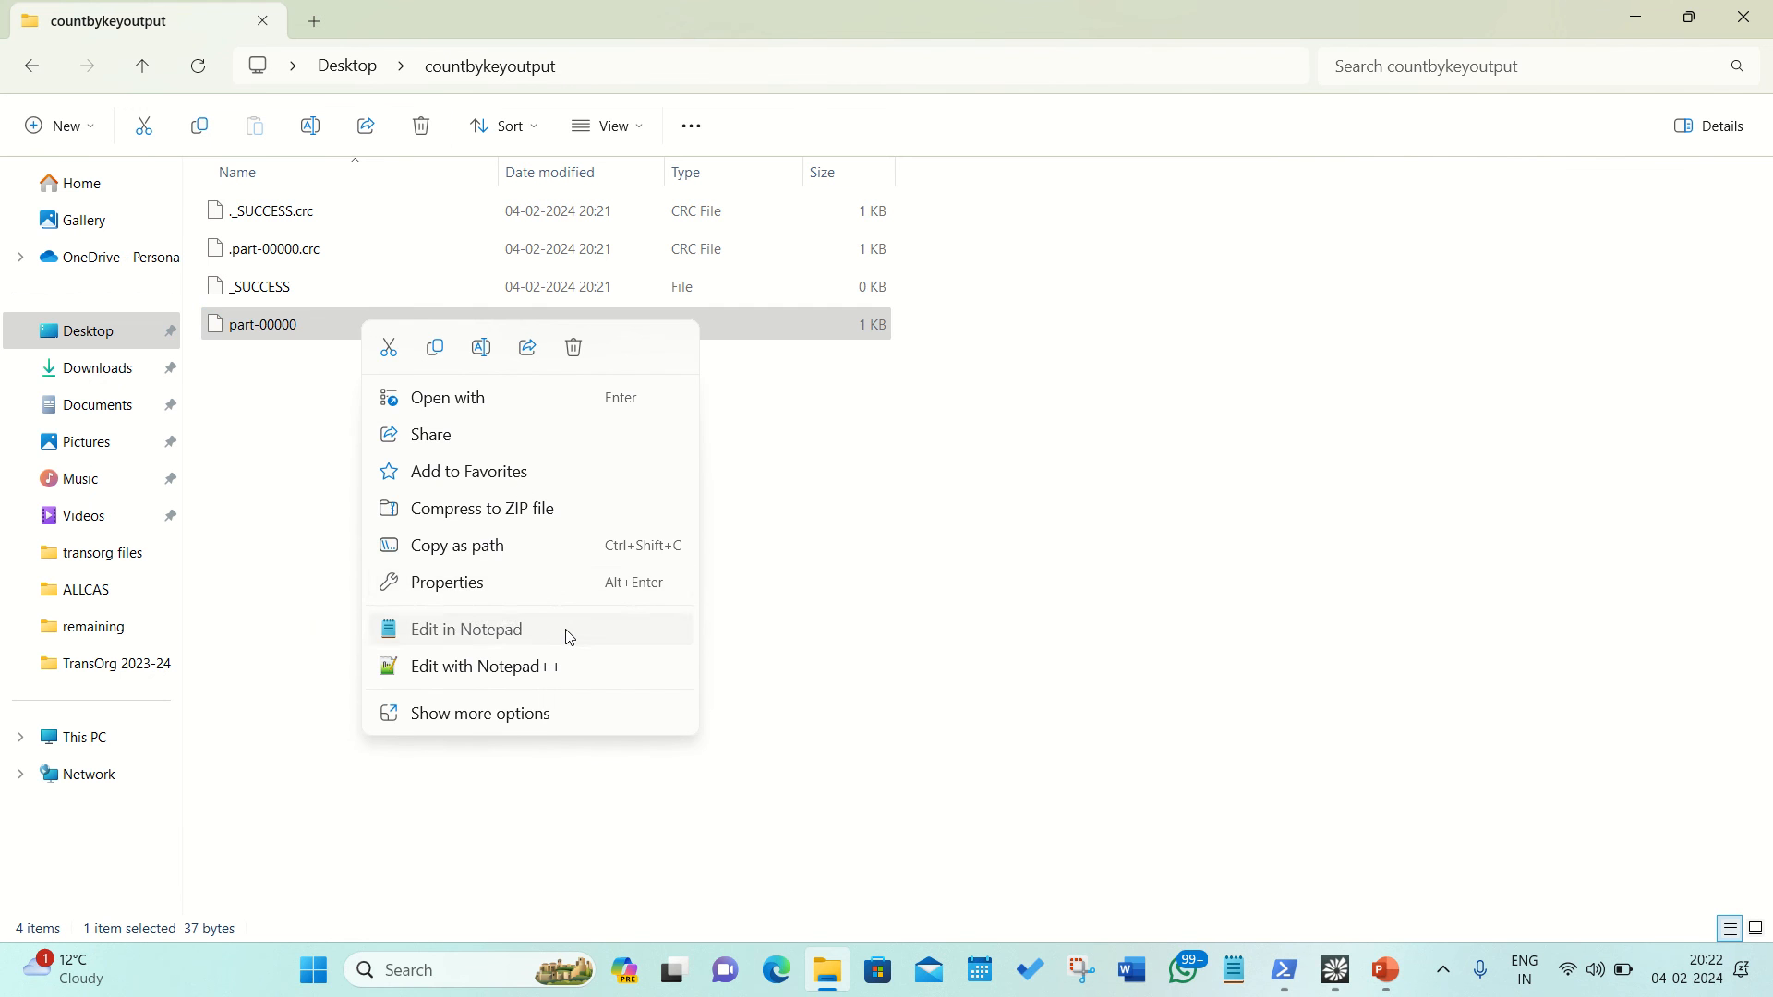
click(466, 628)
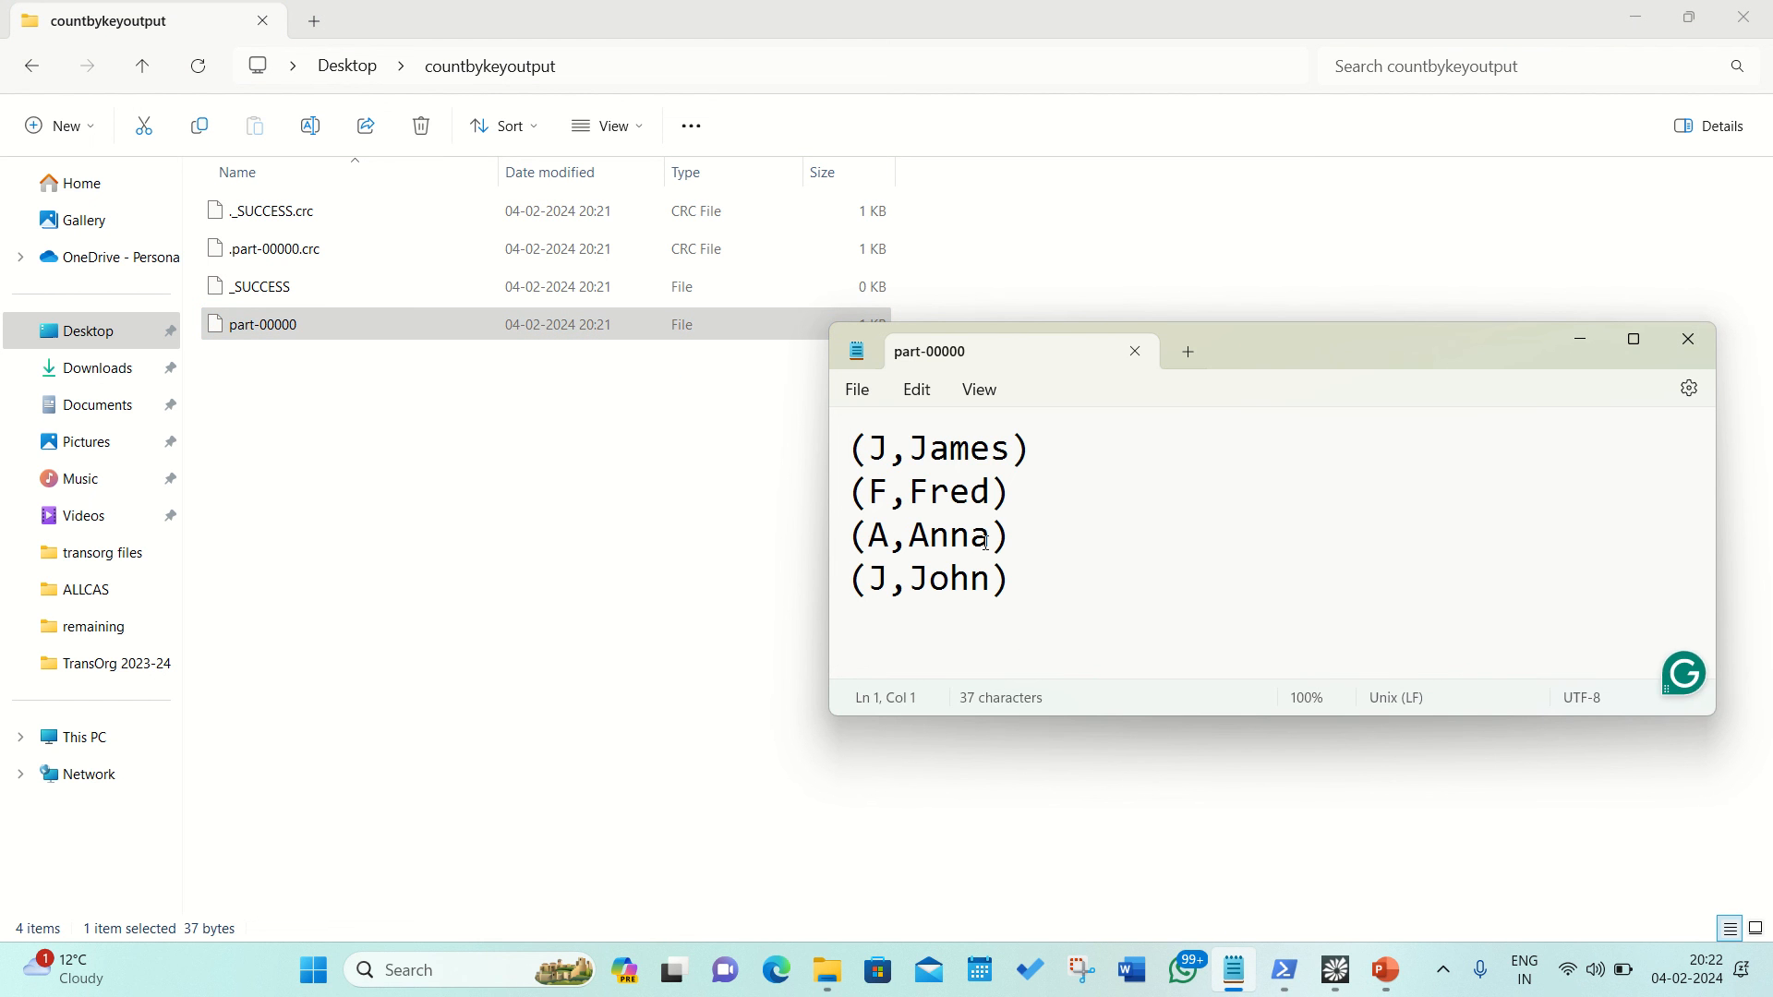
key(ctrl+a)
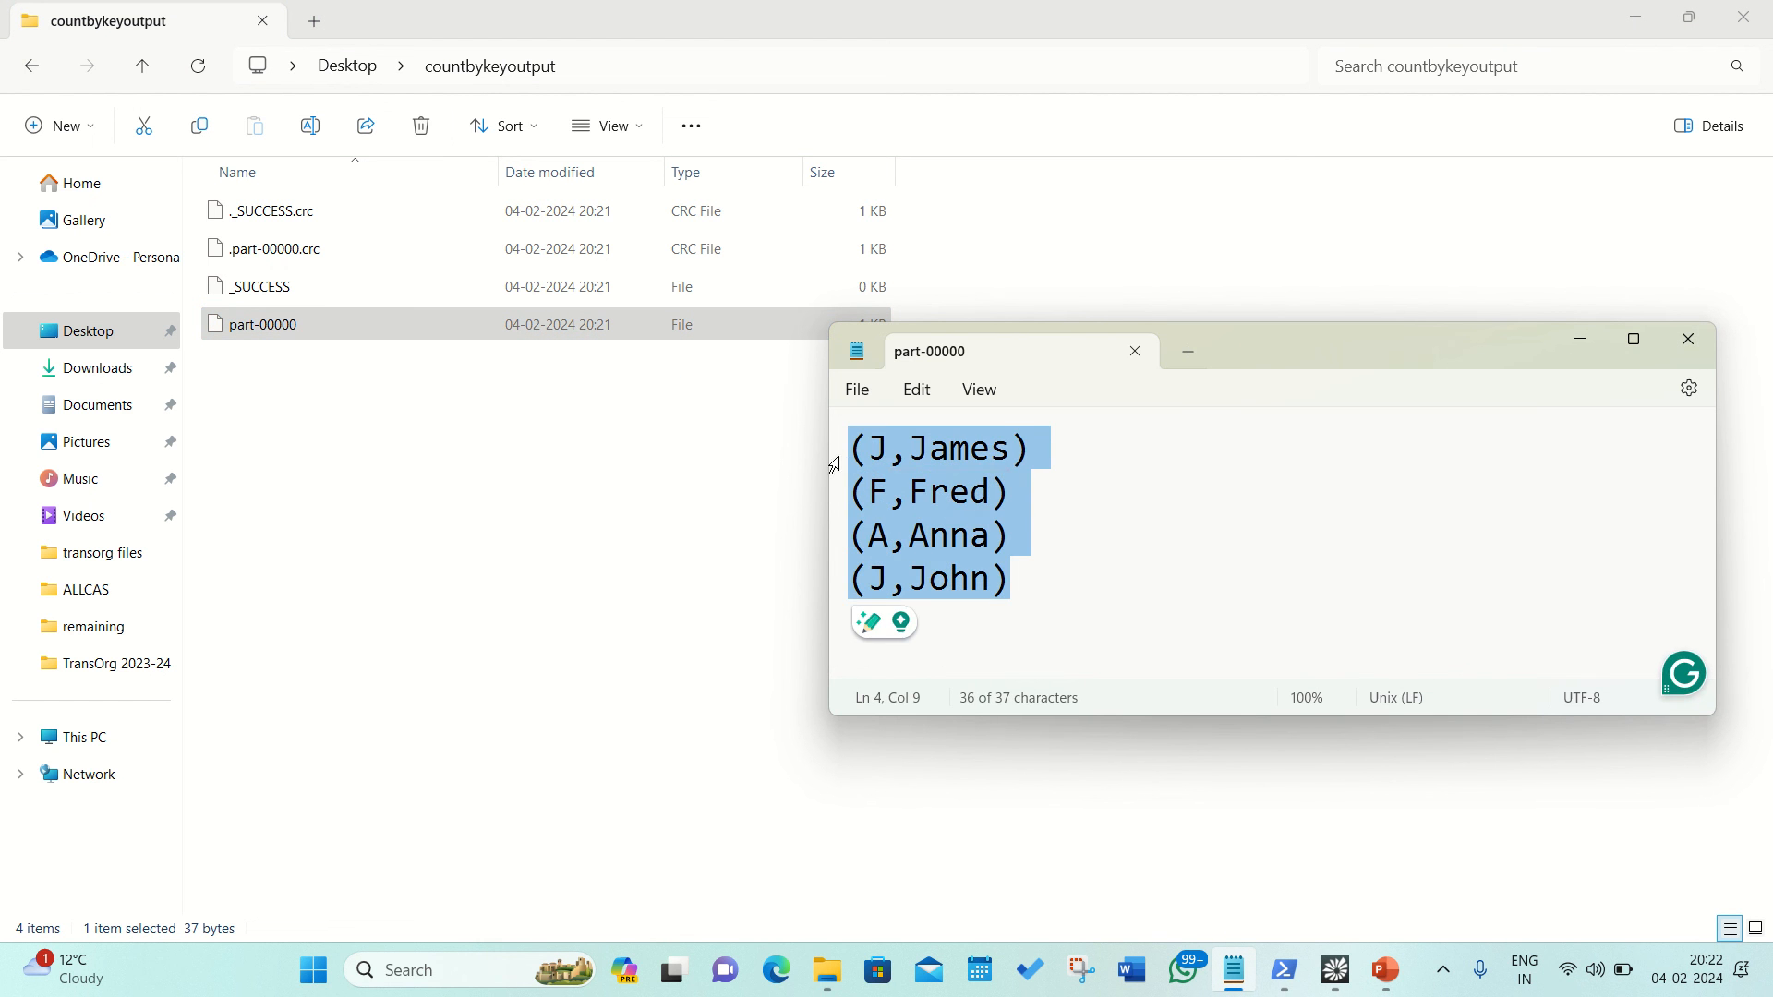